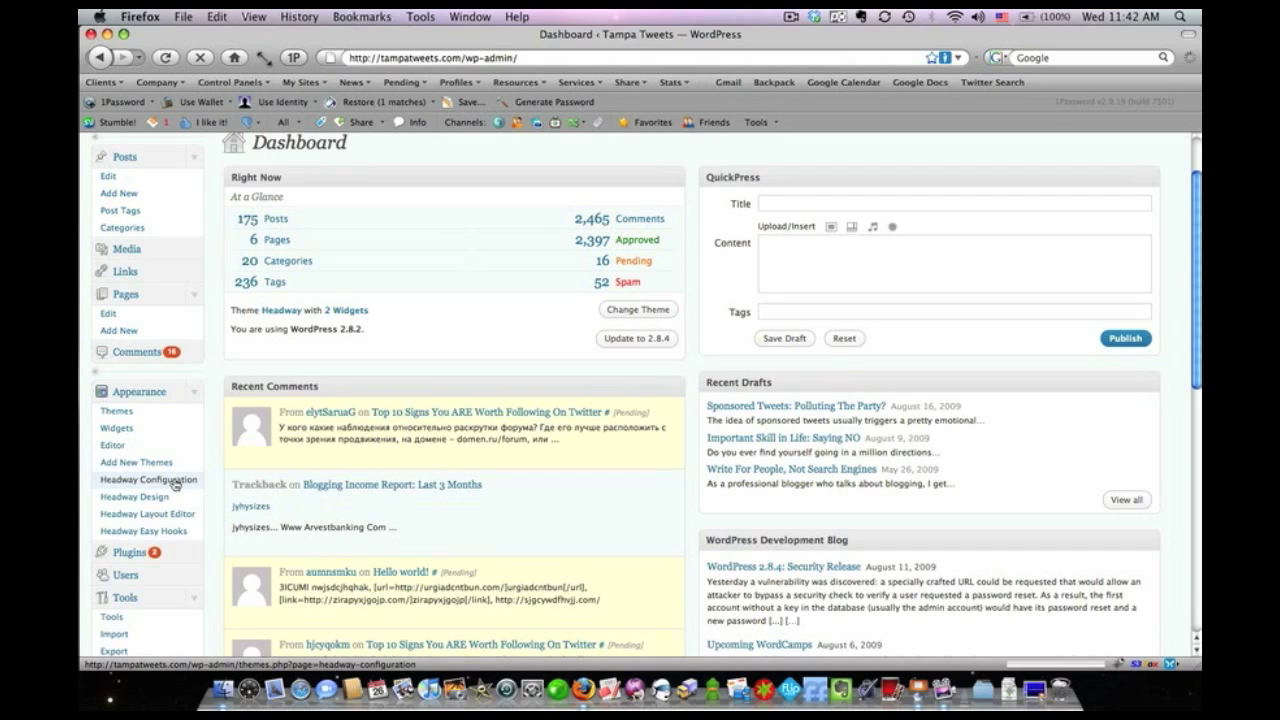
# Open Headway Configuration and review the General scripts, GZIP and favicon fields
pyautogui.click(148, 480)
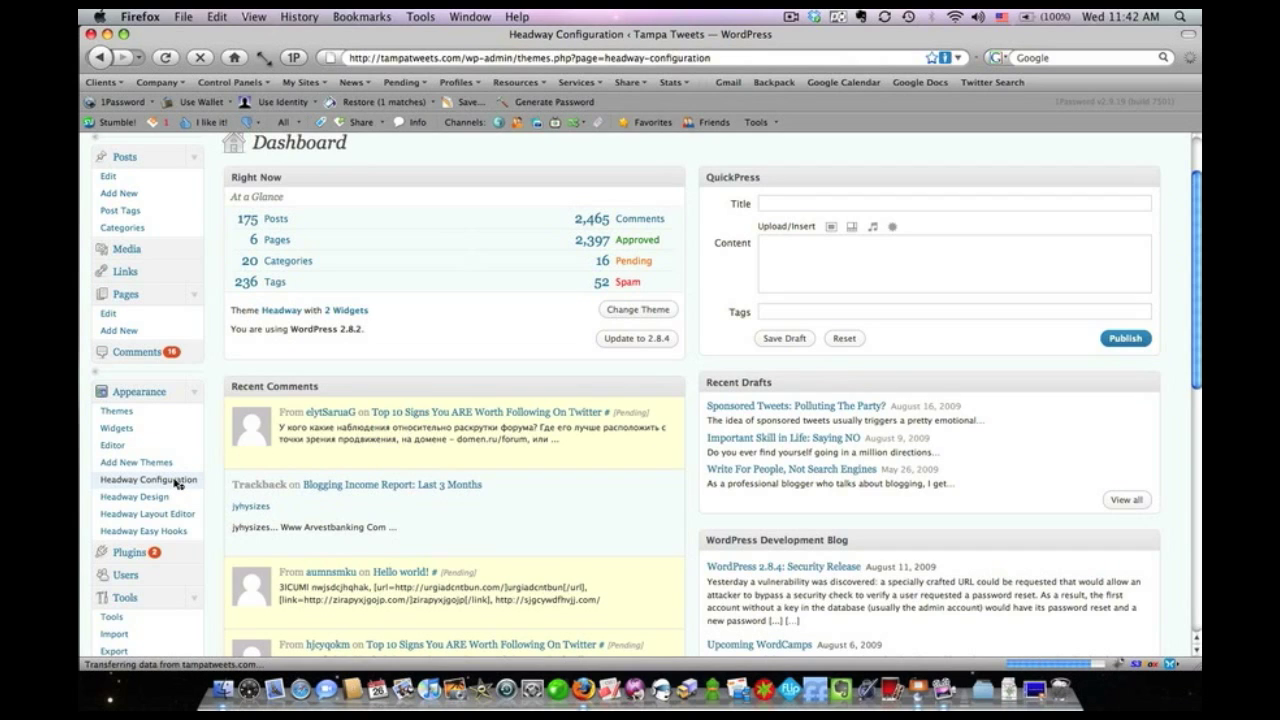
pyautogui.click(148, 479)
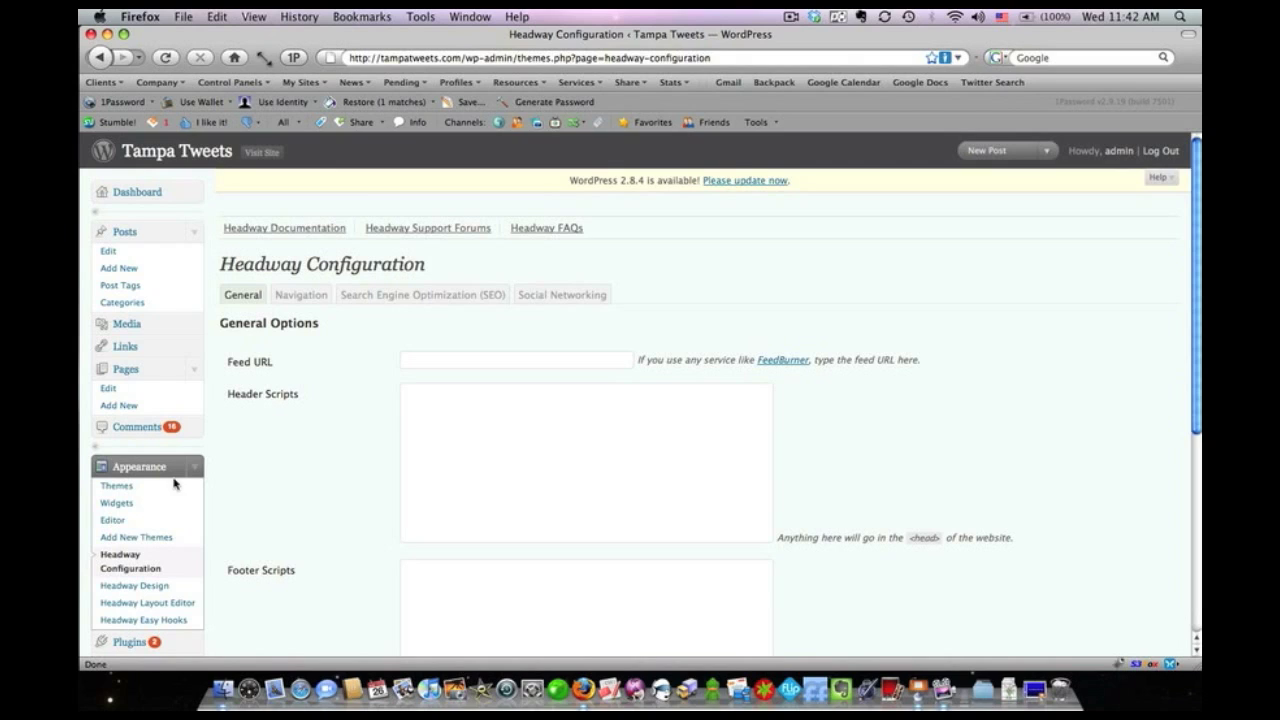
pyautogui.moveTo(880, 319)
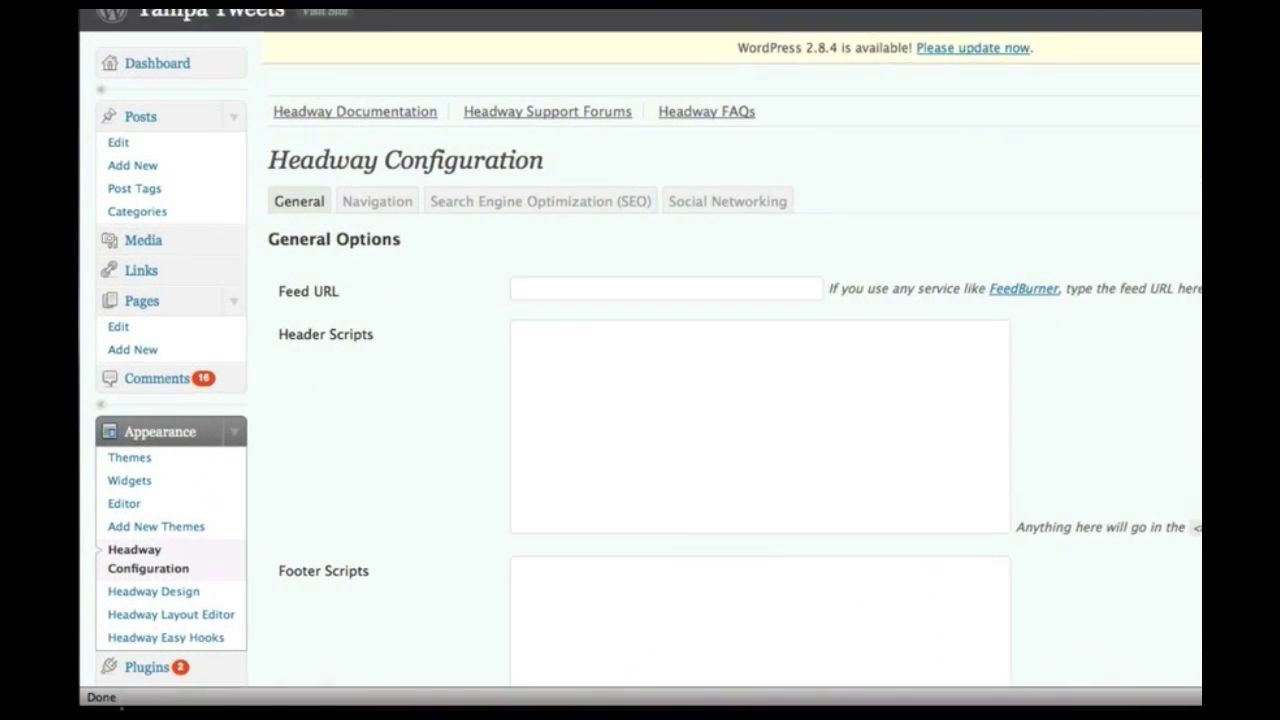
pyautogui.scroll(3)
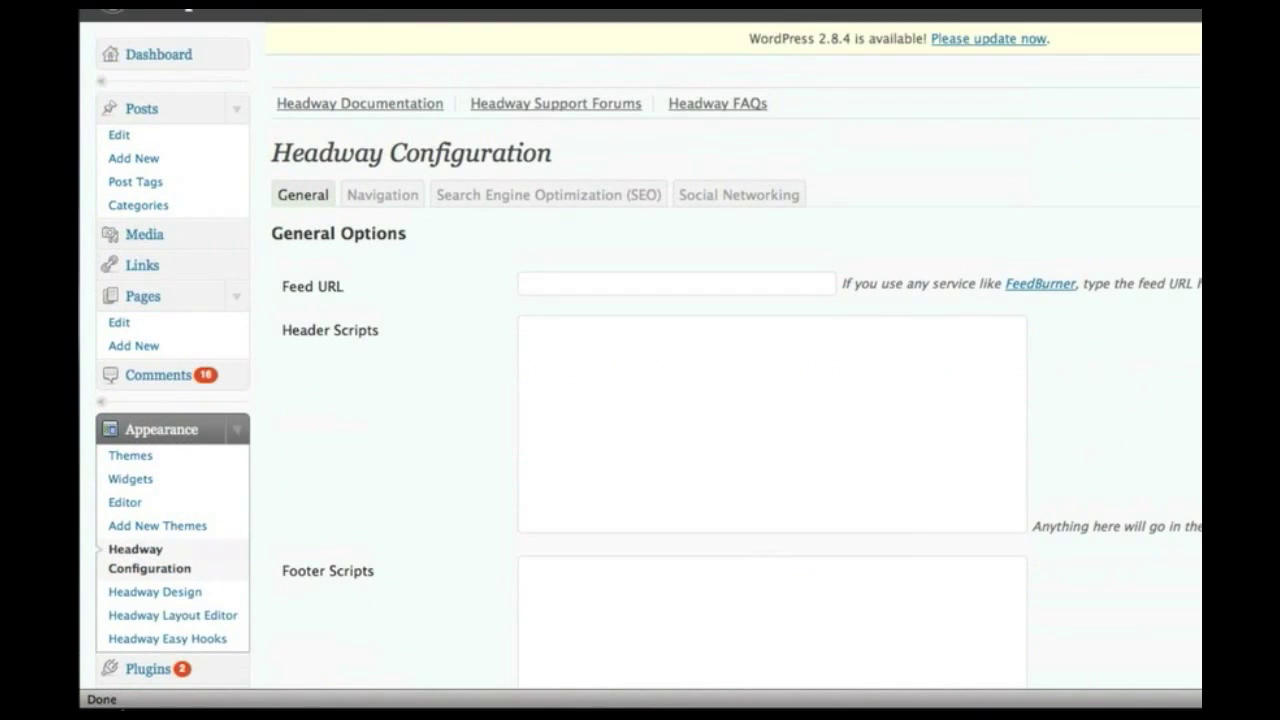
pyautogui.scroll(-3)
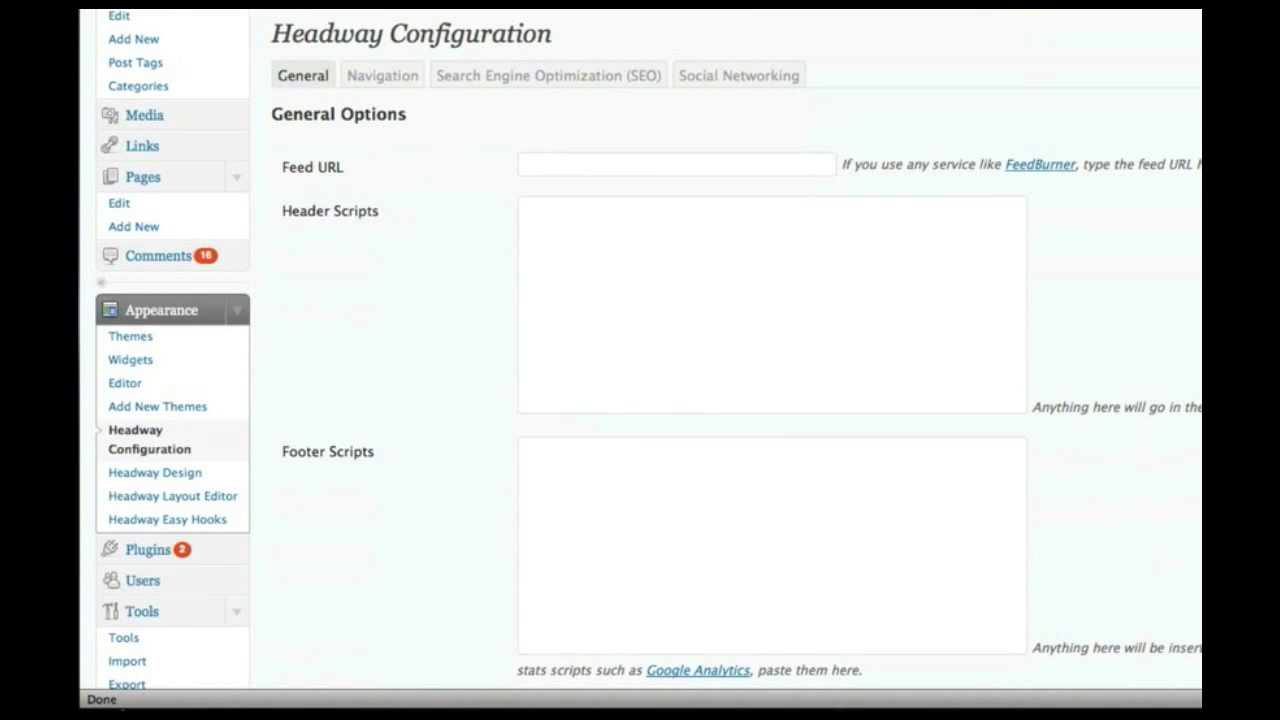
pyautogui.scroll(-3)
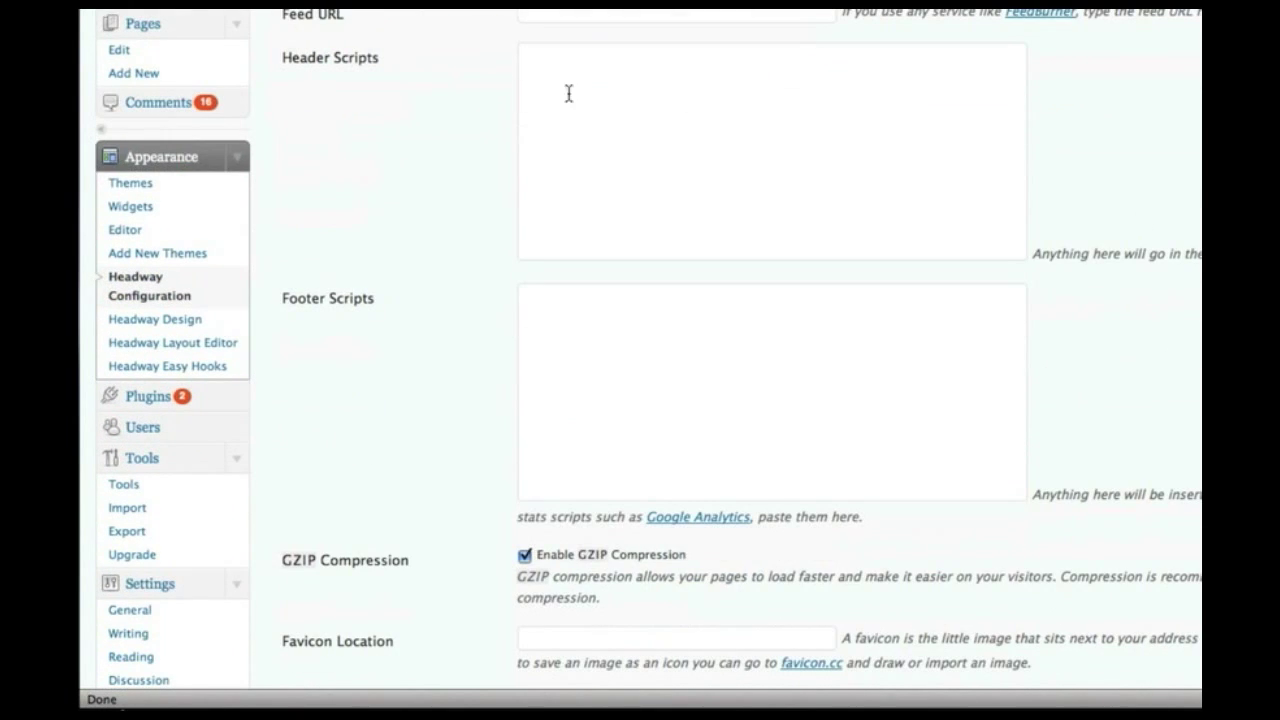
pyautogui.moveTo(1003, 452)
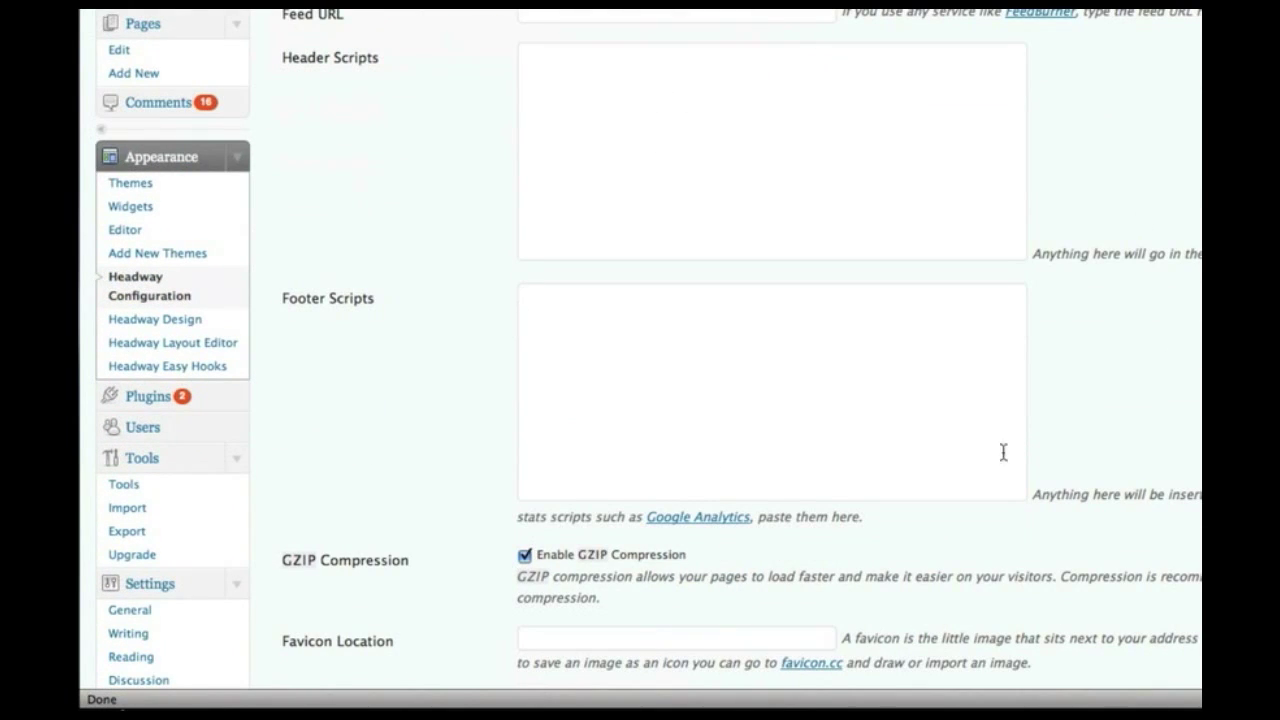
pyautogui.moveTo(453, 247)
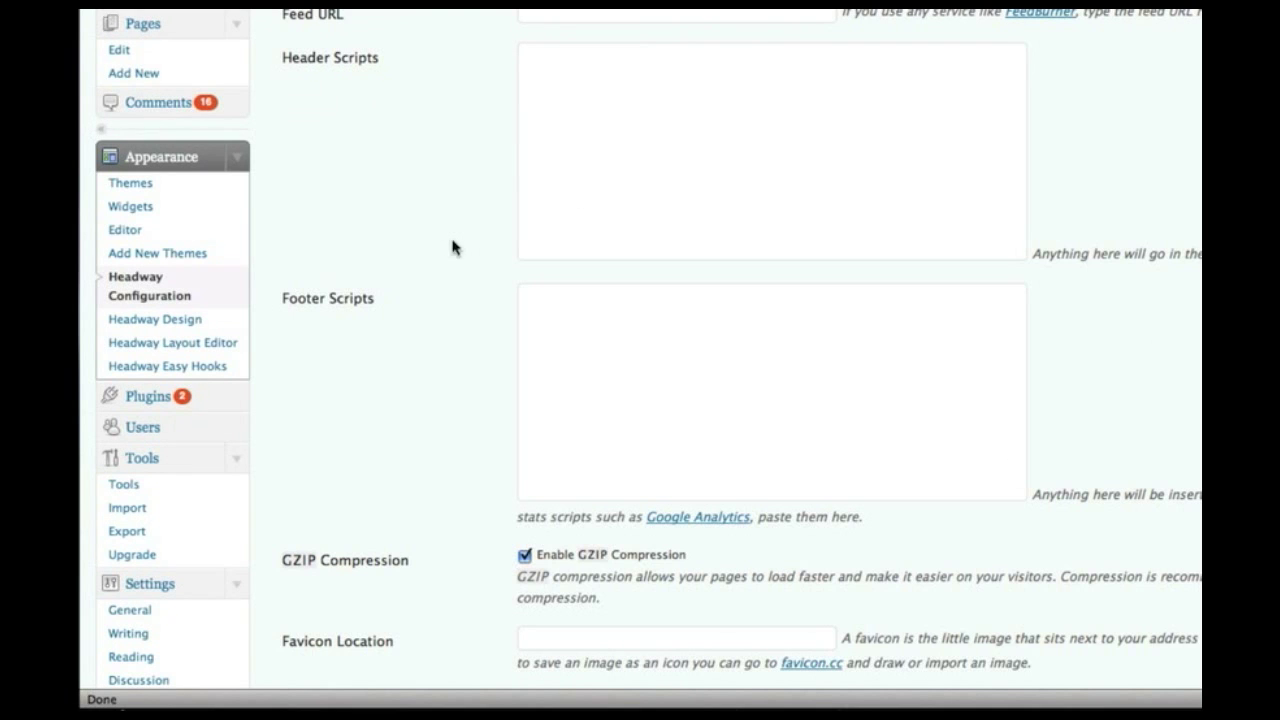
pyautogui.scroll(-3)
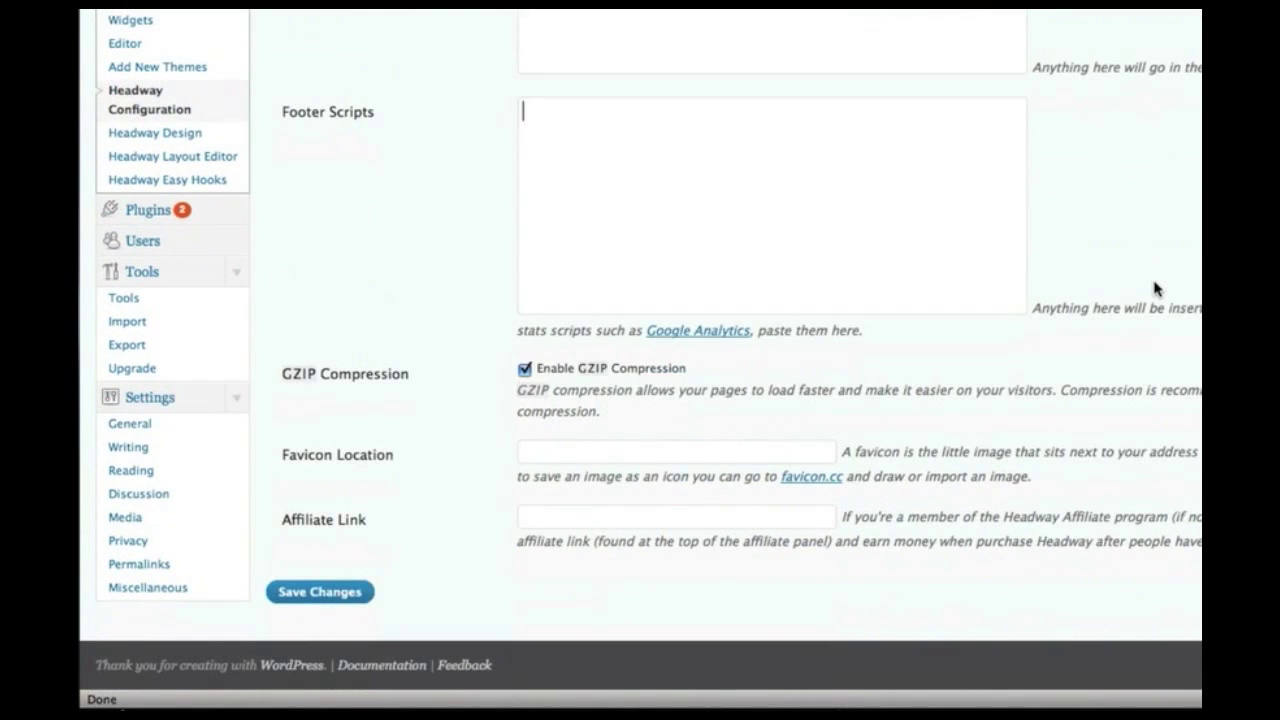
pyautogui.moveTo(644, 461)
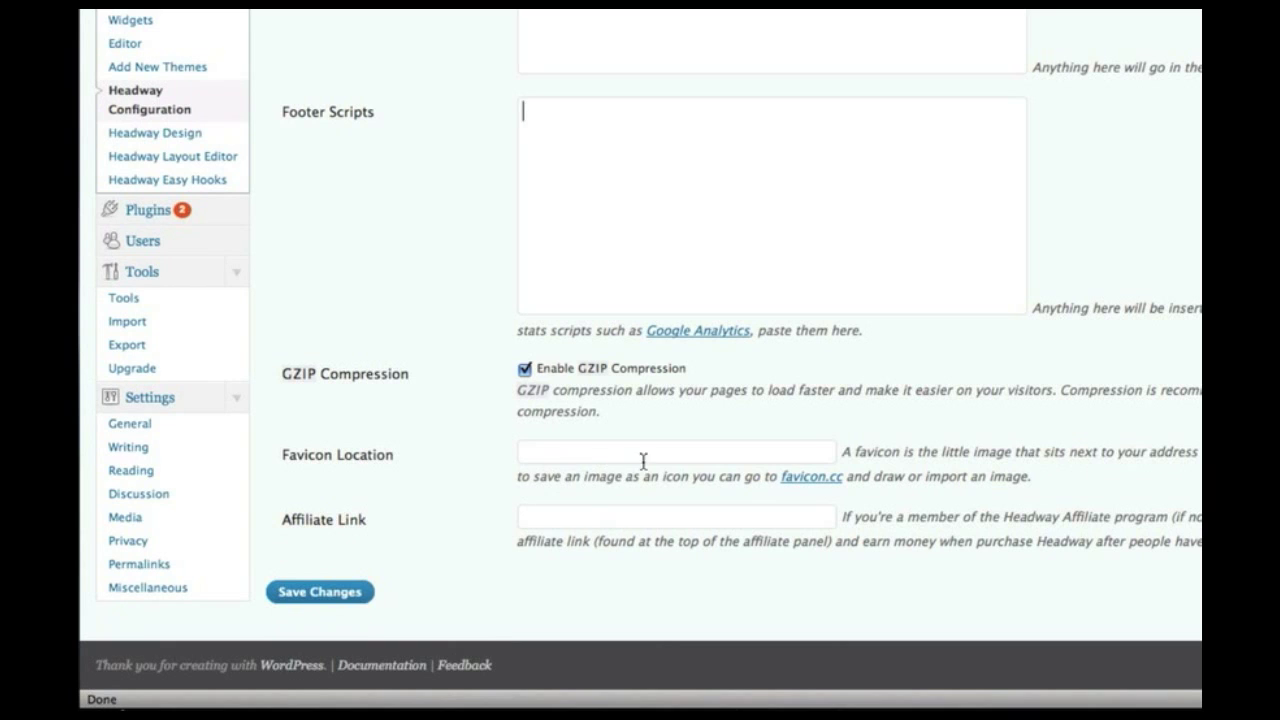
pyautogui.click(675, 516)
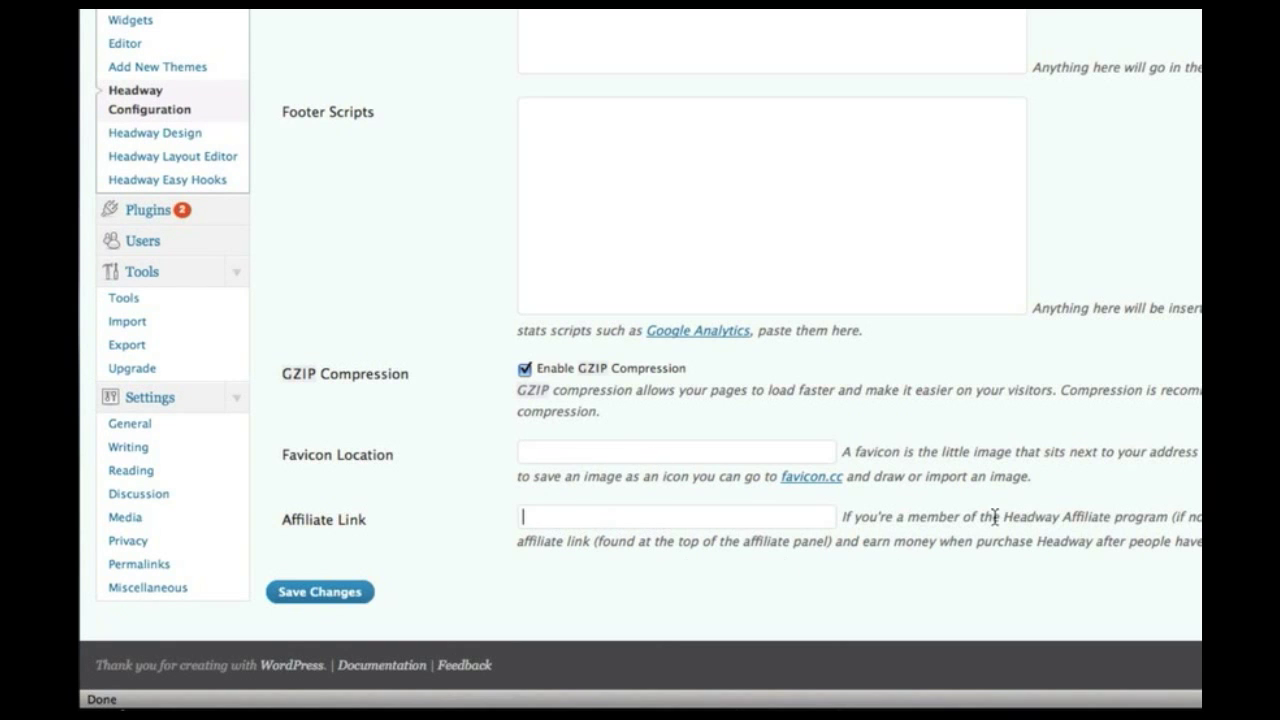
# On the Navigation tab, rename the 'About David' menu item to 'About'
pyautogui.click(381, 92)
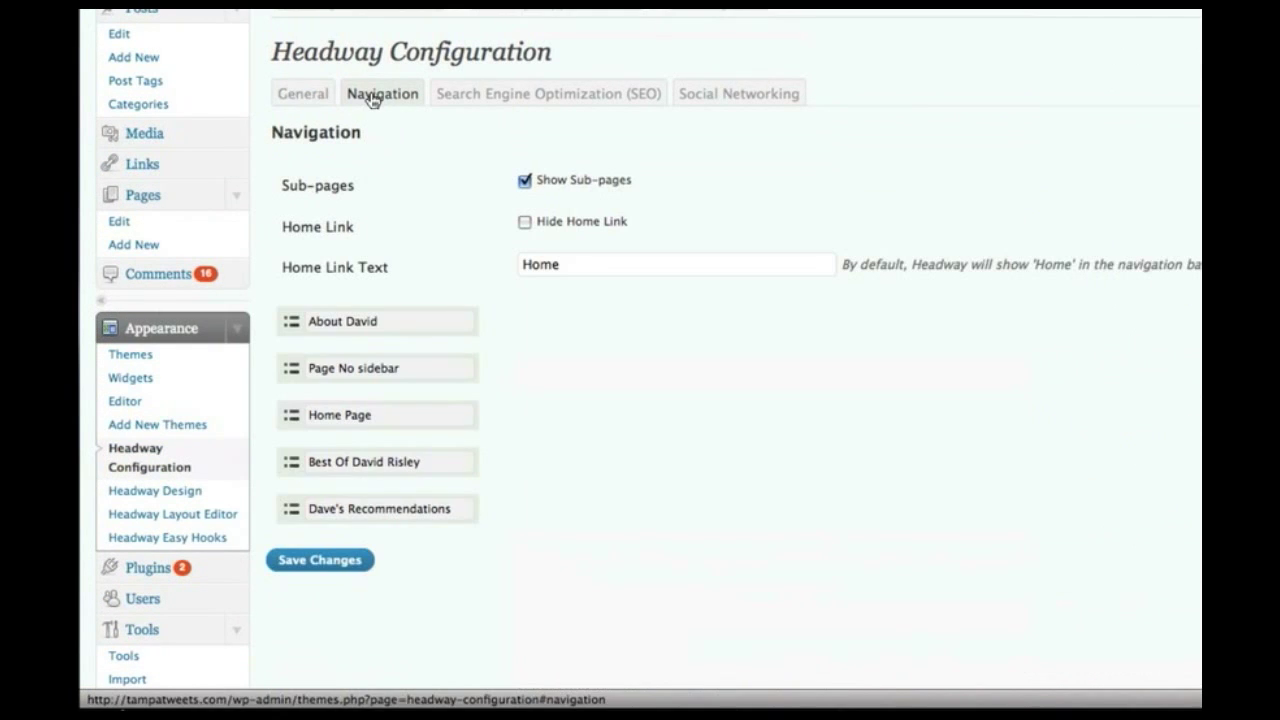
pyautogui.moveTo(387, 477)
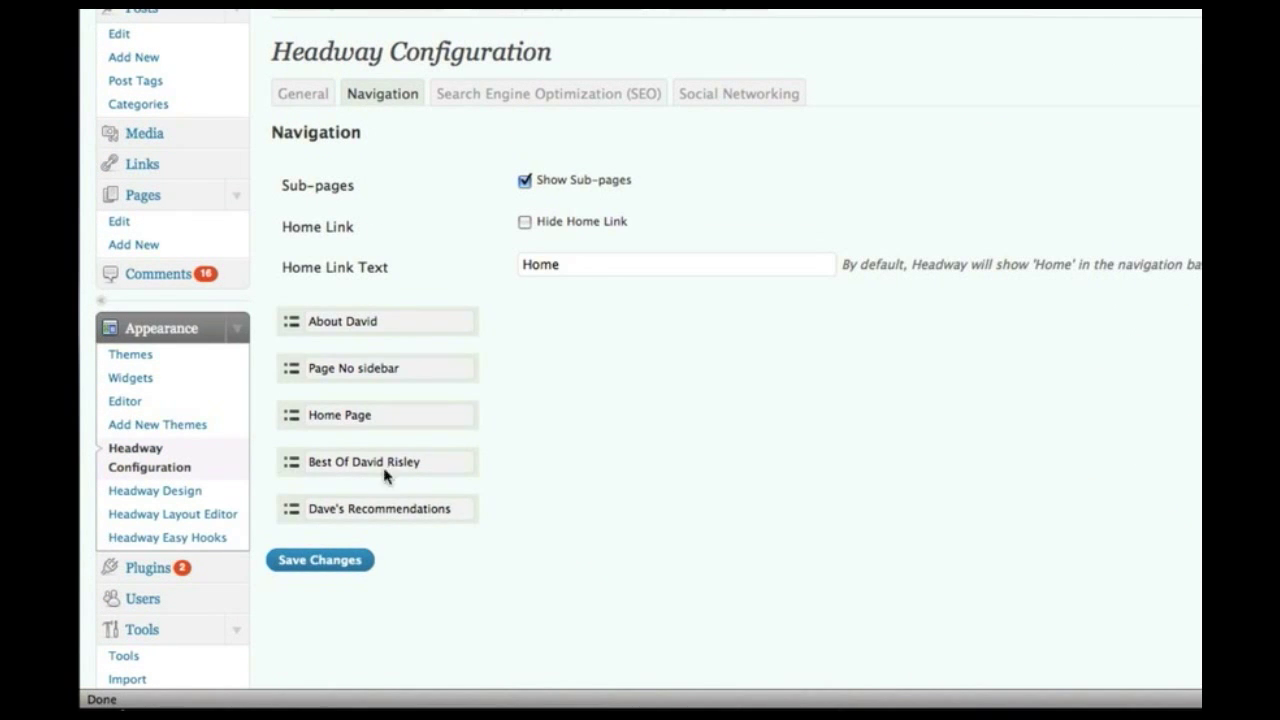
pyautogui.moveTo(560, 530)
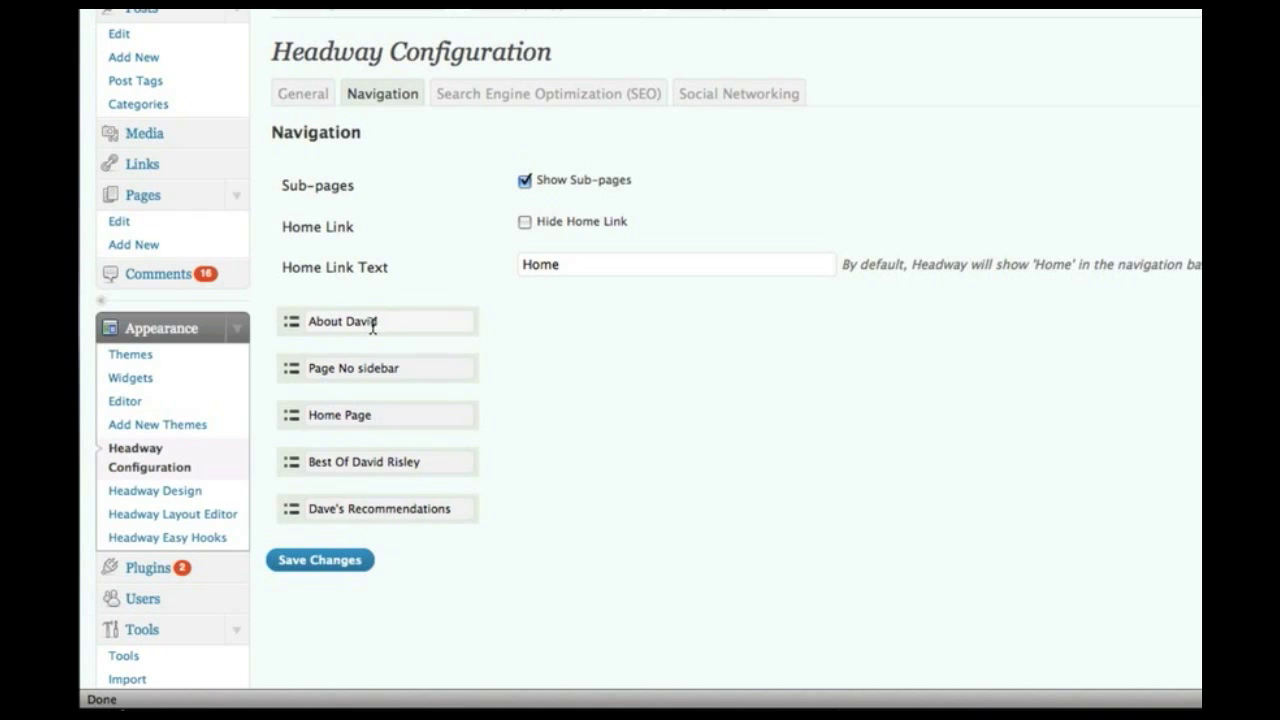
pyautogui.press('Backspace')
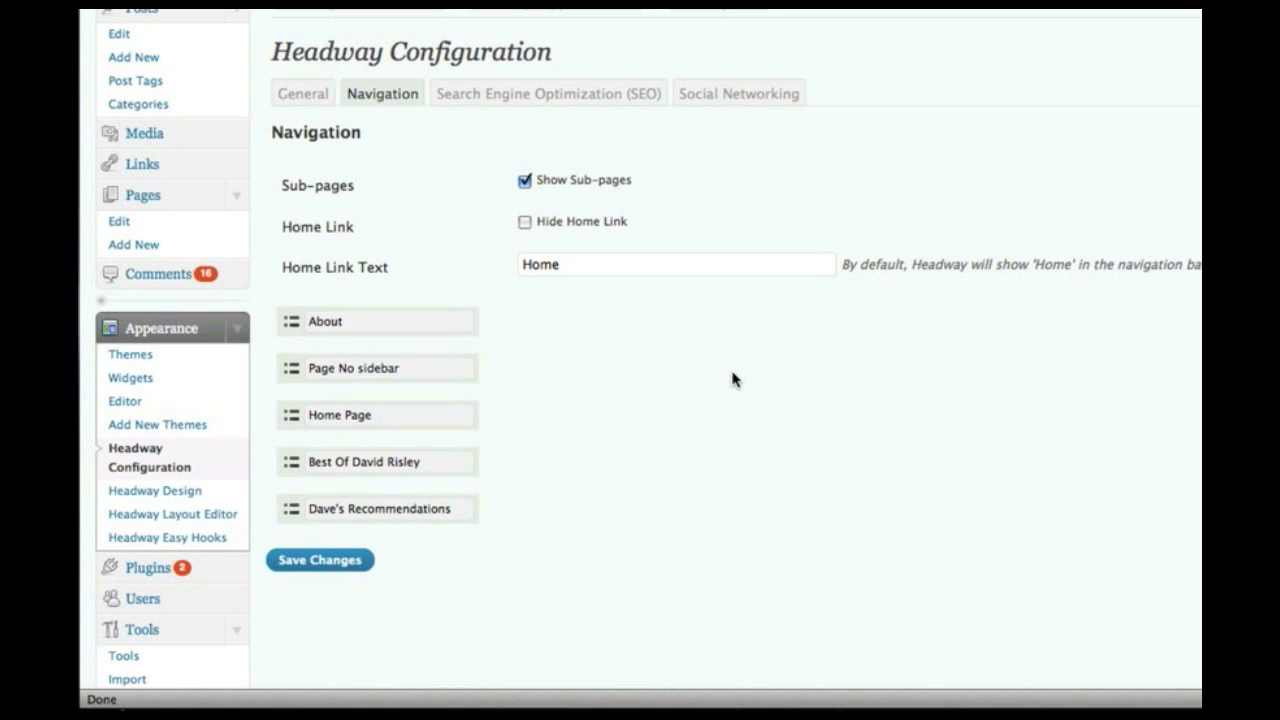
# Review the SEO tab's title templates, META content and nofollow sections
pyautogui.click(547, 92)
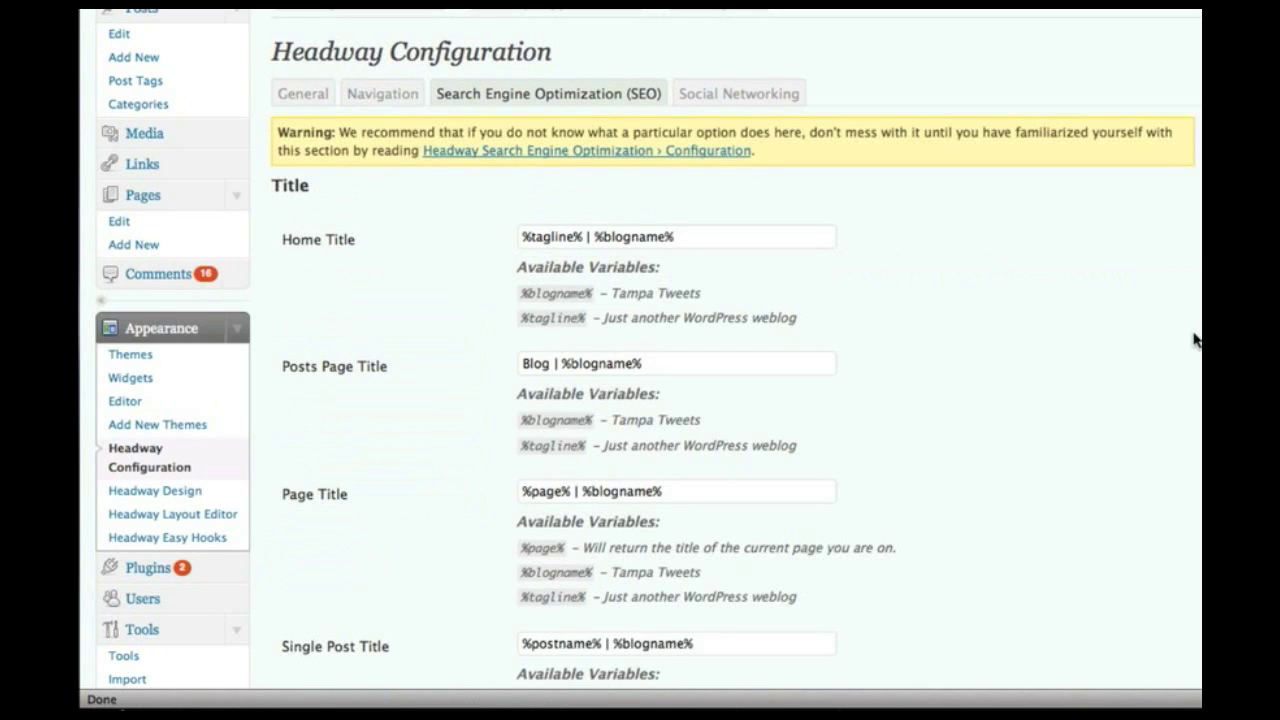
pyautogui.scroll(-3)
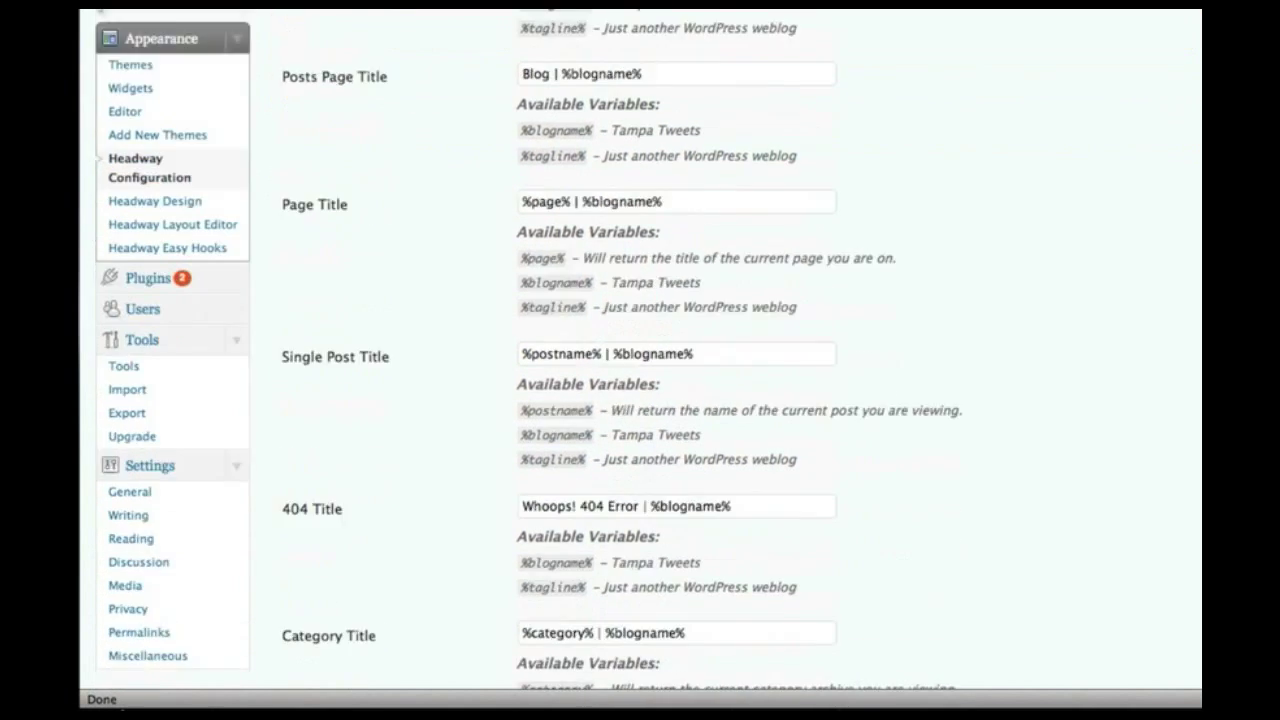
pyautogui.scroll(-3)
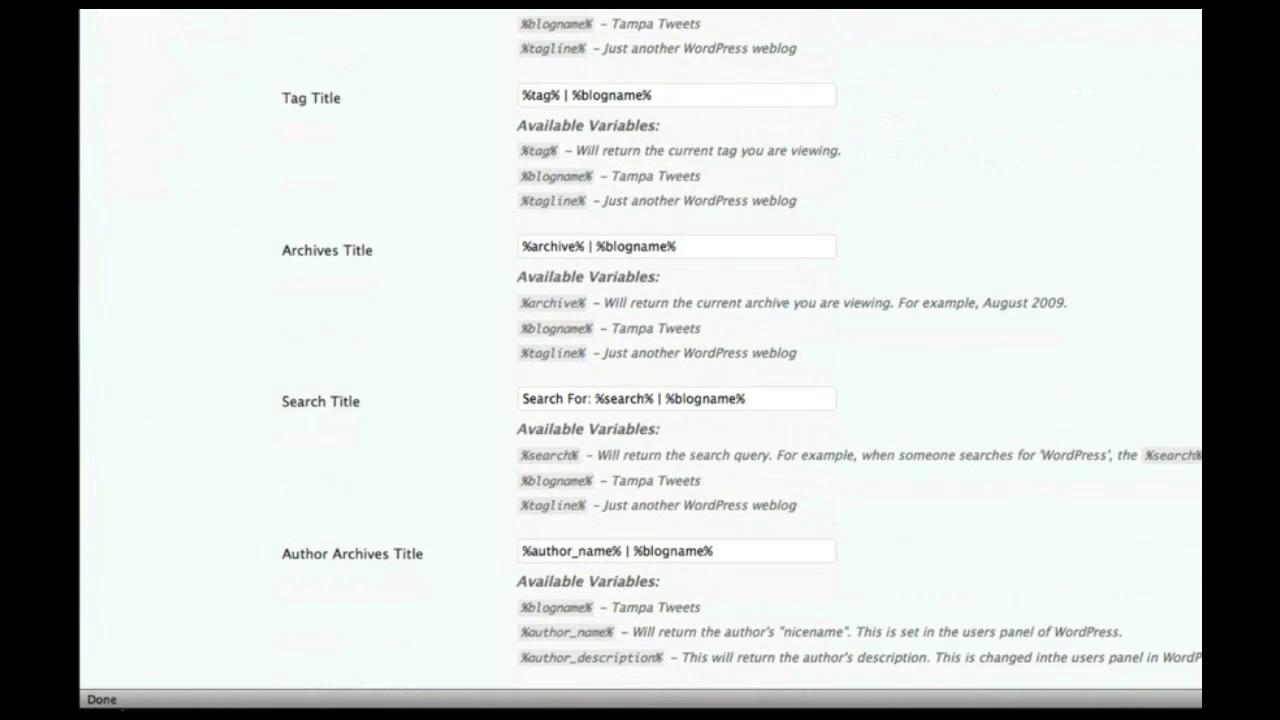
pyautogui.scroll(-3)
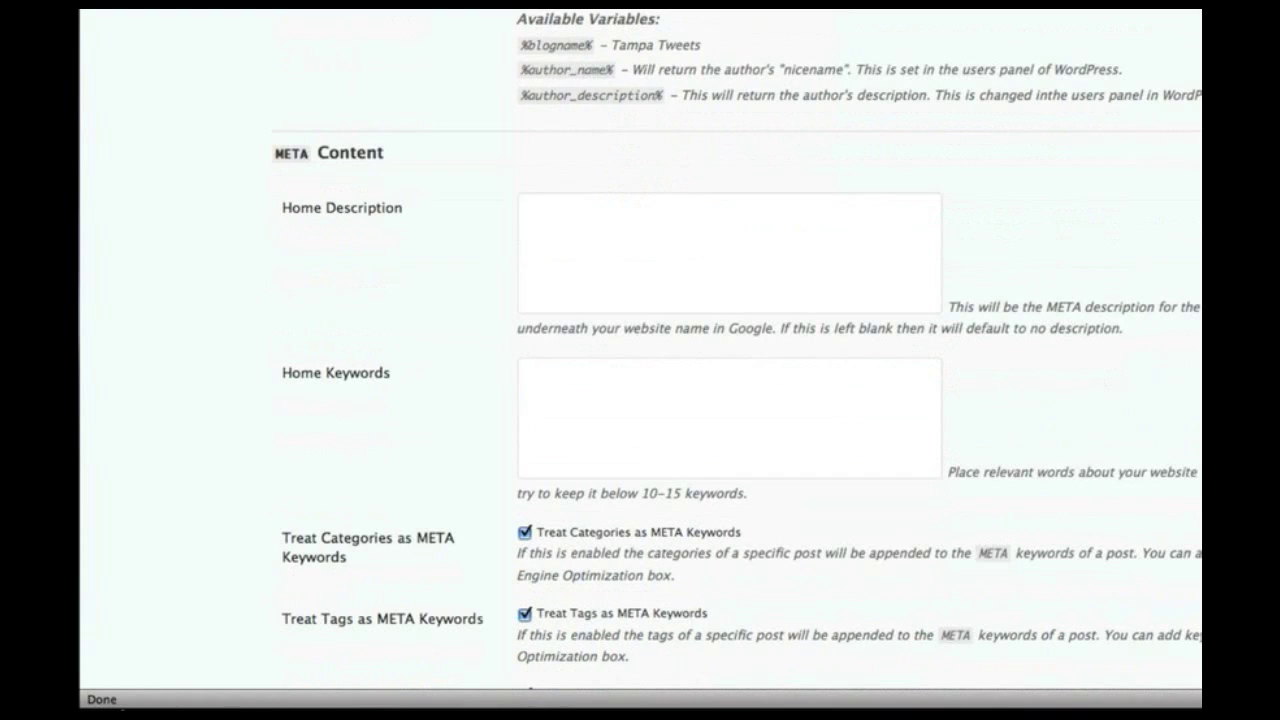
pyautogui.scroll(-3)
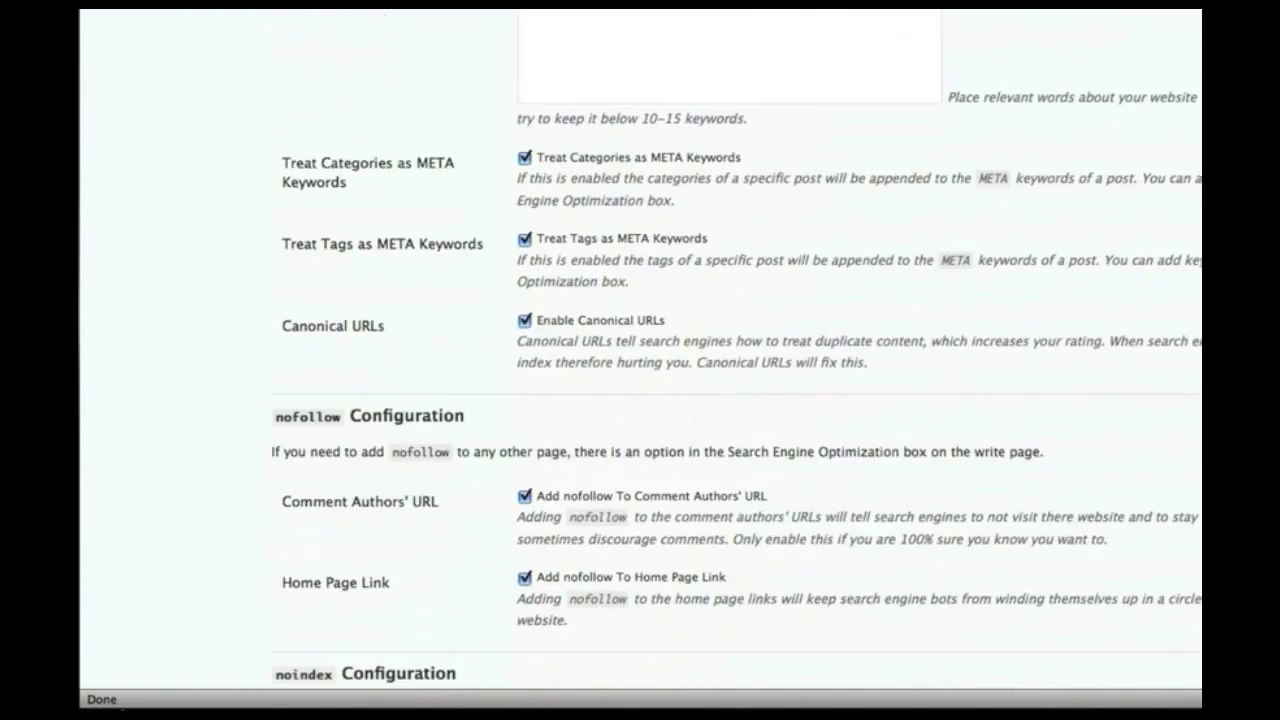
pyautogui.scroll(3)
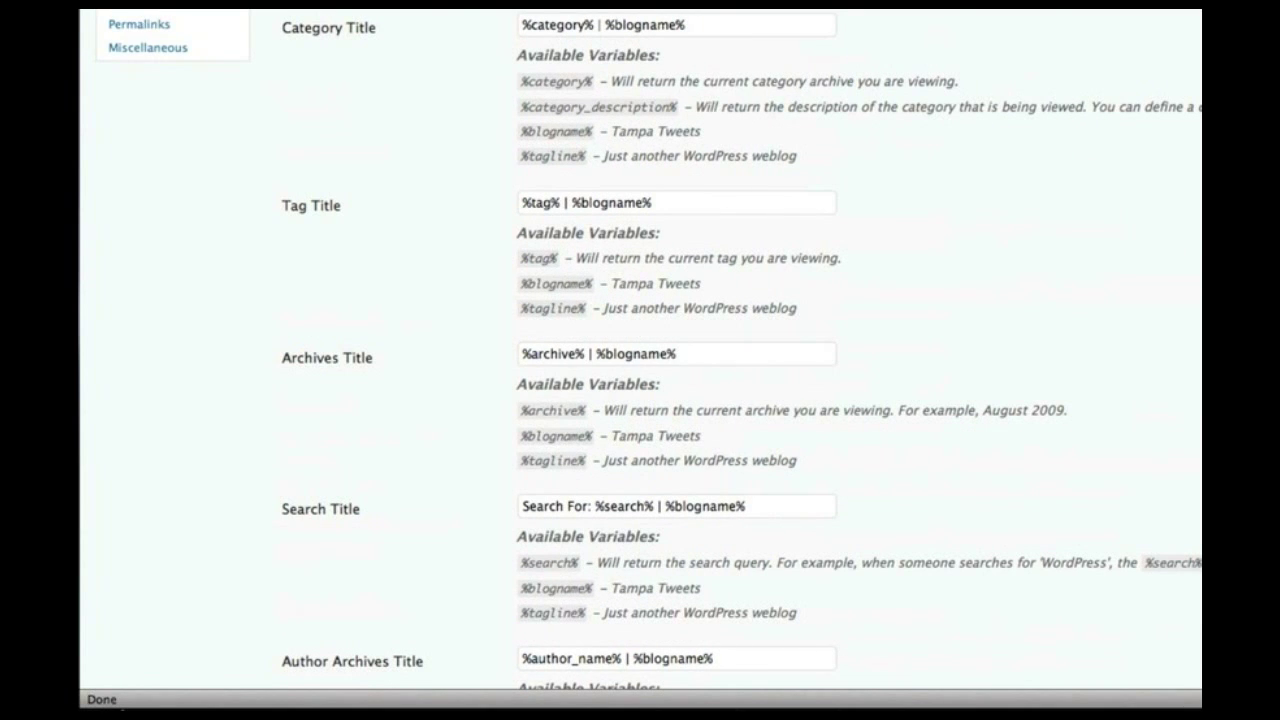
pyautogui.scroll(3)
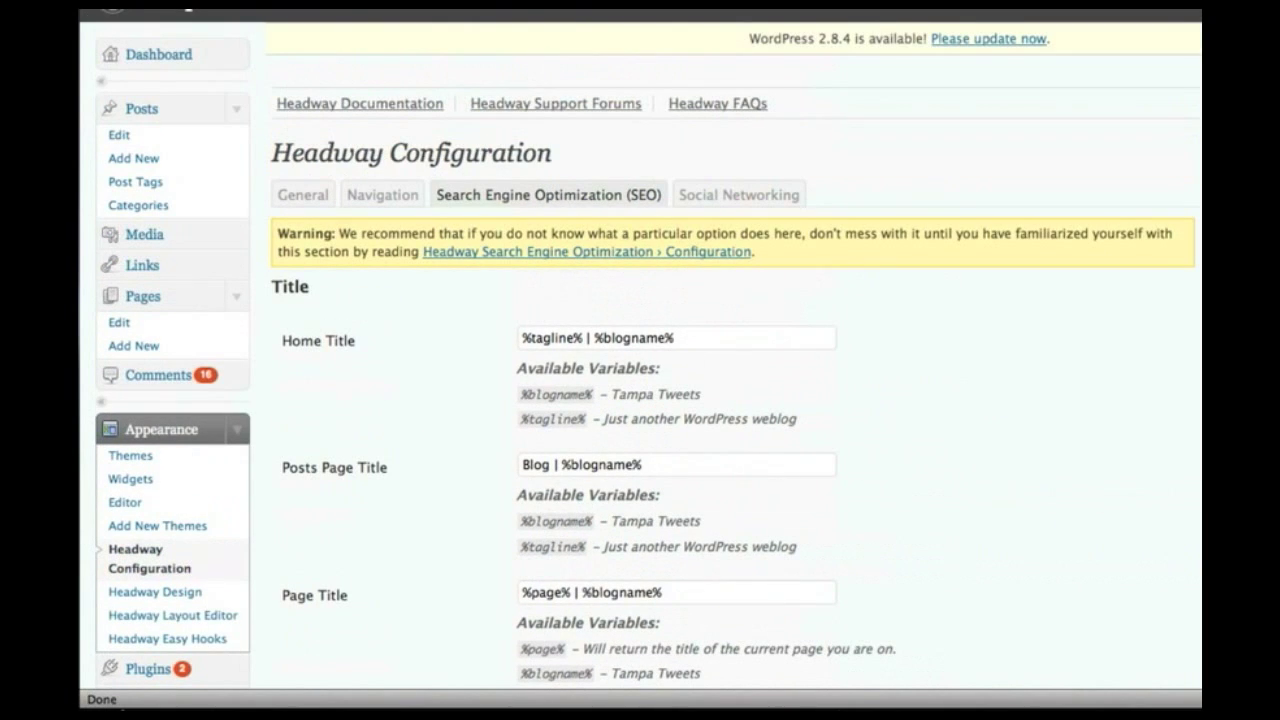
pyautogui.moveTo(738, 194)
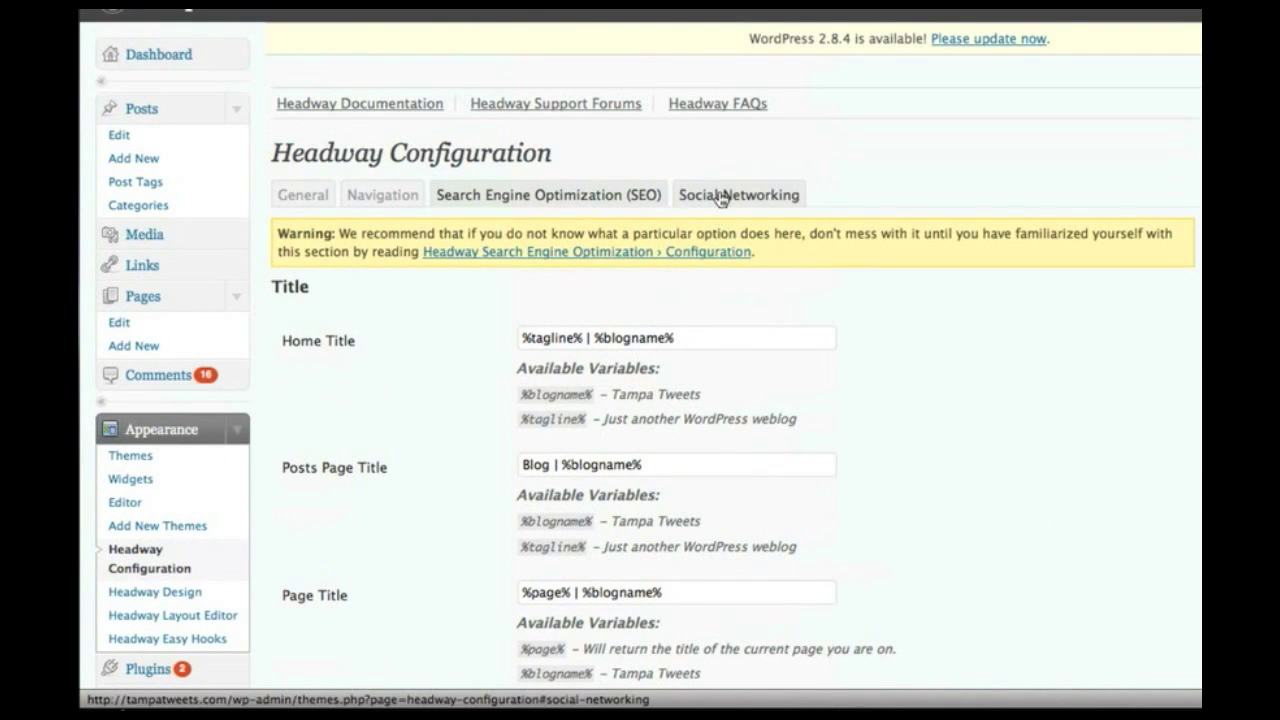
# View the Social Networking tab's Twitter username, password and tweet format
pyautogui.click(738, 194)
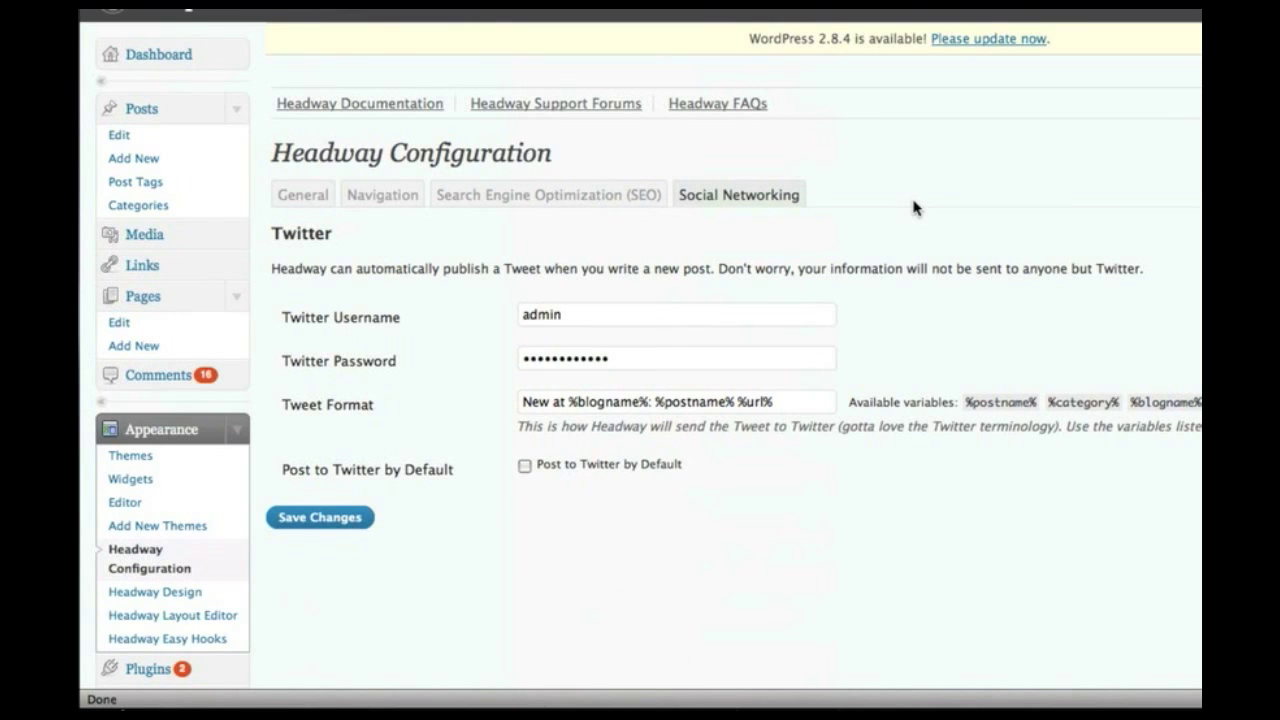
pyautogui.moveTo(986, 255)
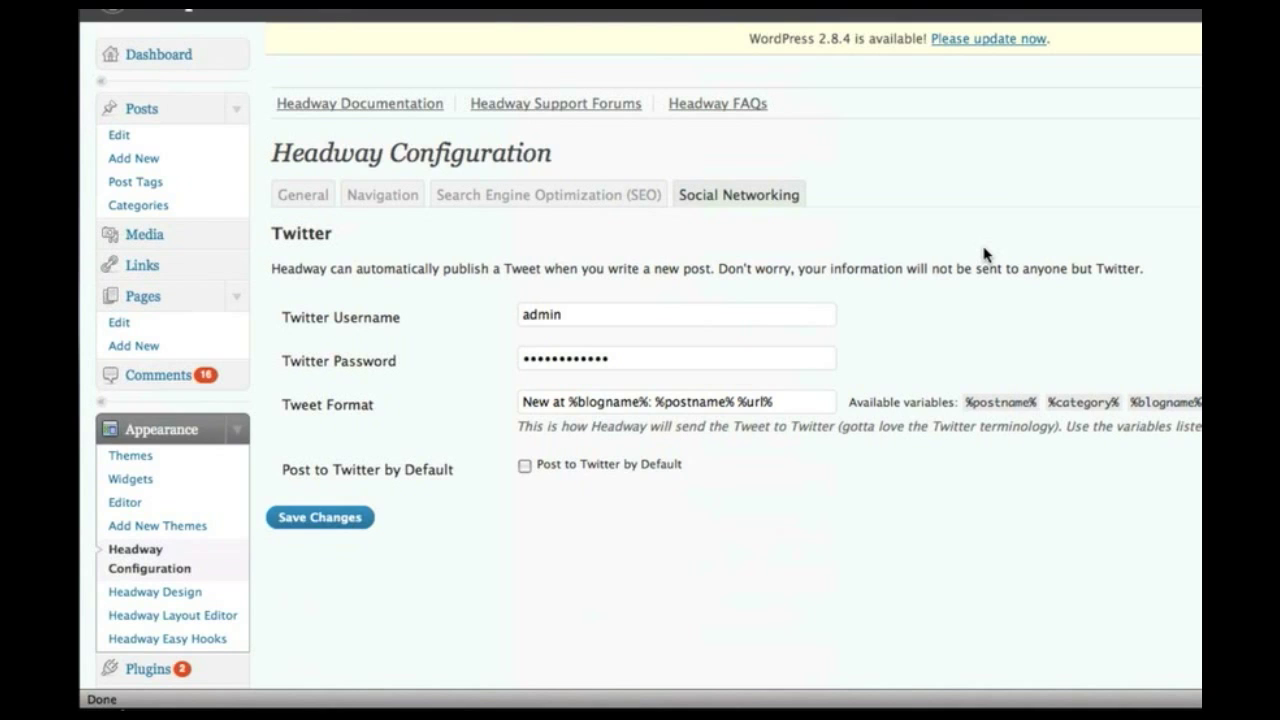
pyautogui.scroll(-3)
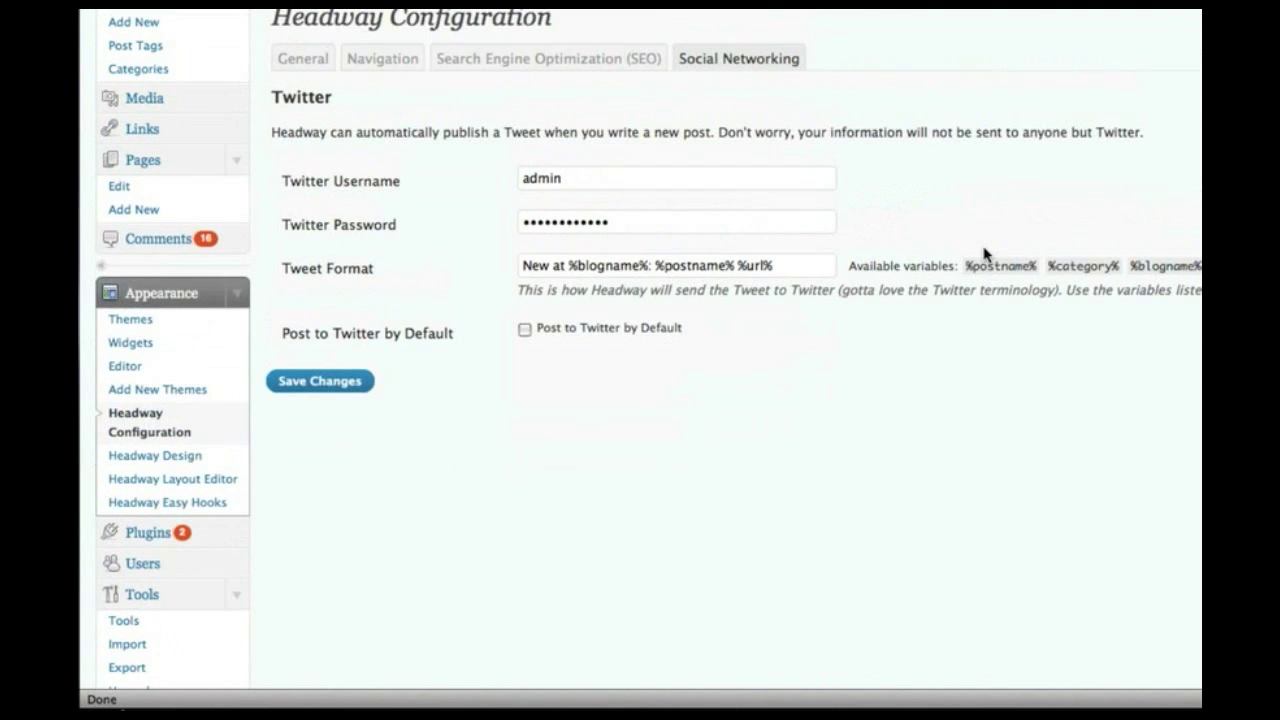
pyautogui.moveTo(985, 213)
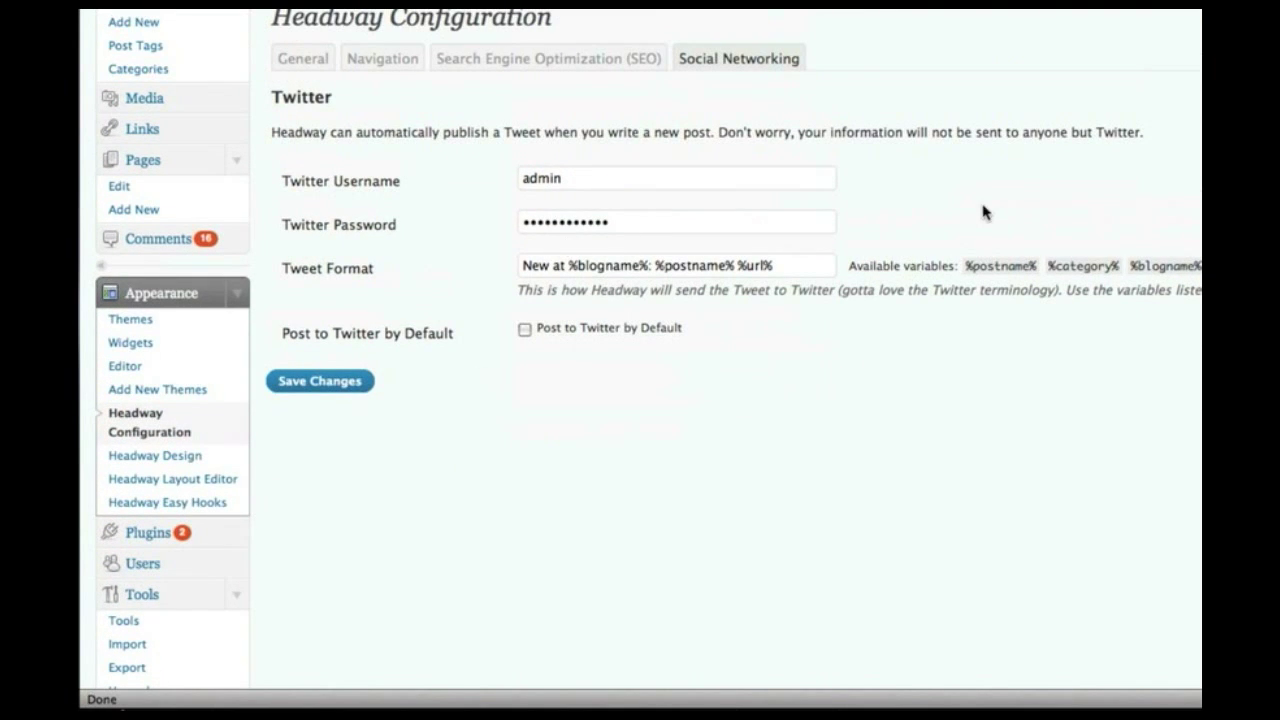
pyautogui.moveTo(850, 332)
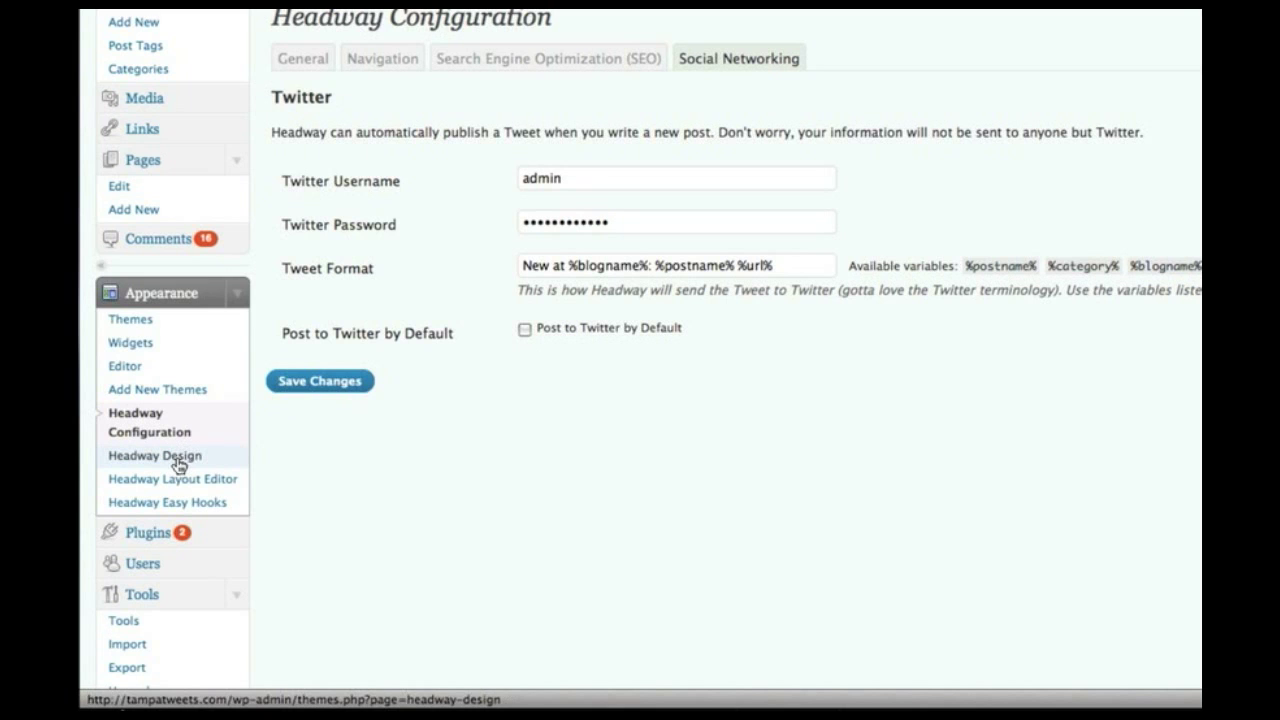
# Open Headway Design to see the Site Style choices, with Headway Default current
pyautogui.click(154, 455)
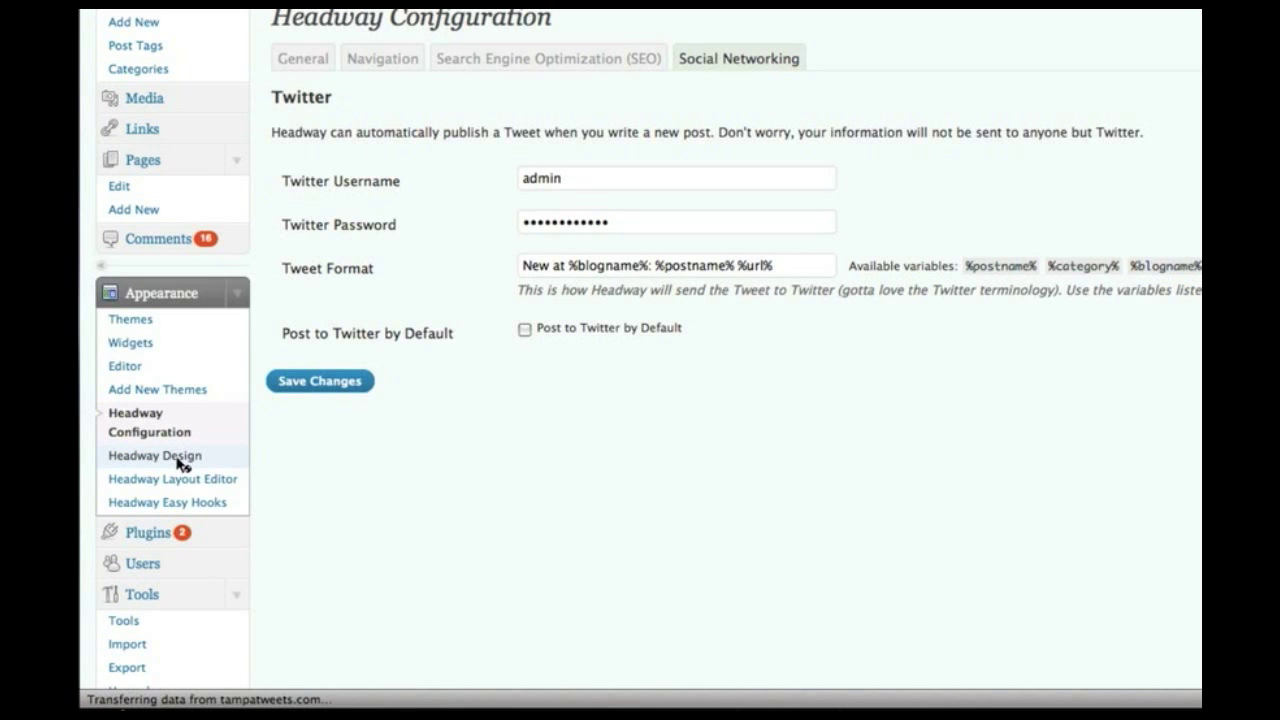
pyautogui.click(154, 455)
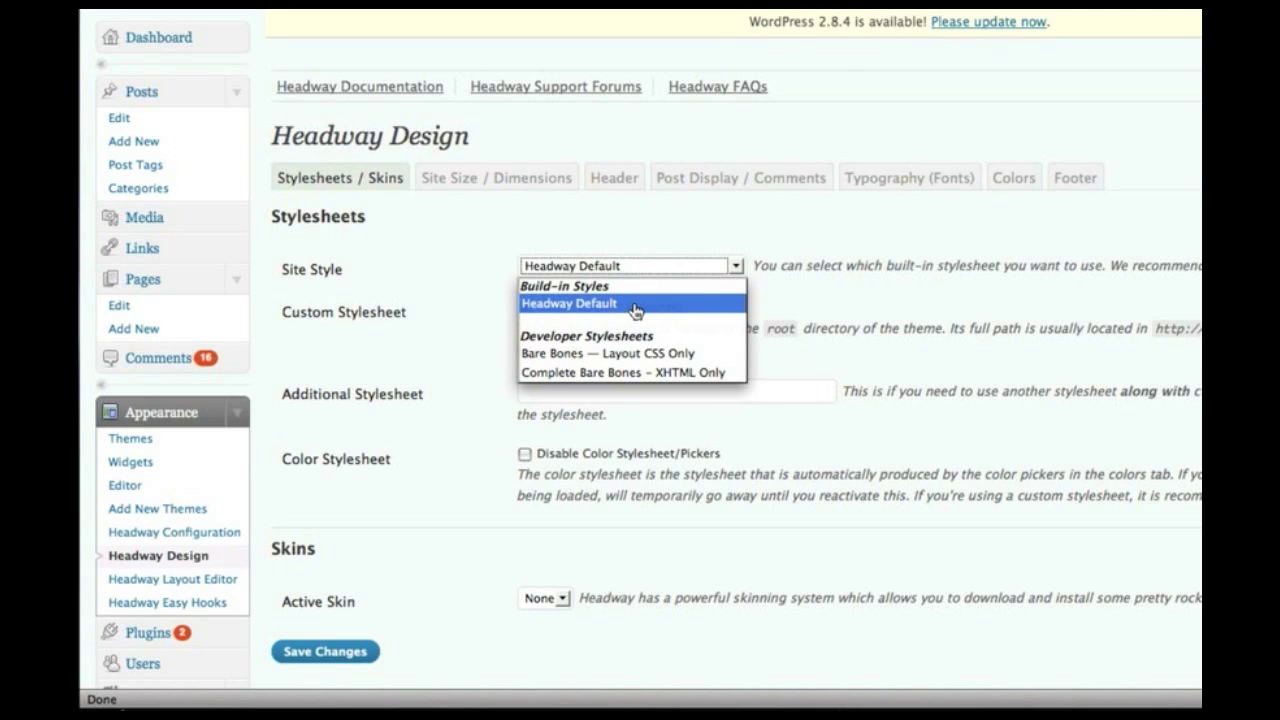
pyautogui.moveTo(648, 352)
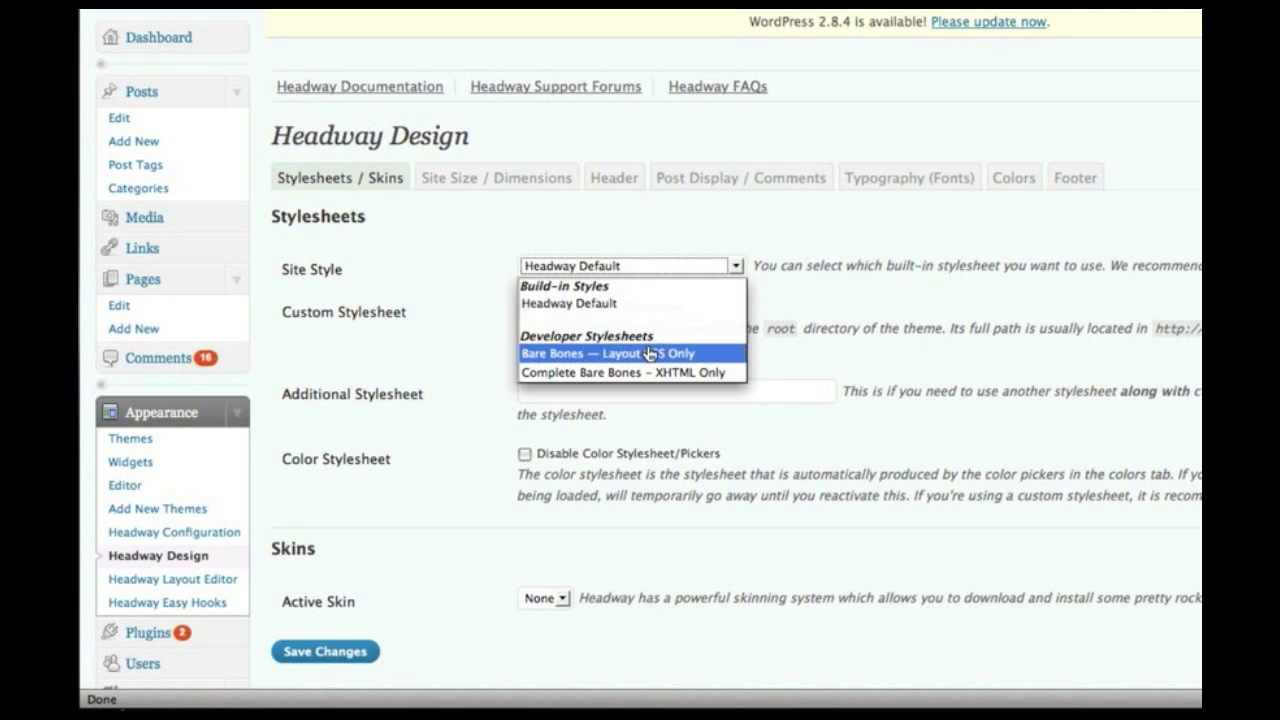
pyautogui.moveTo(995, 351)
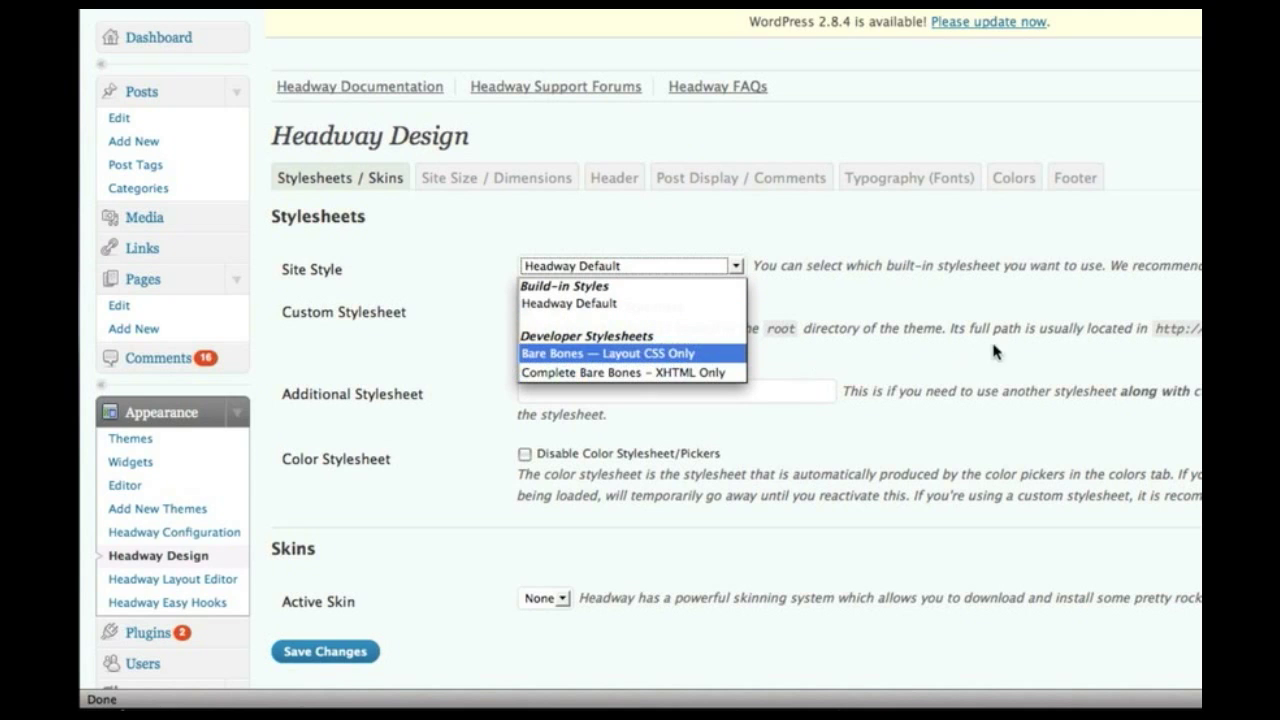
pyautogui.moveTo(1020, 315)
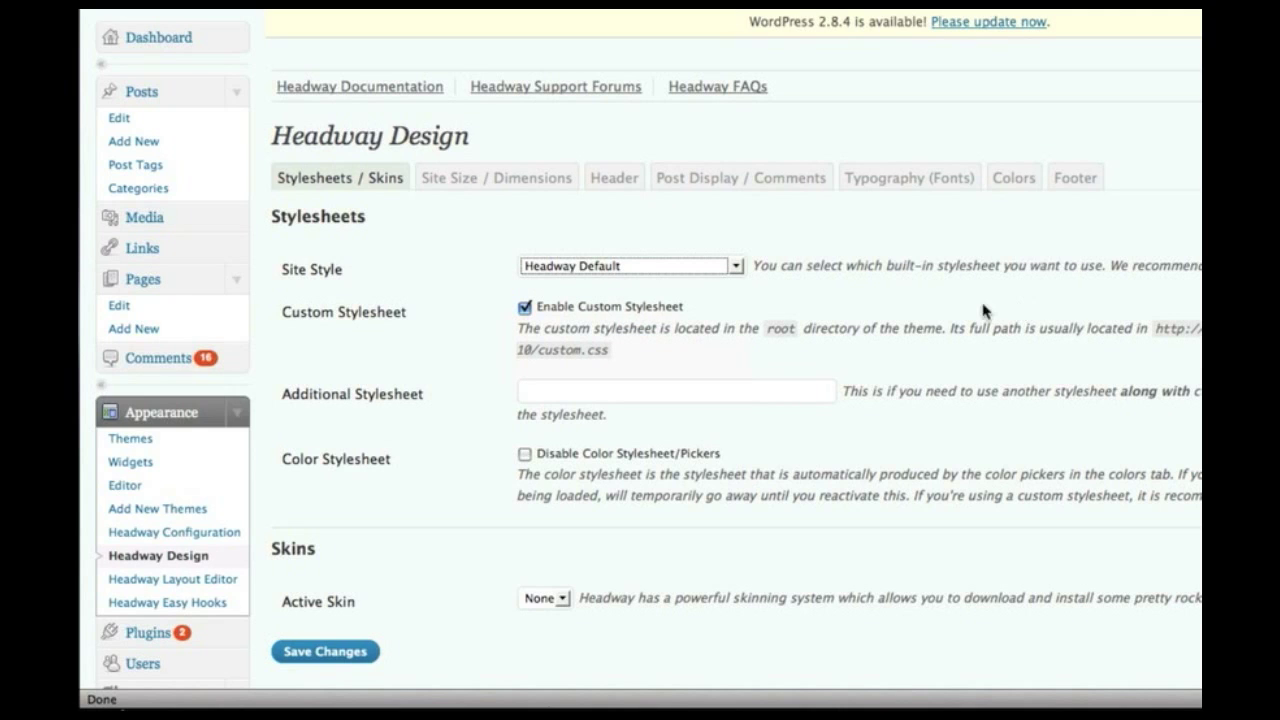
pyautogui.moveTo(705, 305)
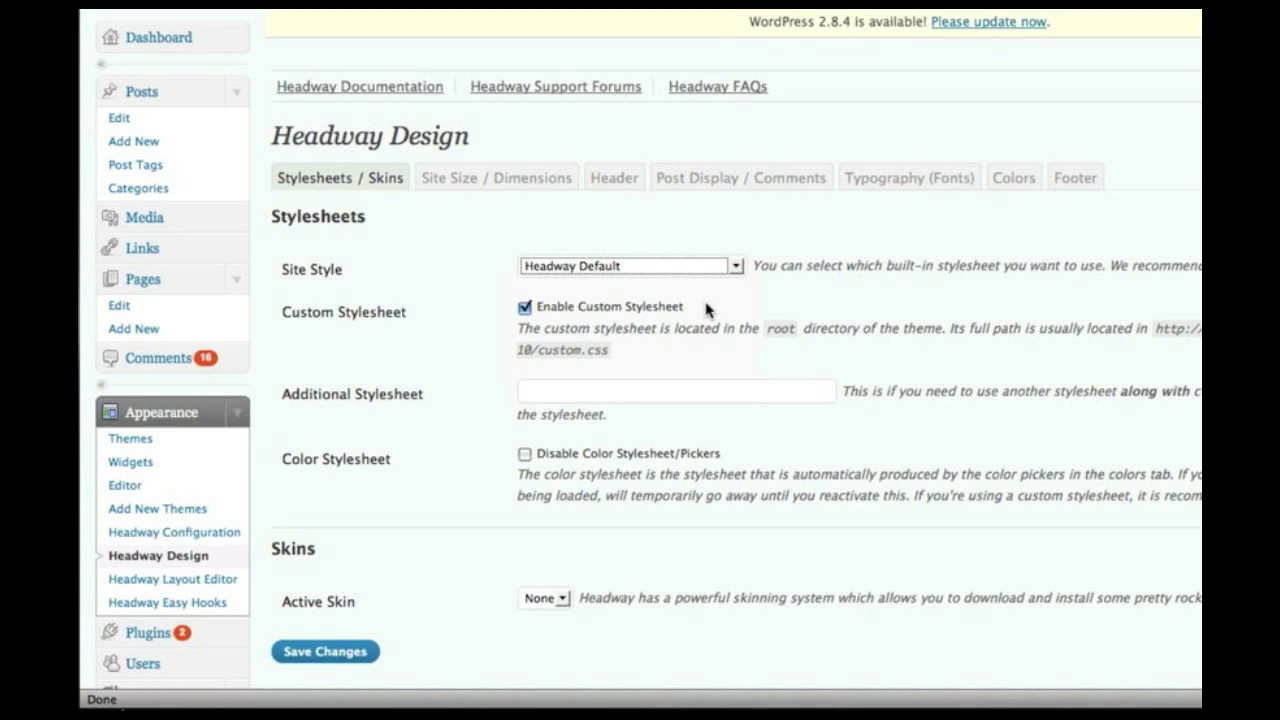
pyautogui.moveTo(826, 297)
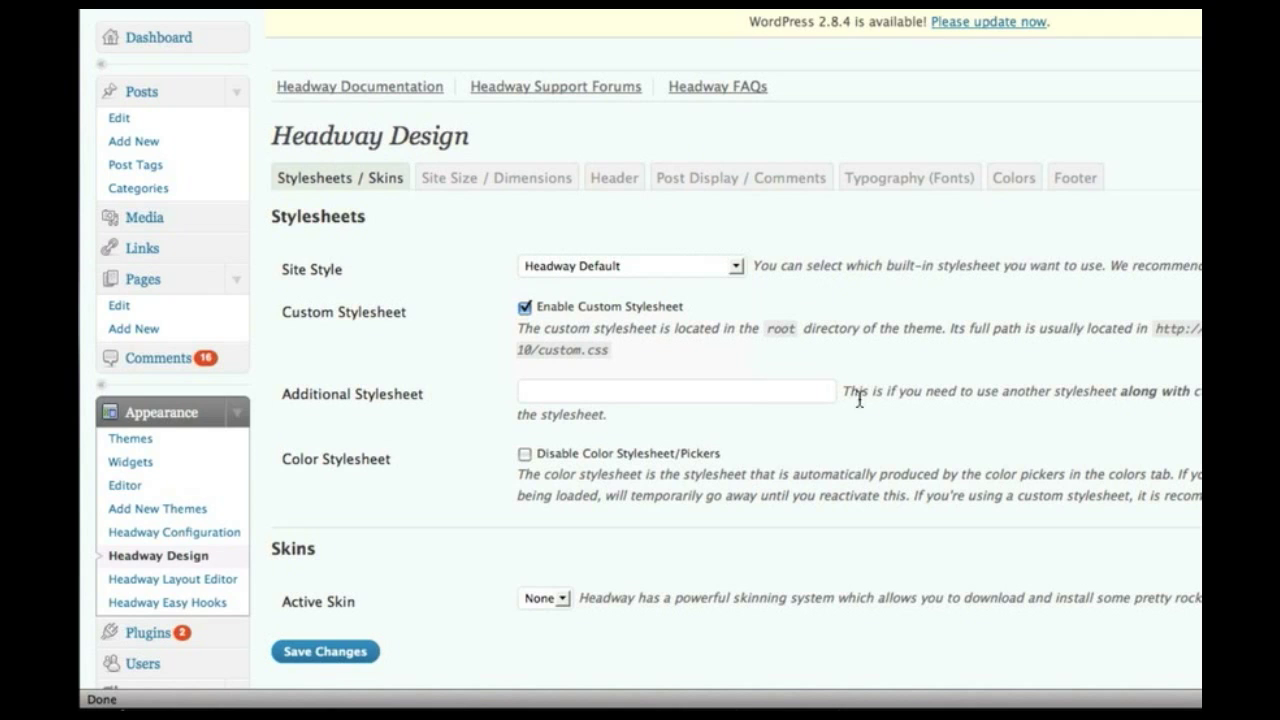
pyautogui.moveTo(496, 177)
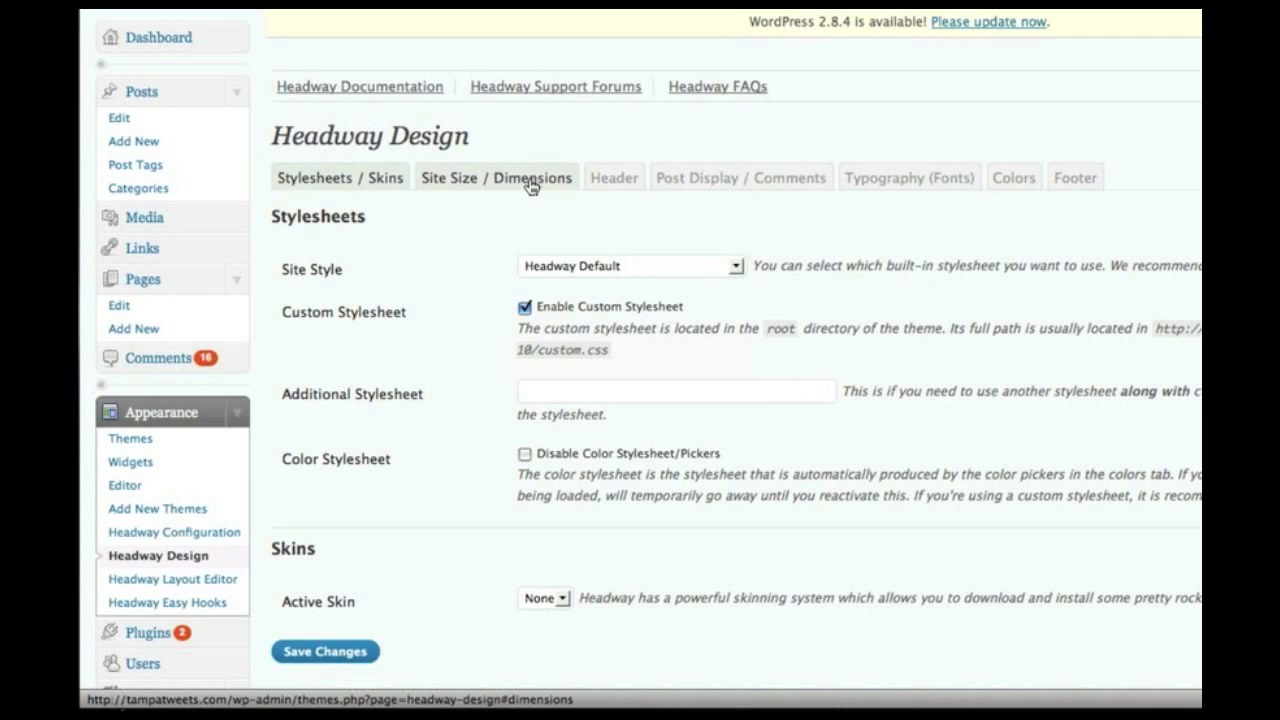
# Check Site Size's 950px wrapper width, then view the Header tab settings
pyautogui.click(495, 177)
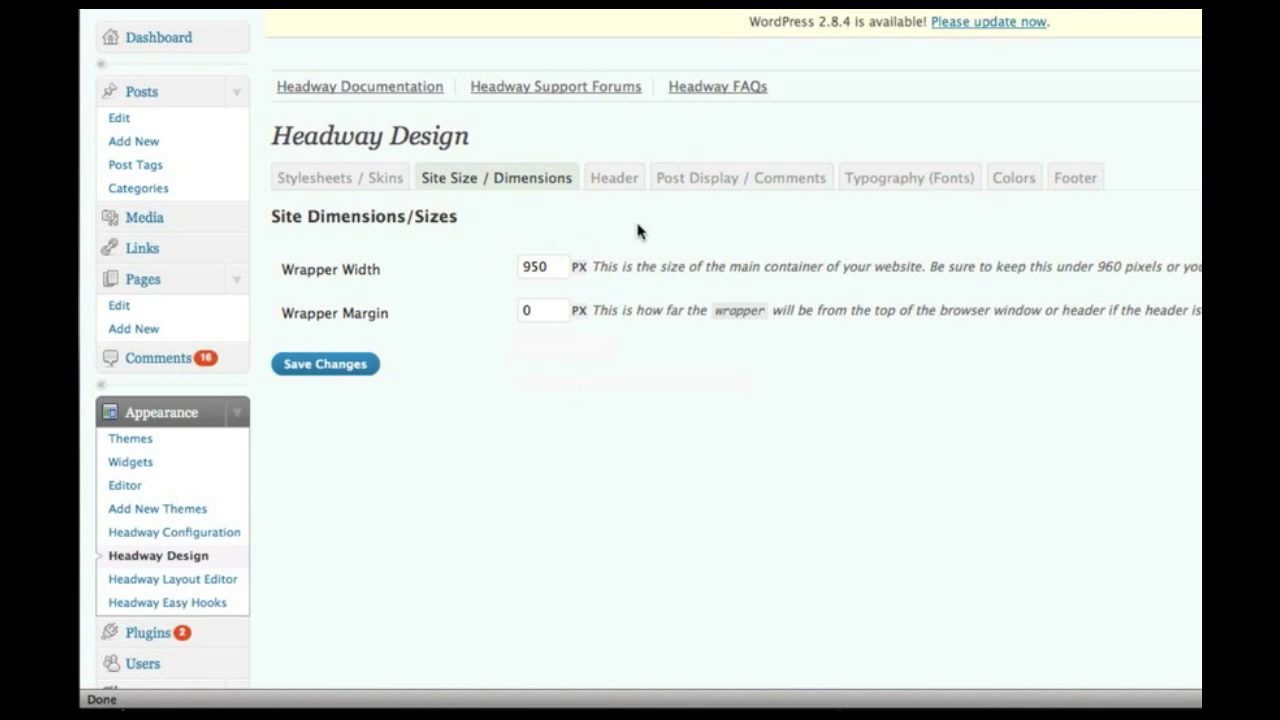
pyautogui.click(613, 177)
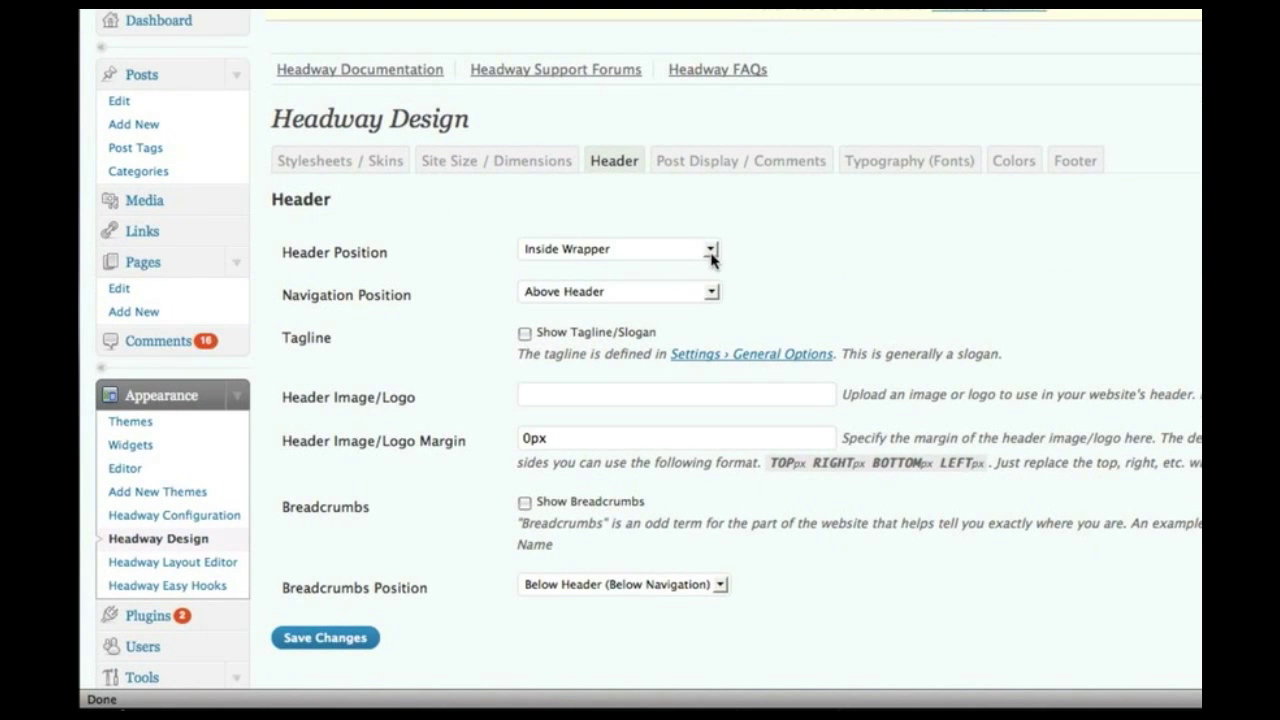
pyautogui.moveTo(921, 251)
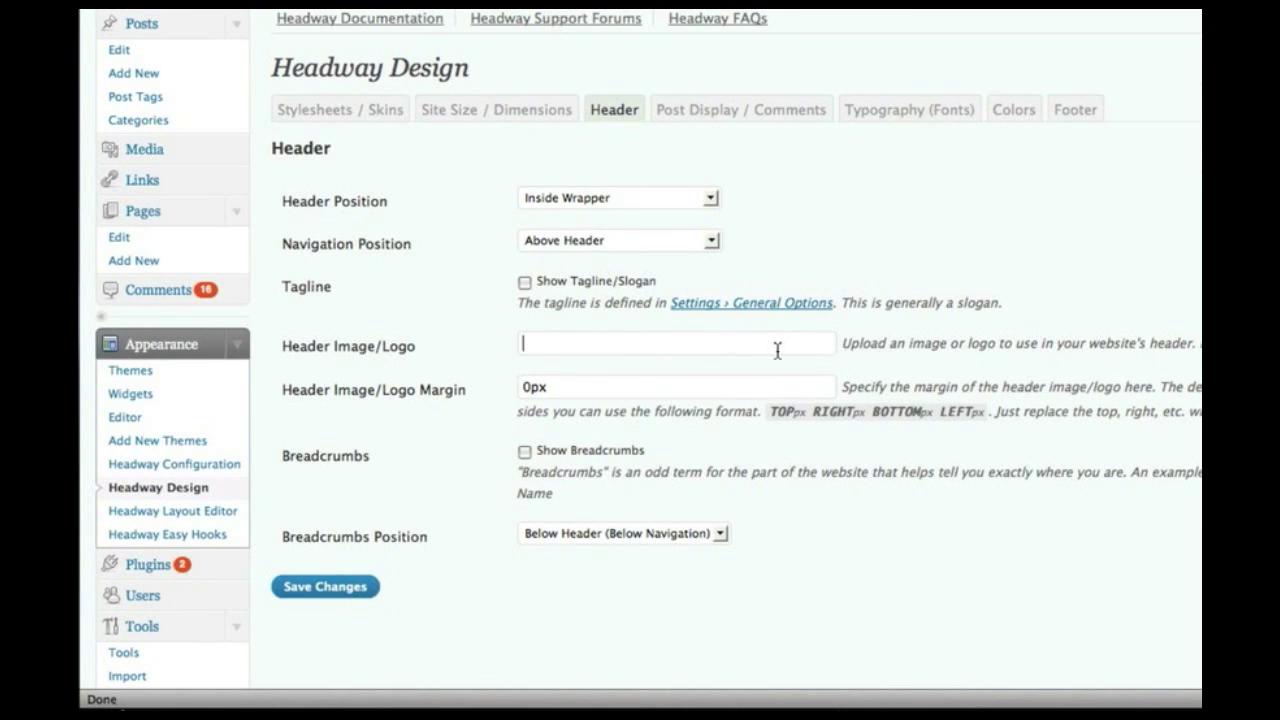
pyautogui.moveTo(775, 350)
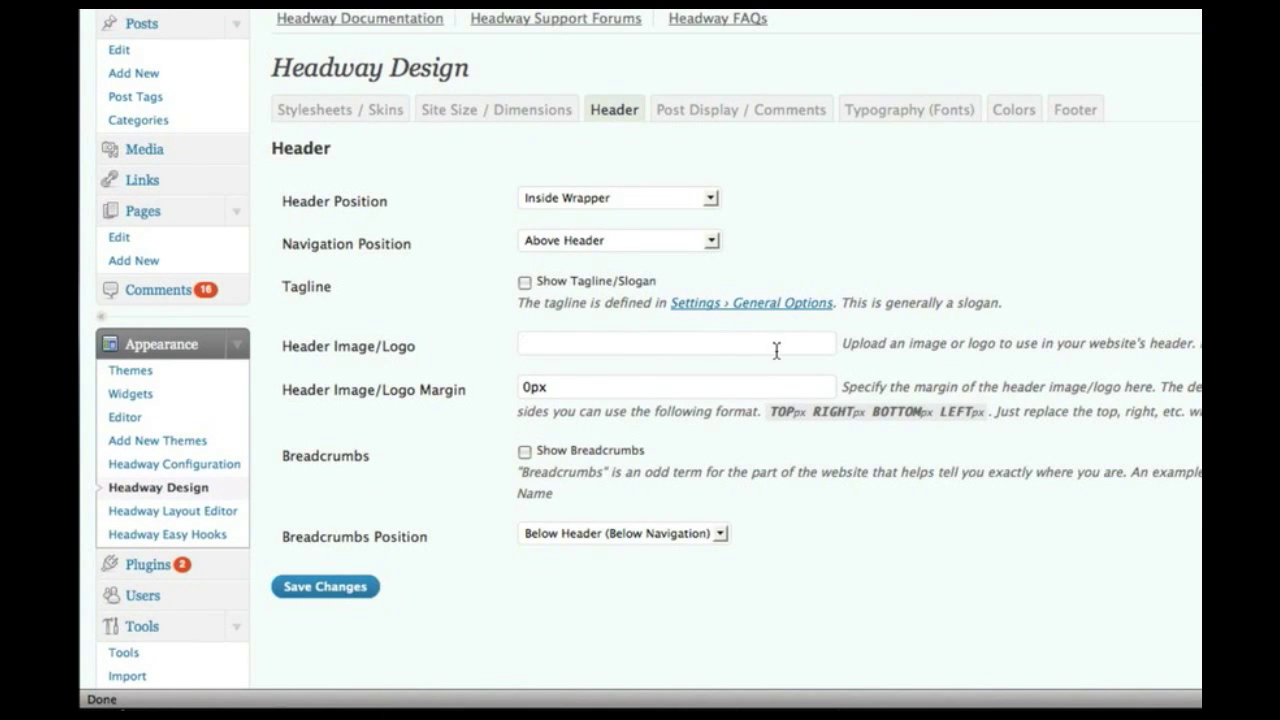
pyautogui.moveTo(672, 232)
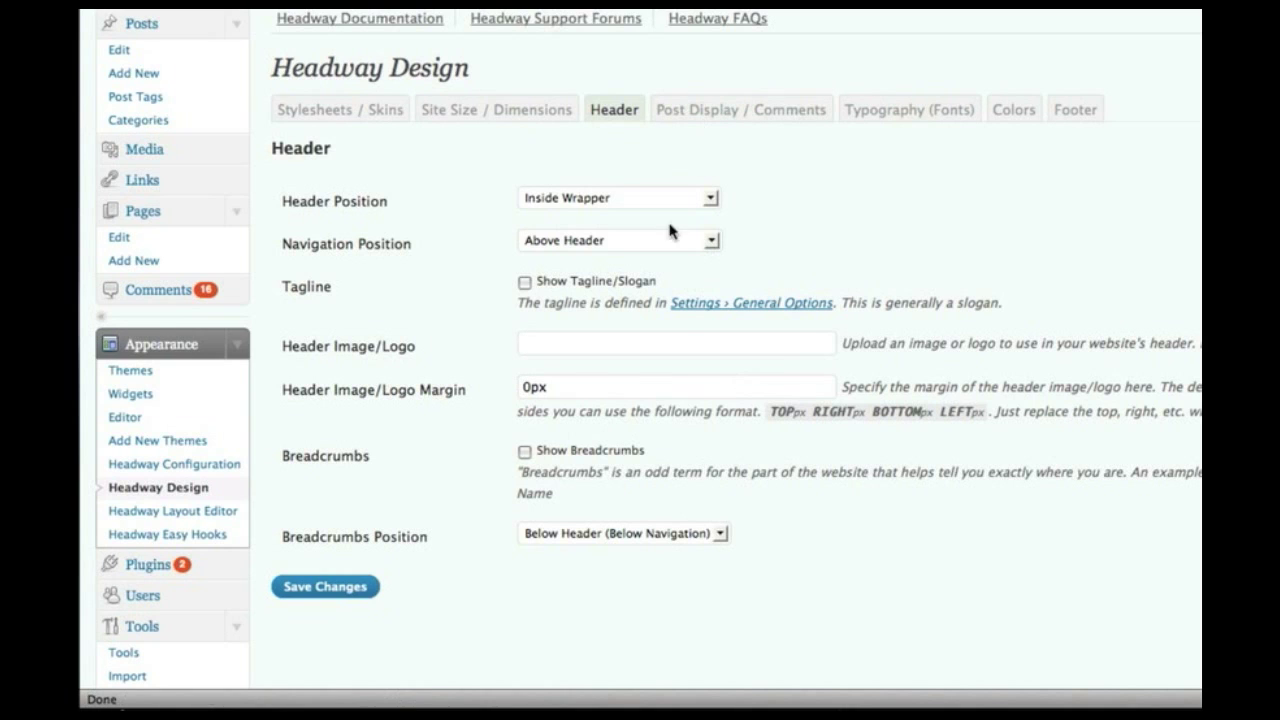
# Review post meta formats, small excerpts and comment avatar options under Post Display / Comments
pyautogui.click(741, 108)
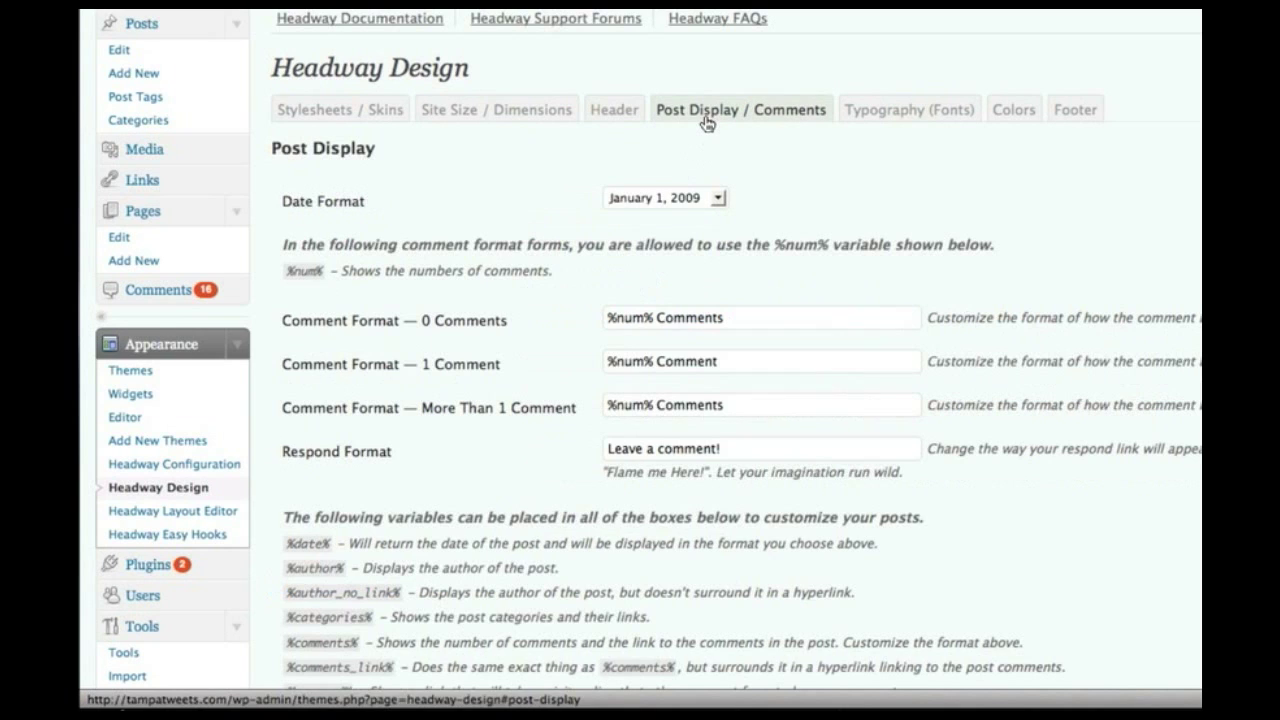
pyautogui.scroll(-3)
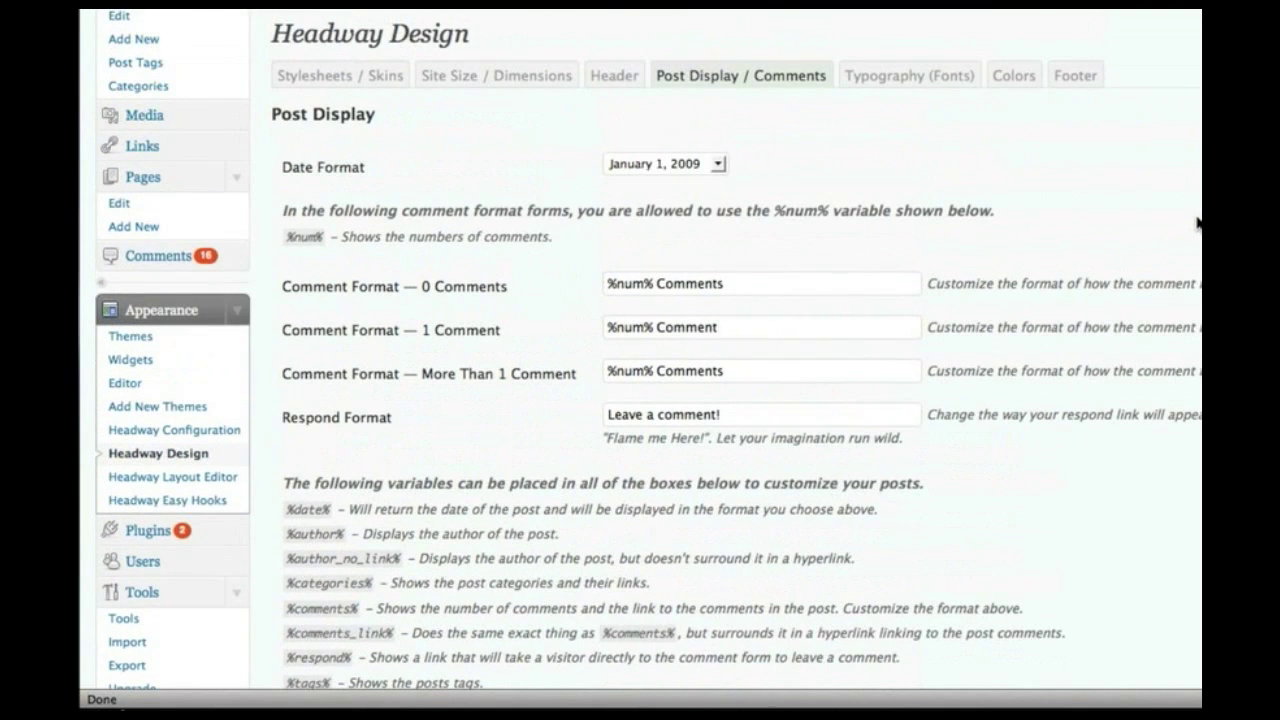
pyautogui.scroll(-3)
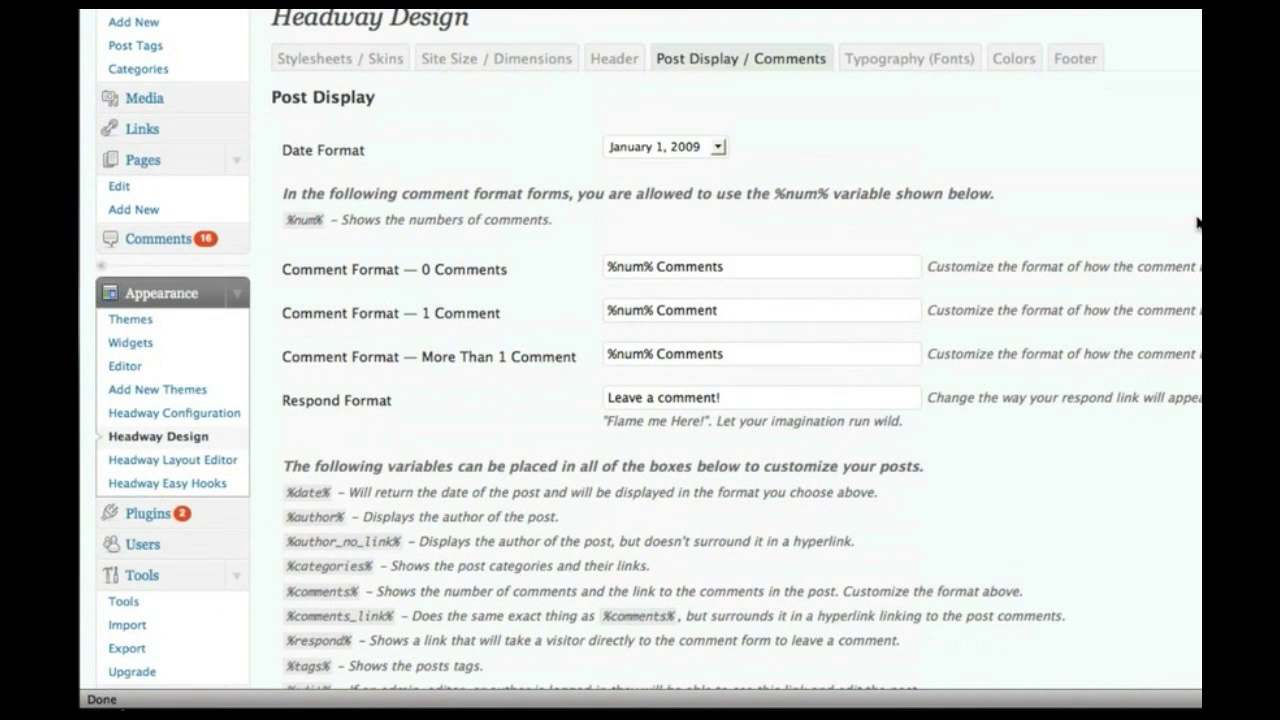
pyautogui.scroll(-3)
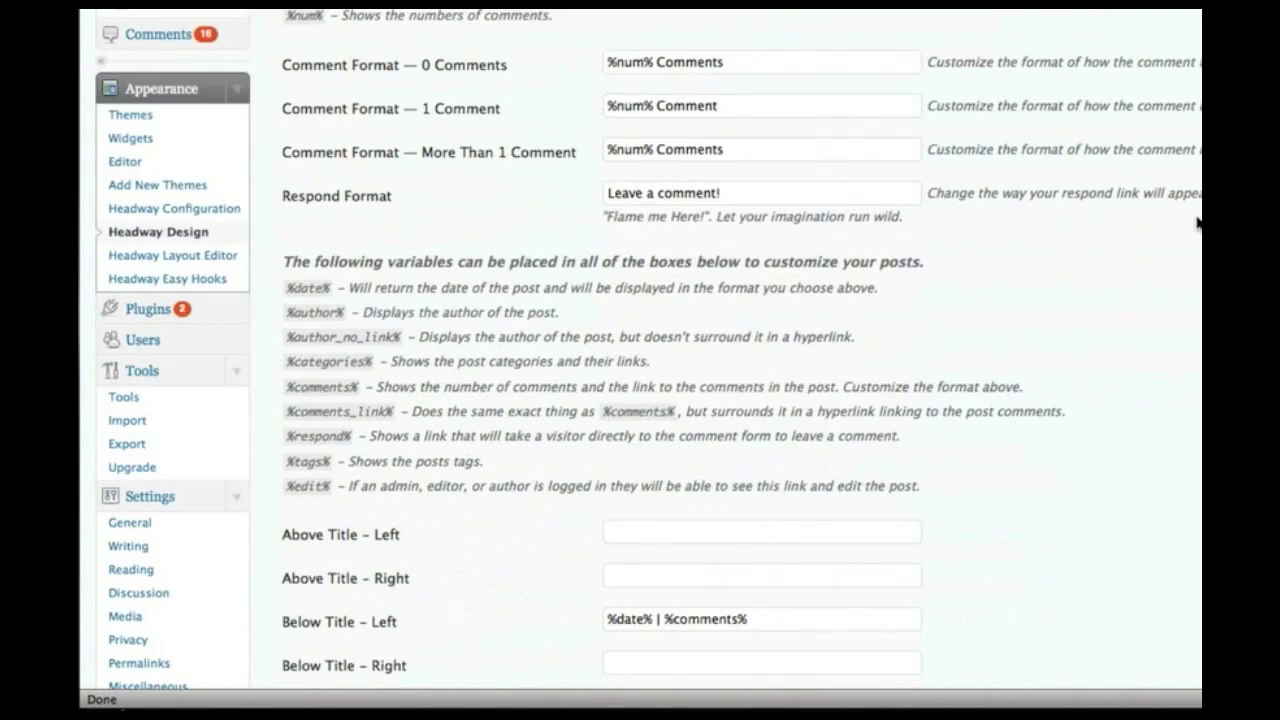
pyautogui.scroll(-3)
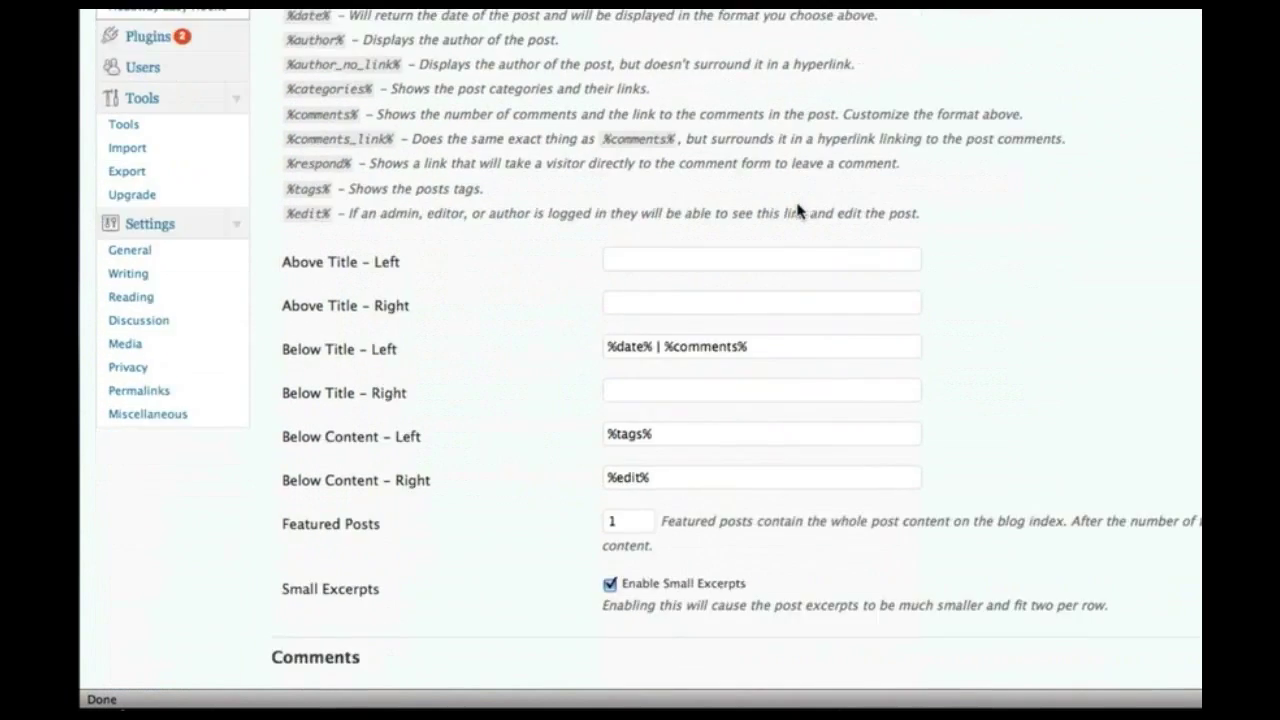
pyautogui.scroll(-3)
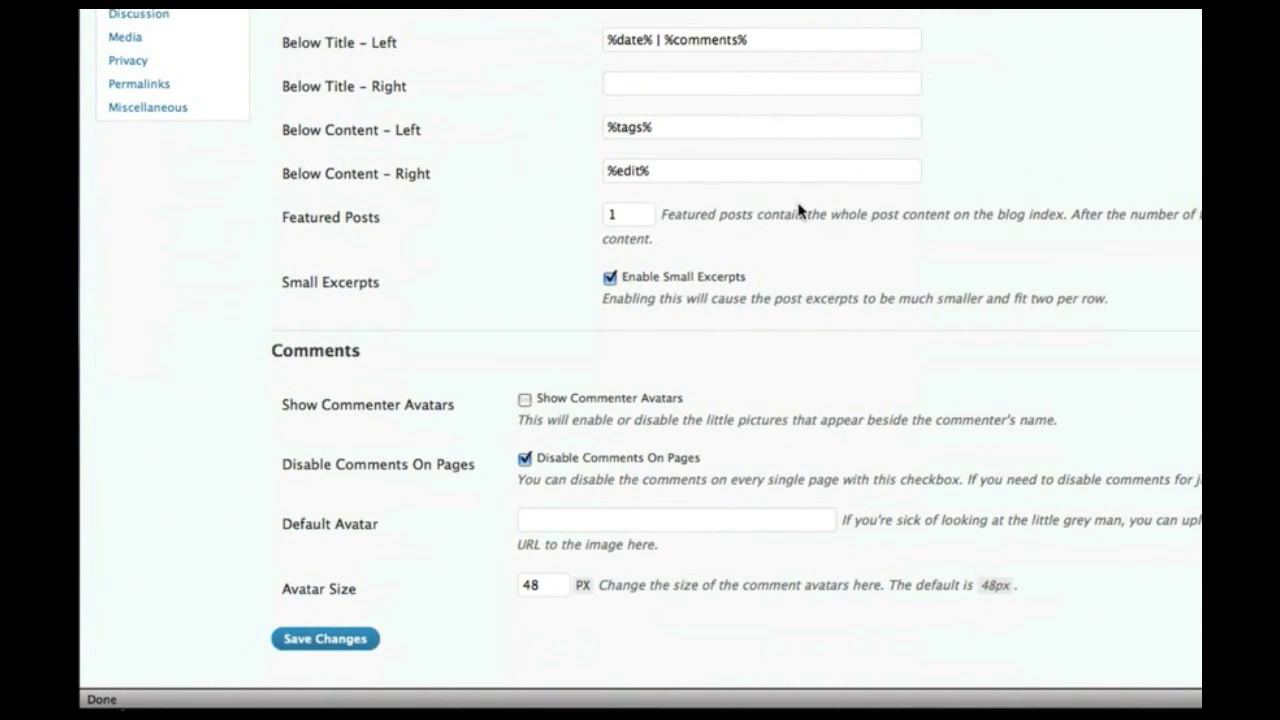
pyautogui.moveTo(1048, 388)
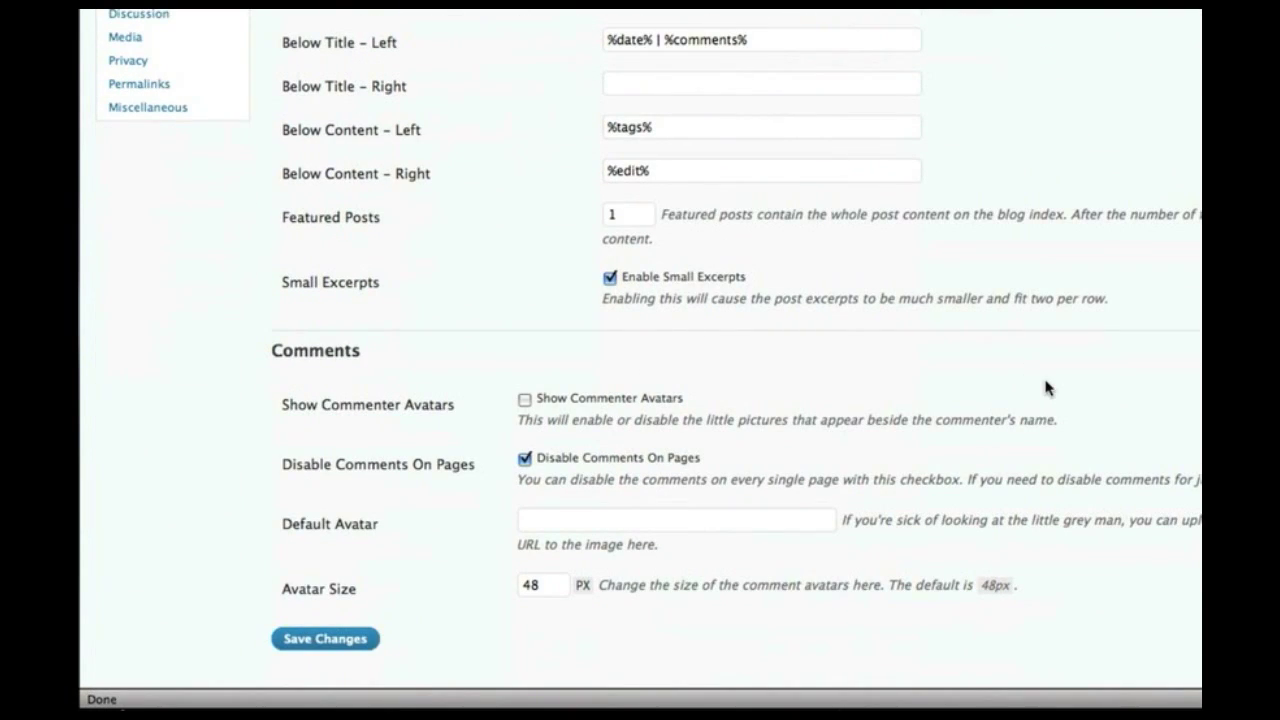
pyautogui.click(740, 194)
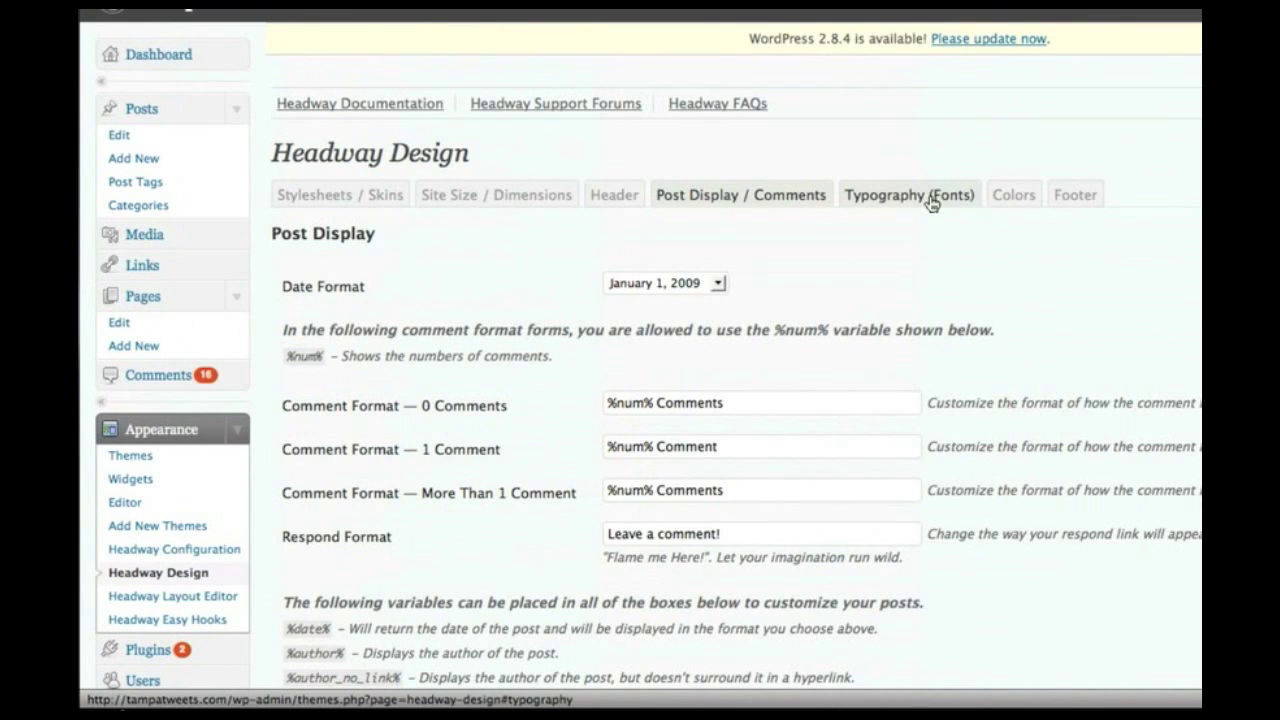
pyautogui.click(907, 194)
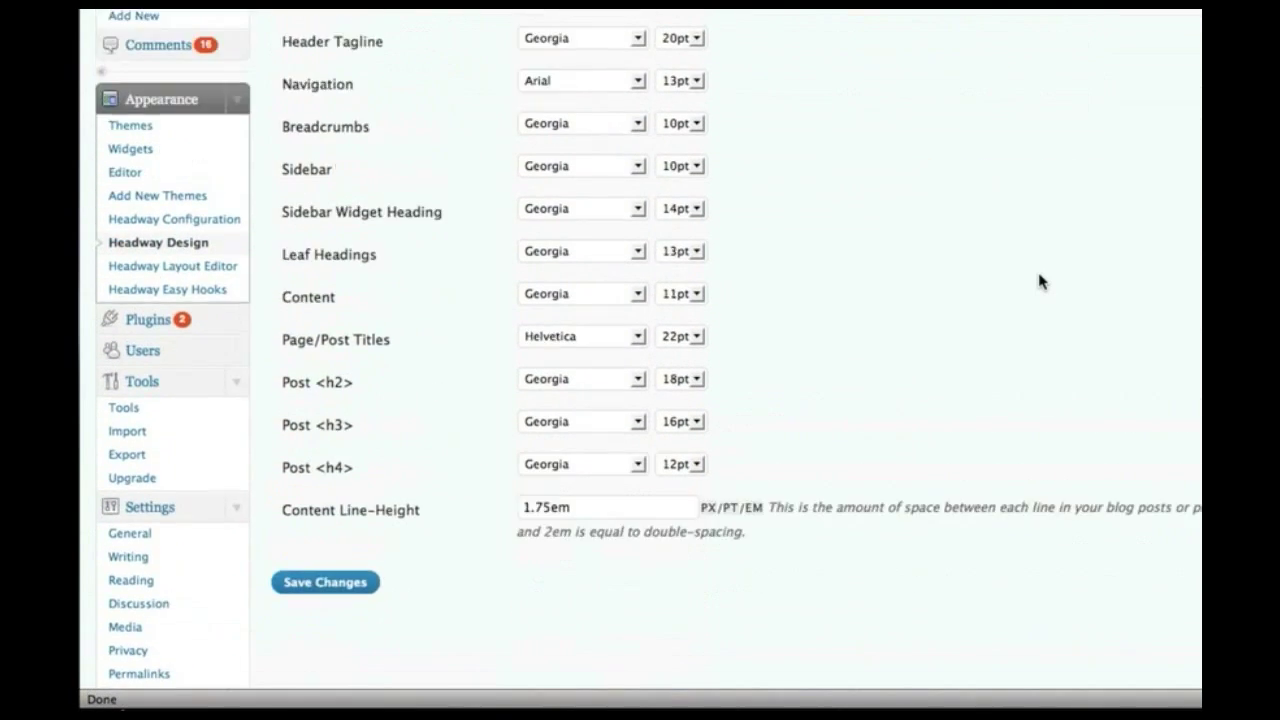
pyautogui.click(1013, 194)
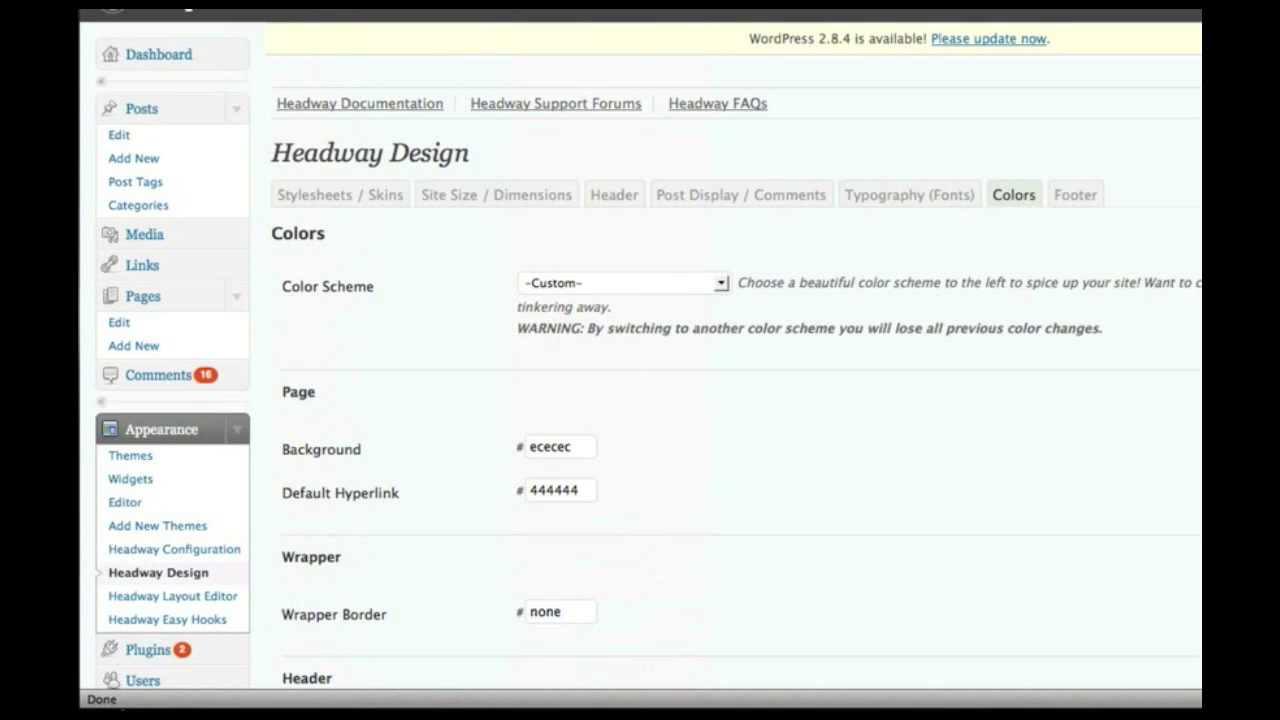
pyautogui.scroll(-3)
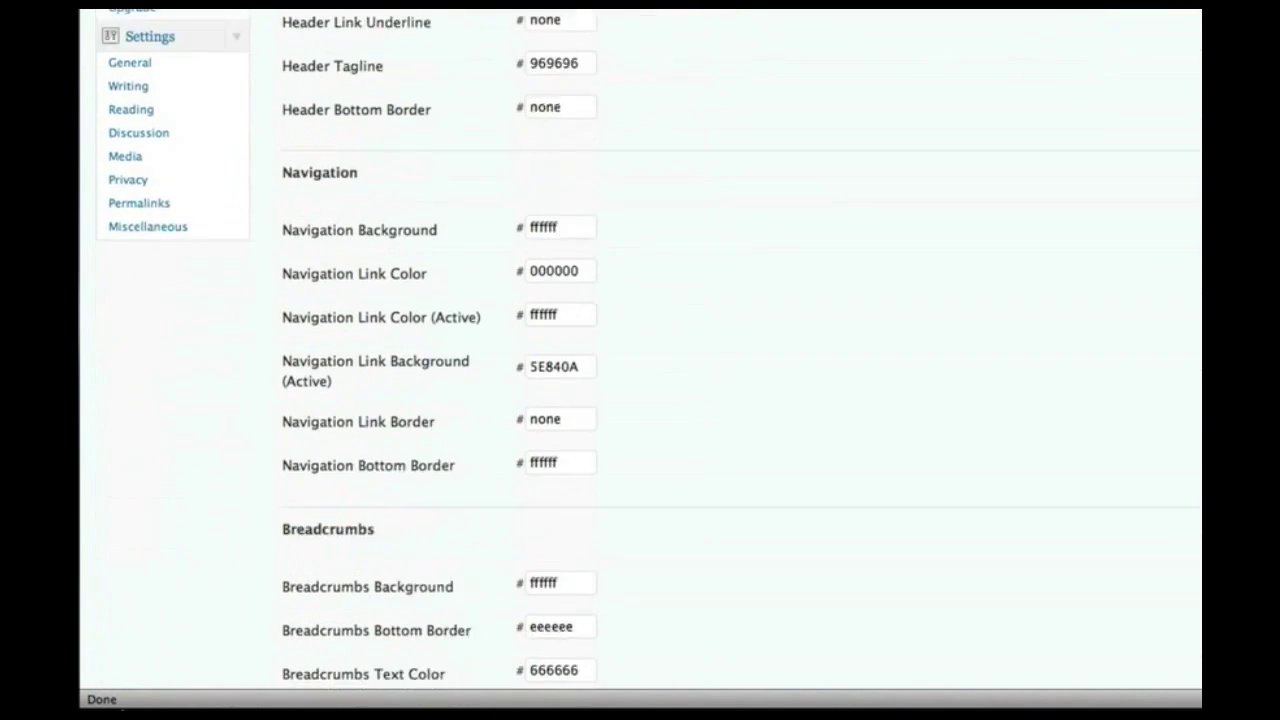
pyautogui.scroll(-3)
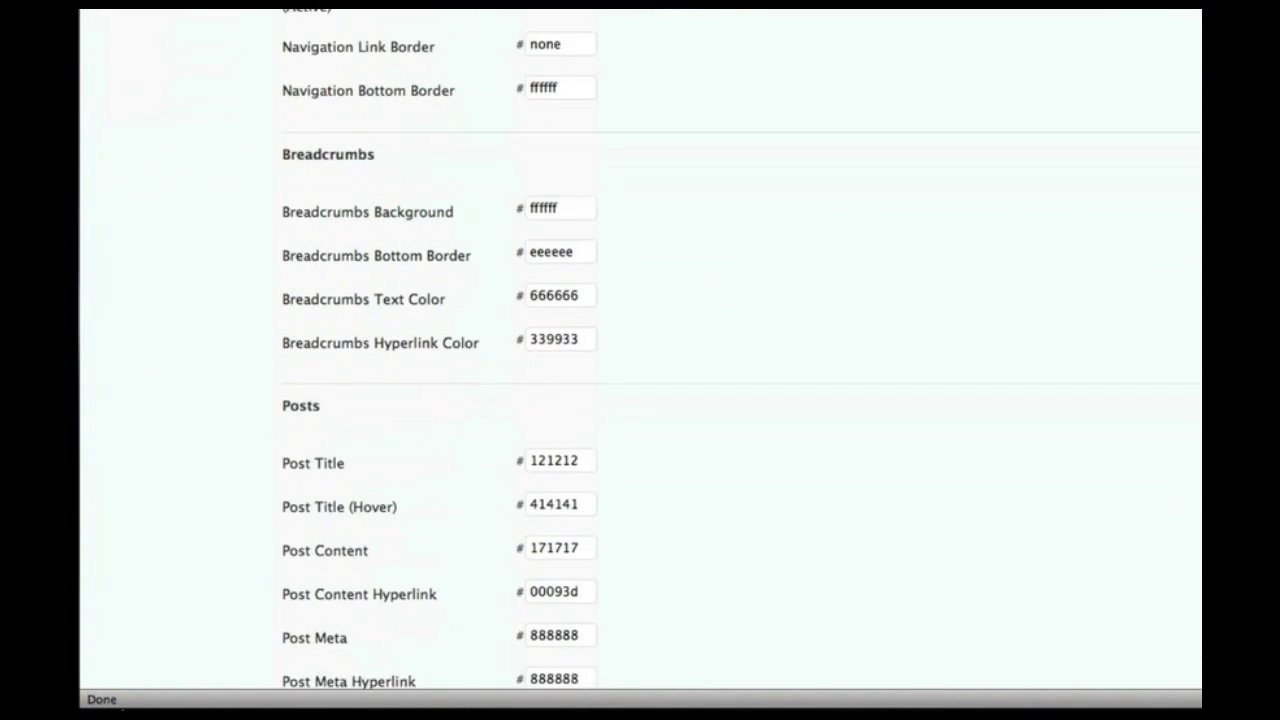
pyautogui.scroll(-3)
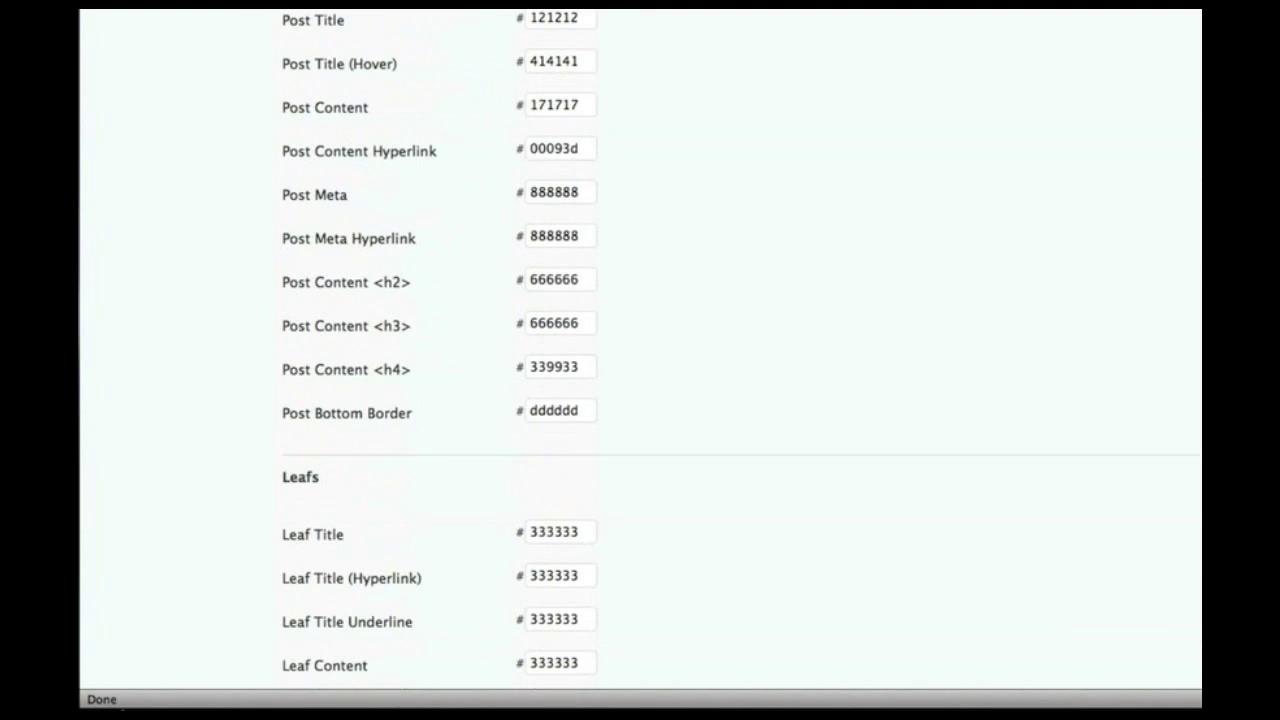
pyautogui.scroll(3)
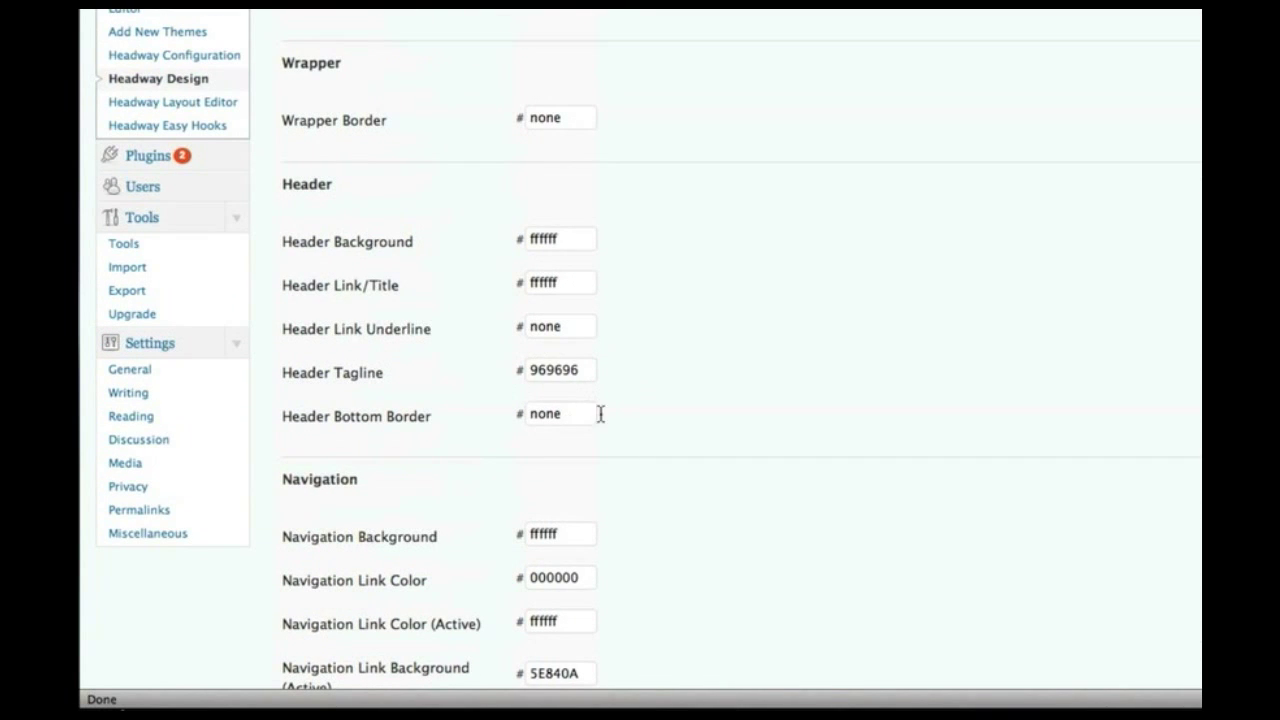
pyautogui.click(558, 413)
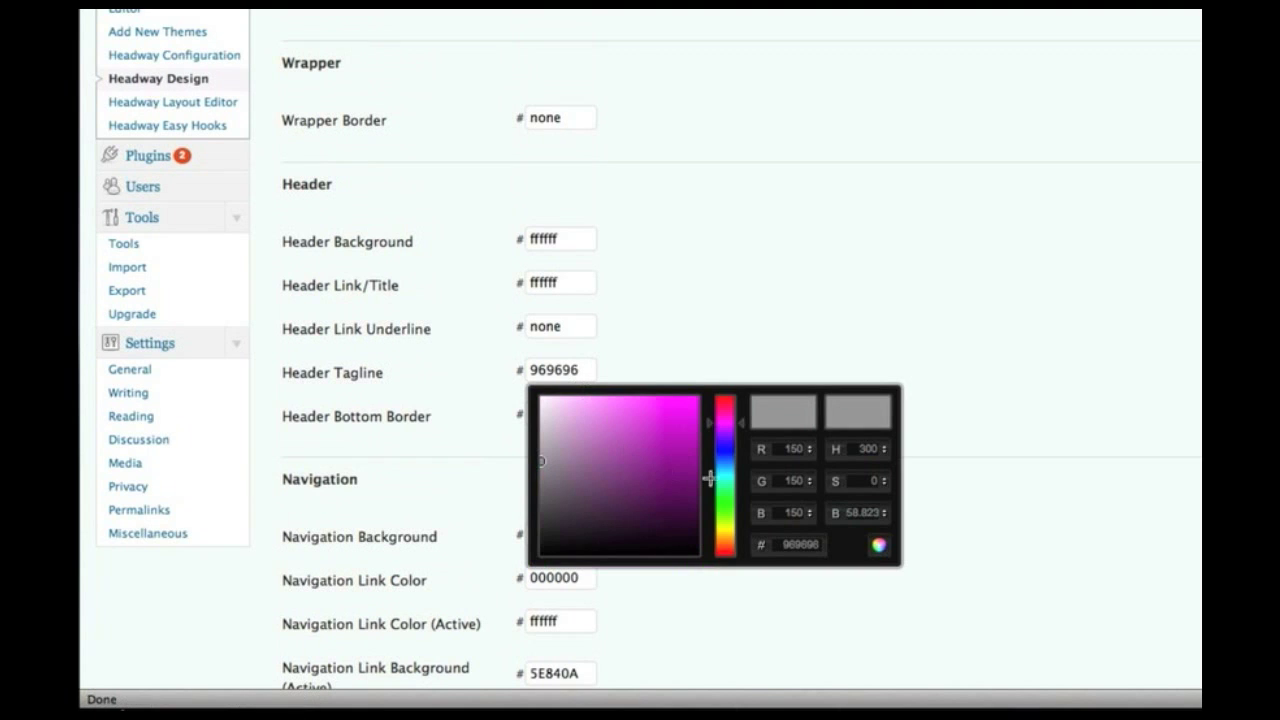
pyautogui.moveTo(879, 323)
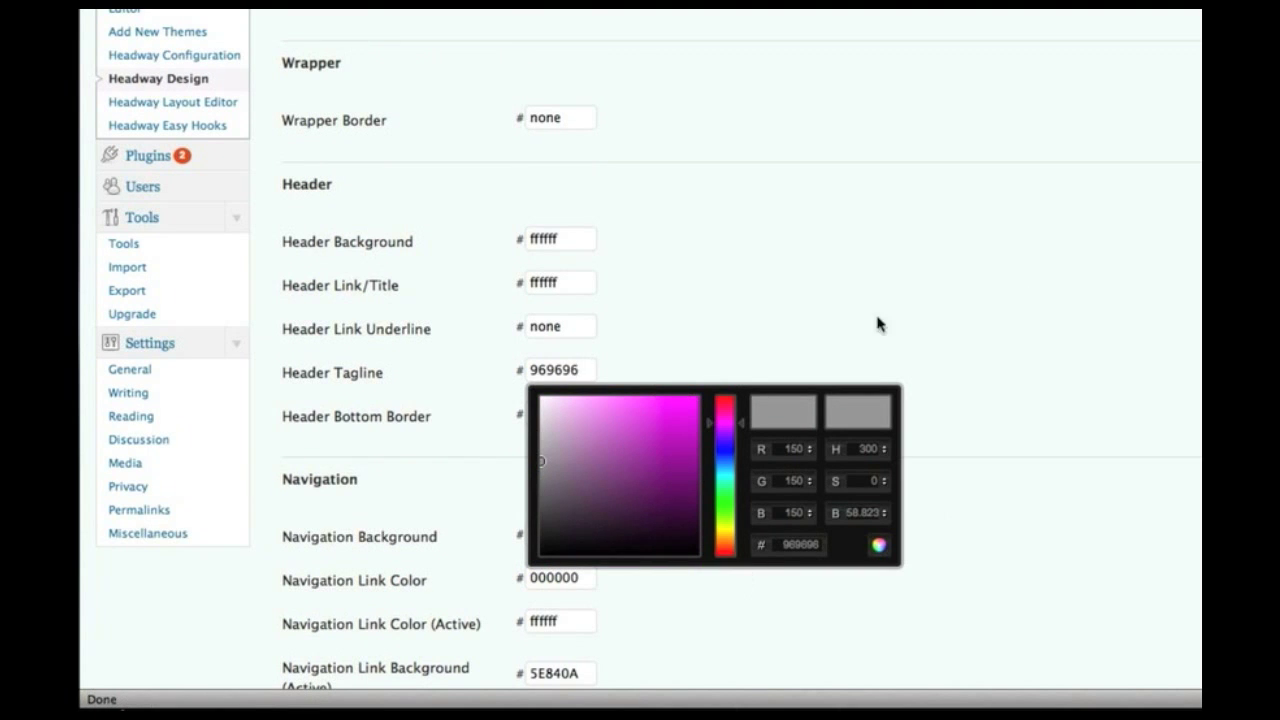
pyautogui.scroll(3)
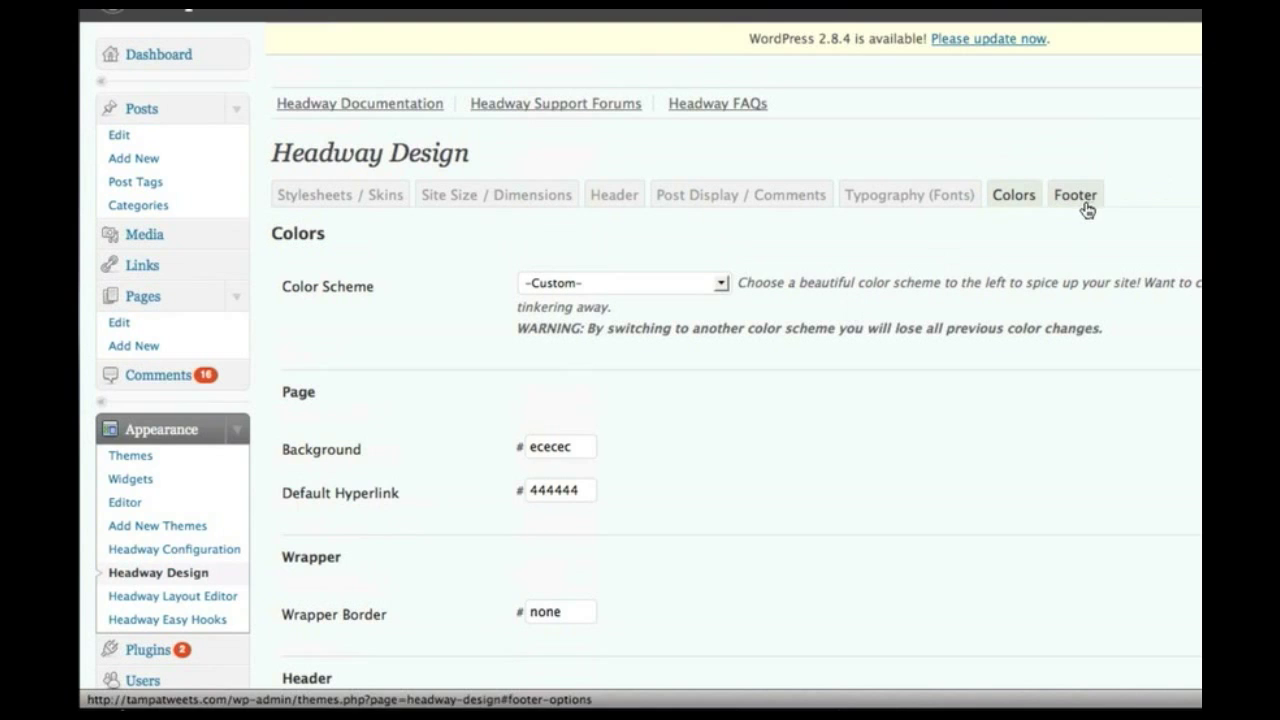
# Glance at Footer's Show Admin Link option, then go to the Headway Layout Editor
pyautogui.click(1075, 194)
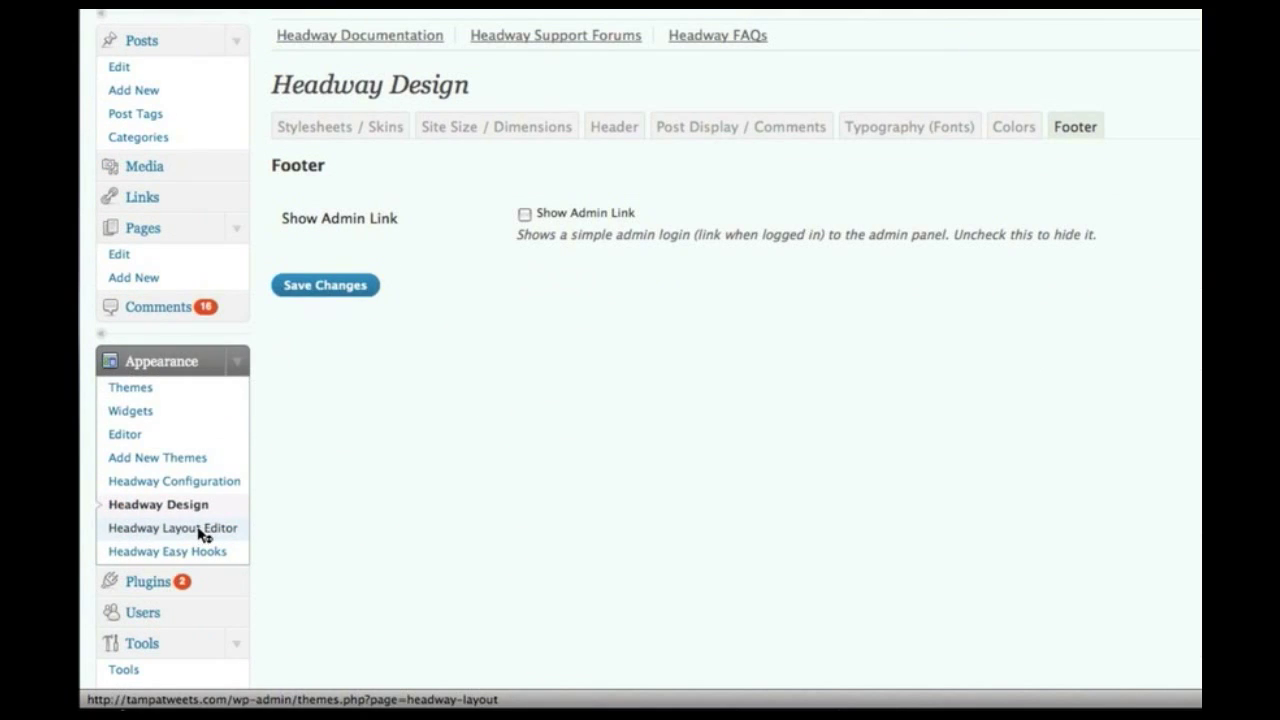
pyautogui.click(172, 527)
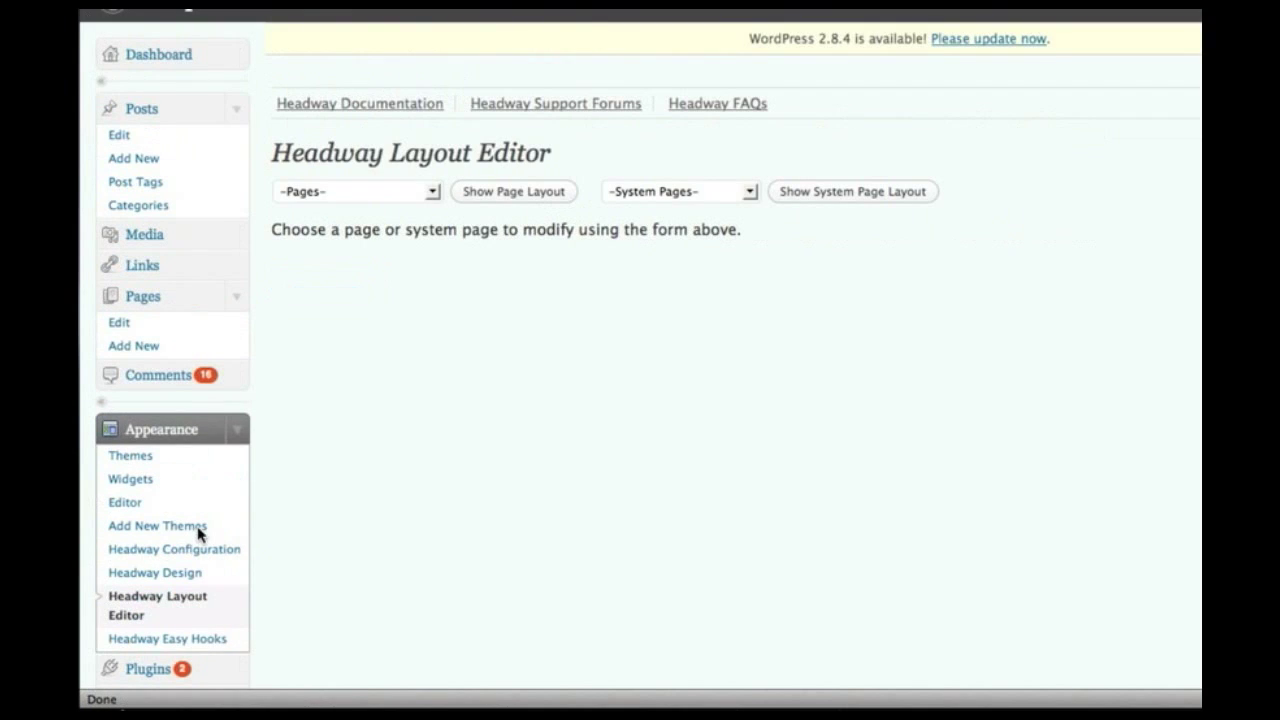
pyautogui.moveTo(838, 558)
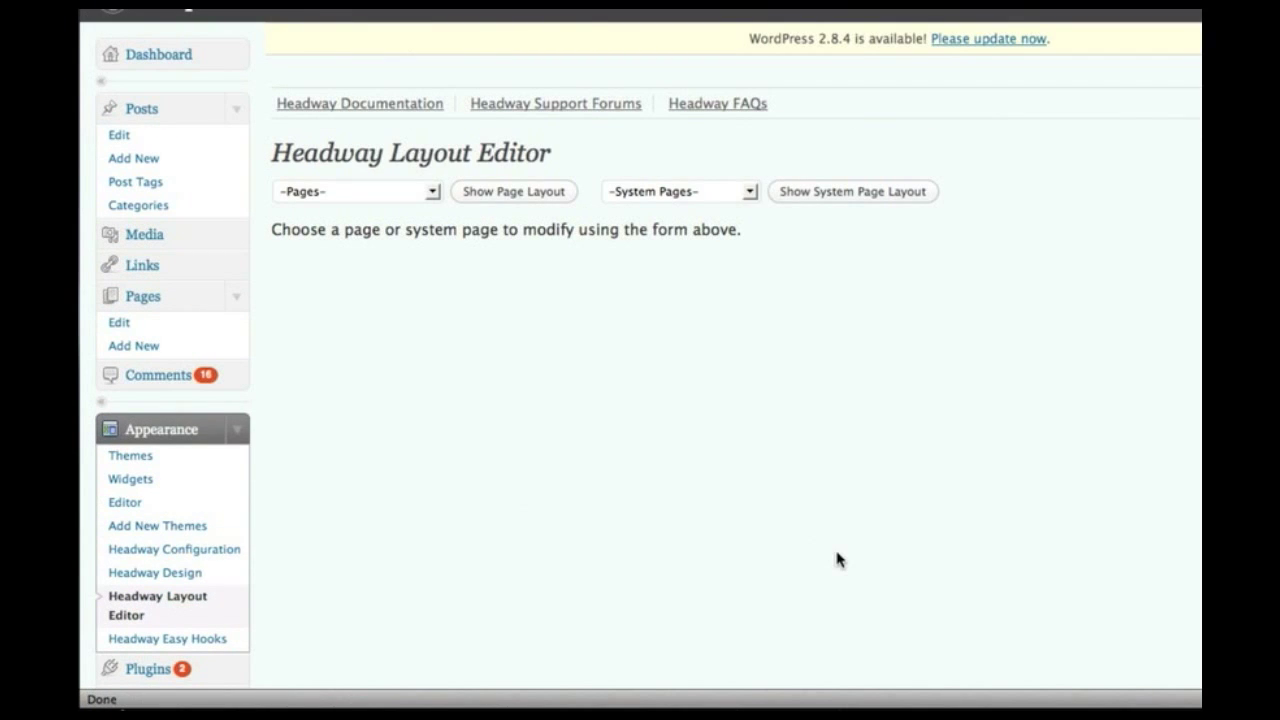
pyautogui.moveTo(685, 203)
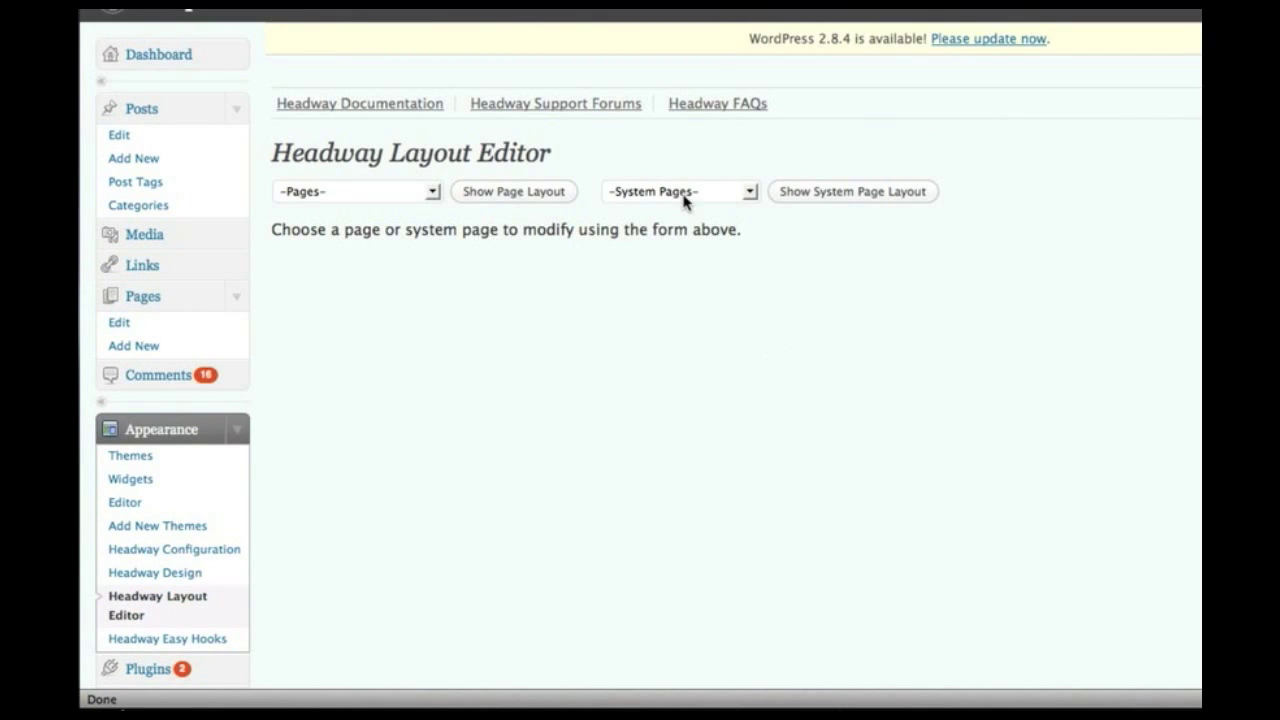
# Load the Blog Index system page layout and inspect the Primary Sidebar leaf's width option
pyautogui.click(678, 191)
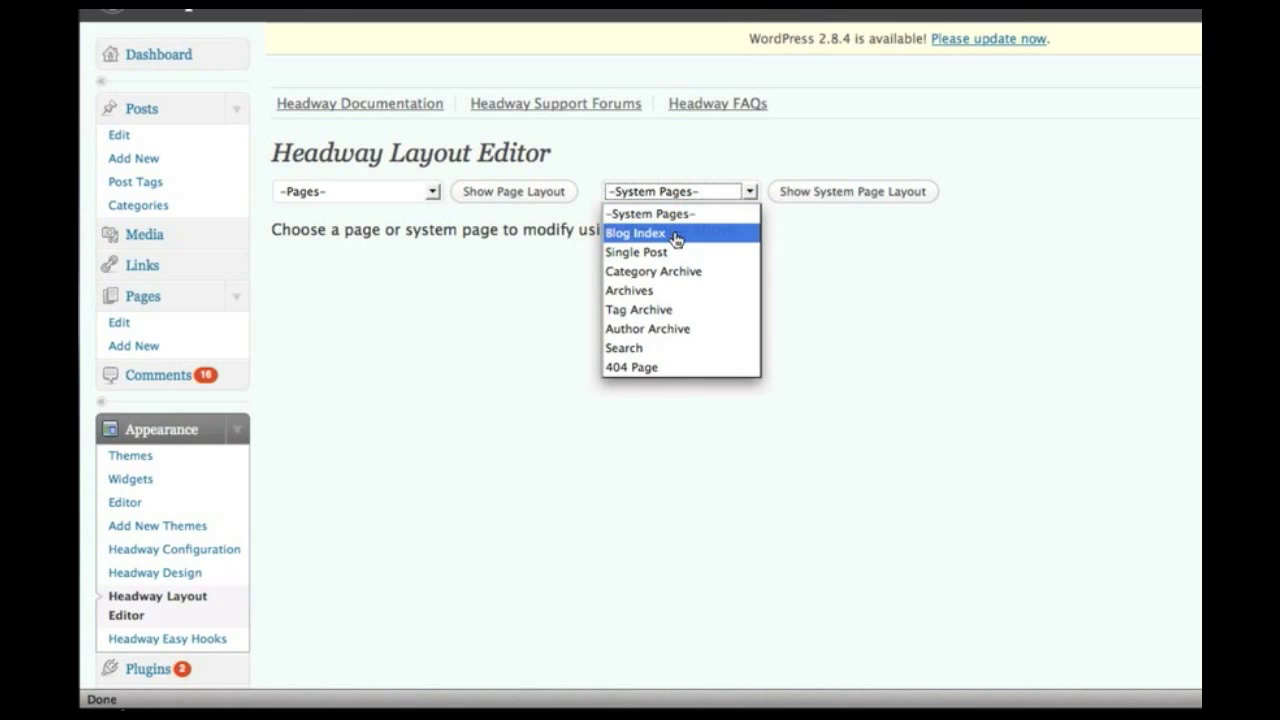
pyautogui.click(634, 232)
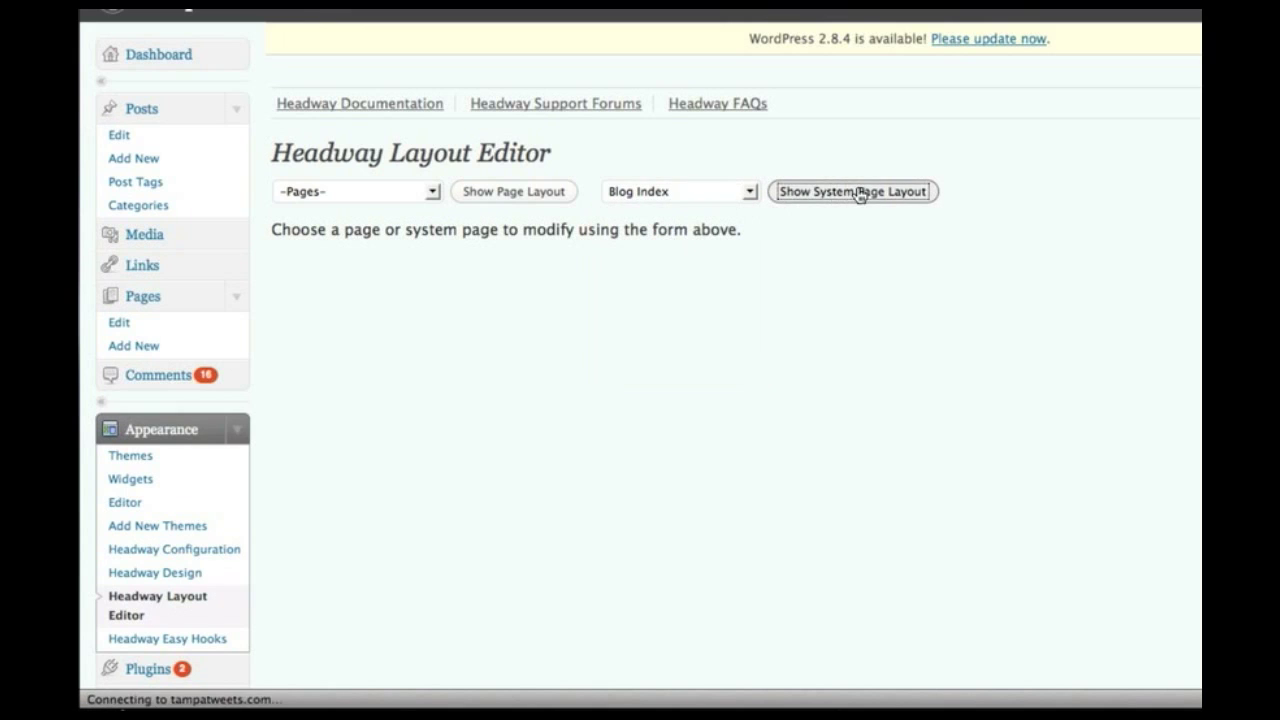
pyautogui.click(852, 191)
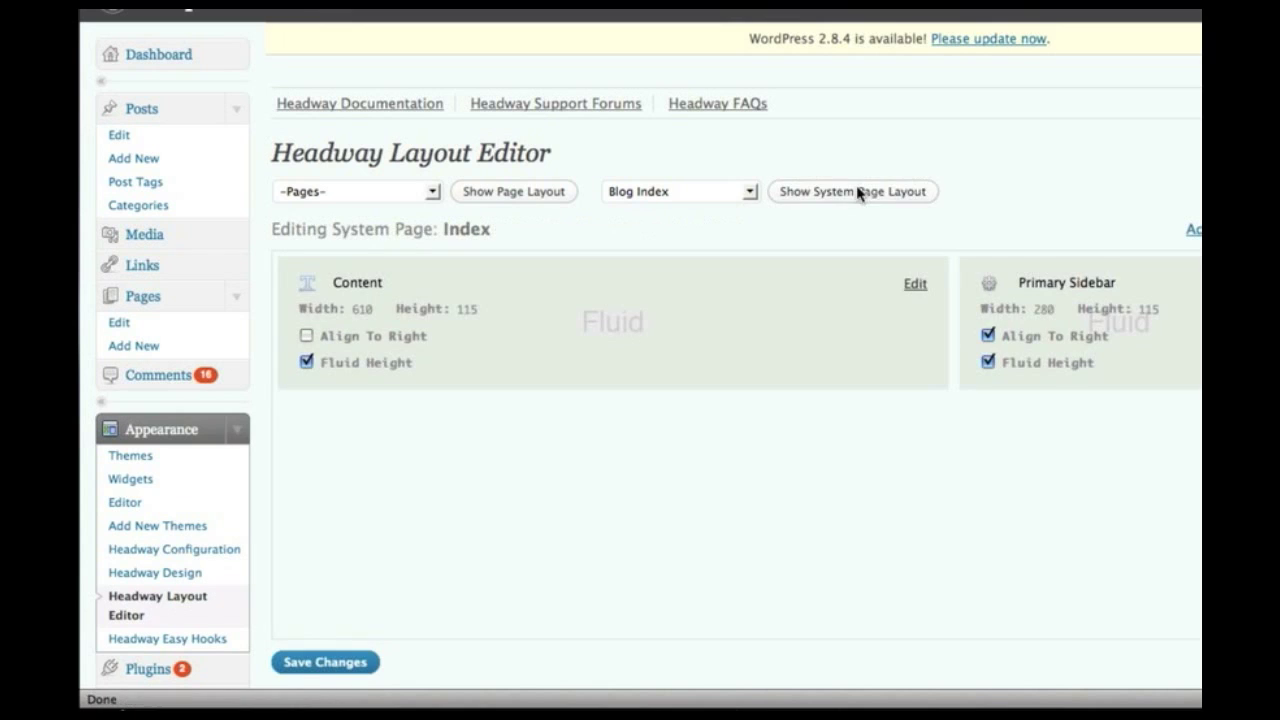
pyautogui.scroll(-3)
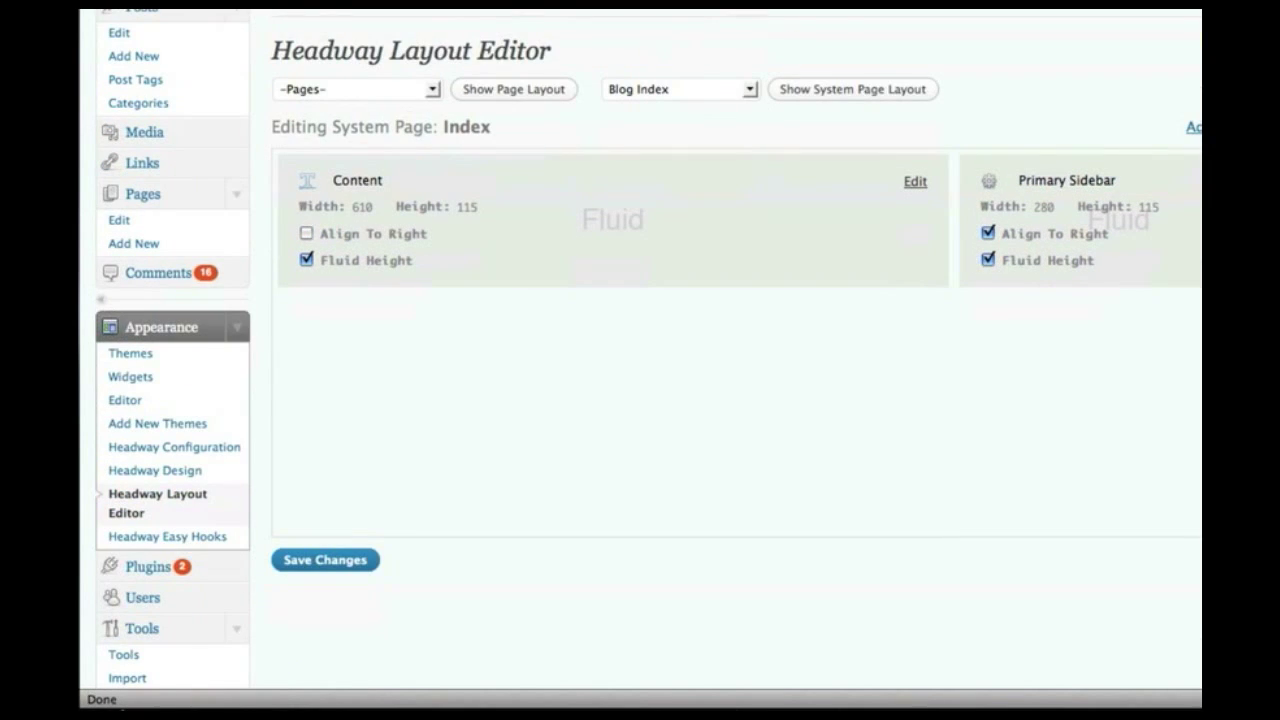
pyautogui.moveTo(578, 207)
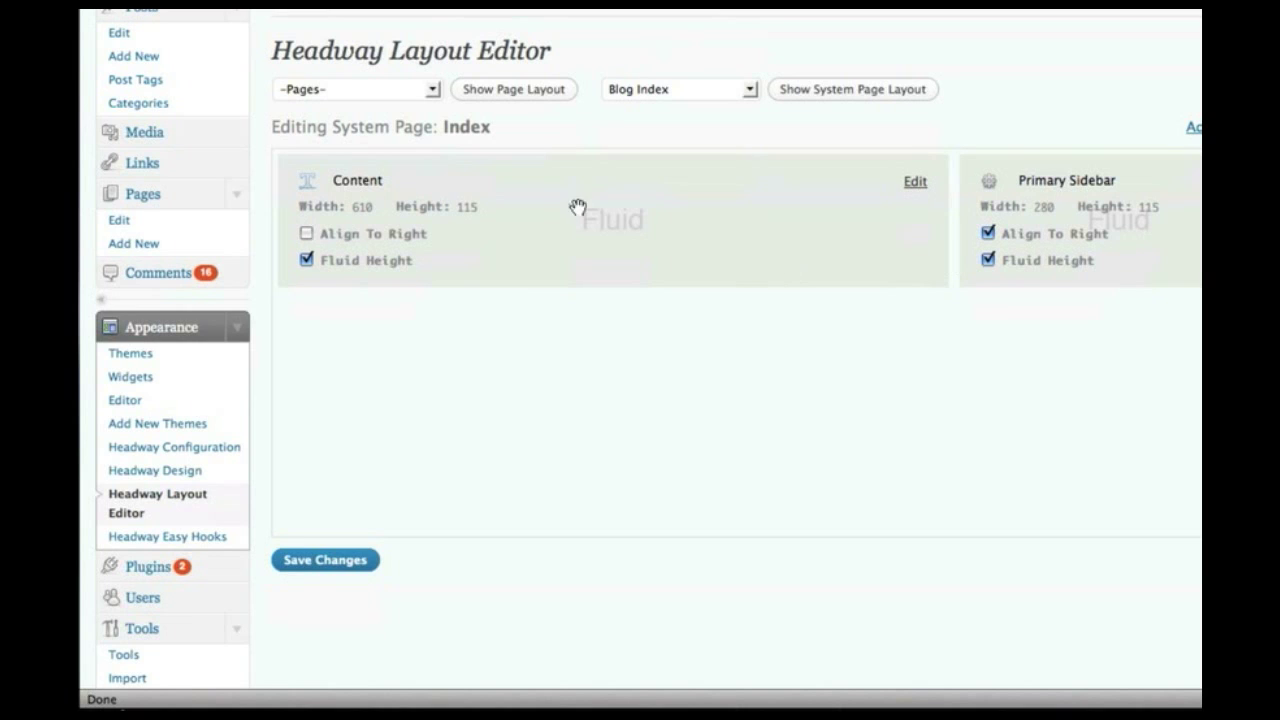
pyautogui.moveTo(1175, 330)
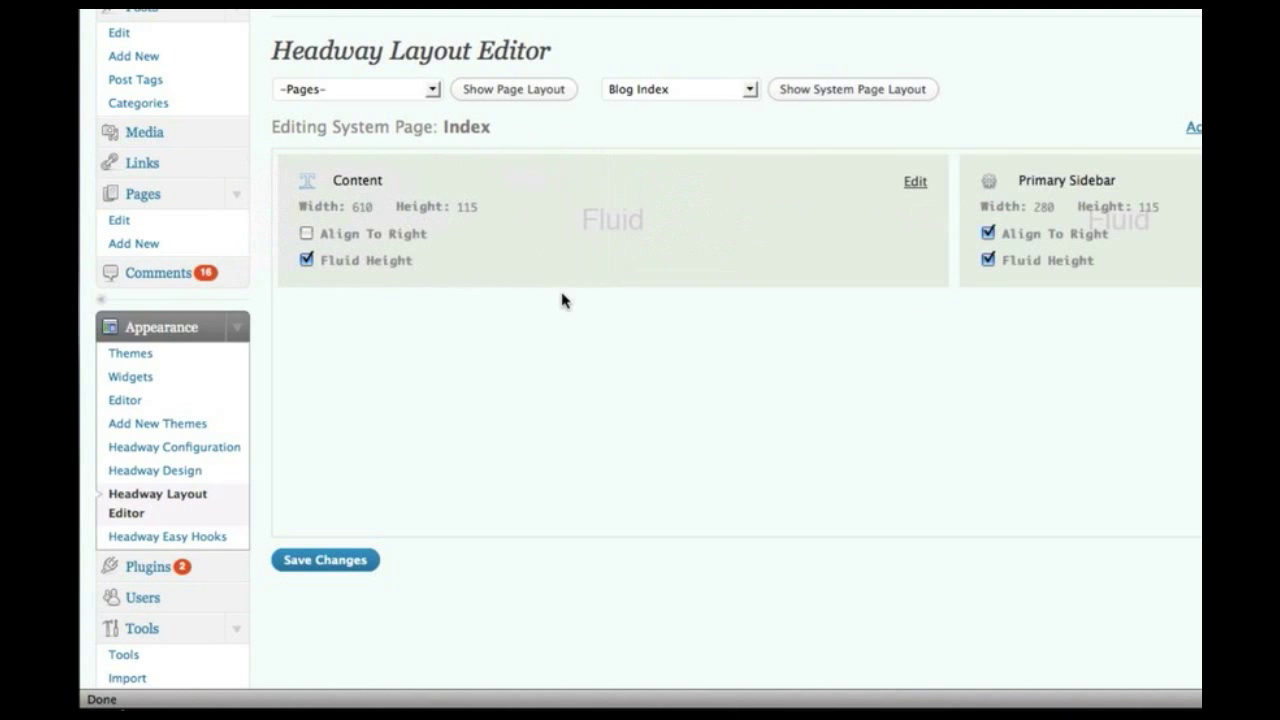
pyautogui.moveTo(907, 207)
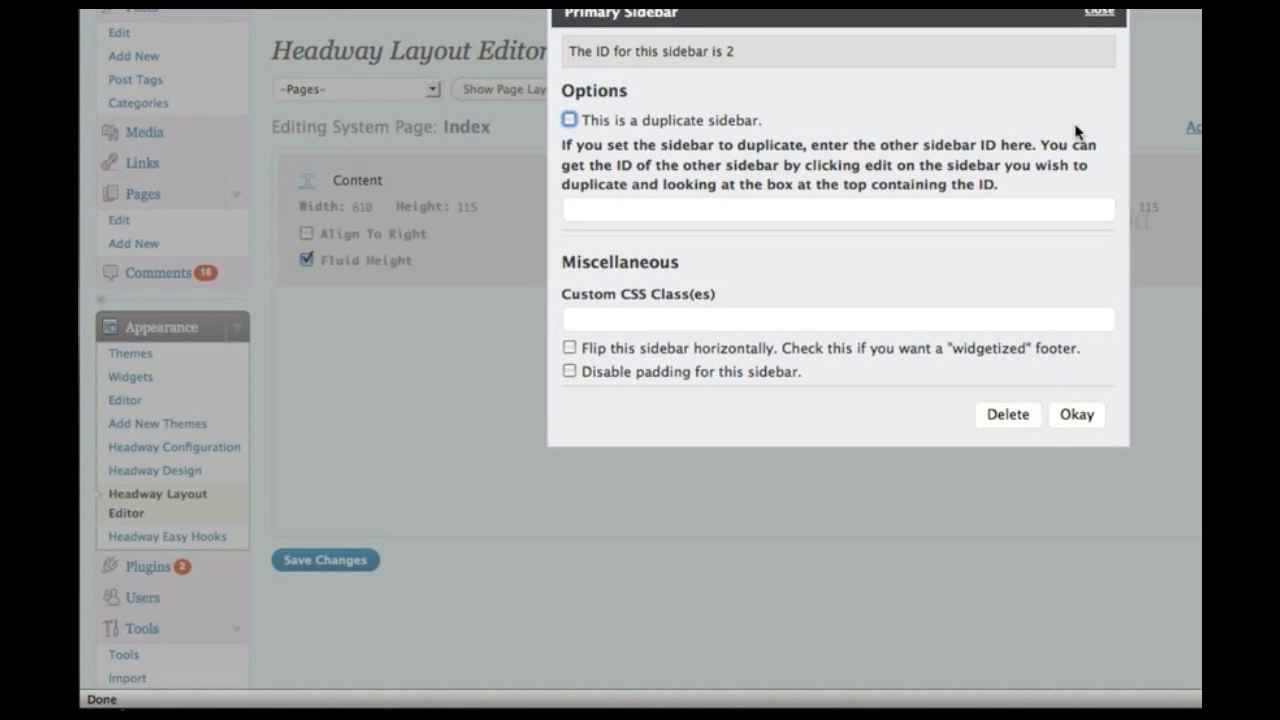
pyautogui.click(1076, 414)
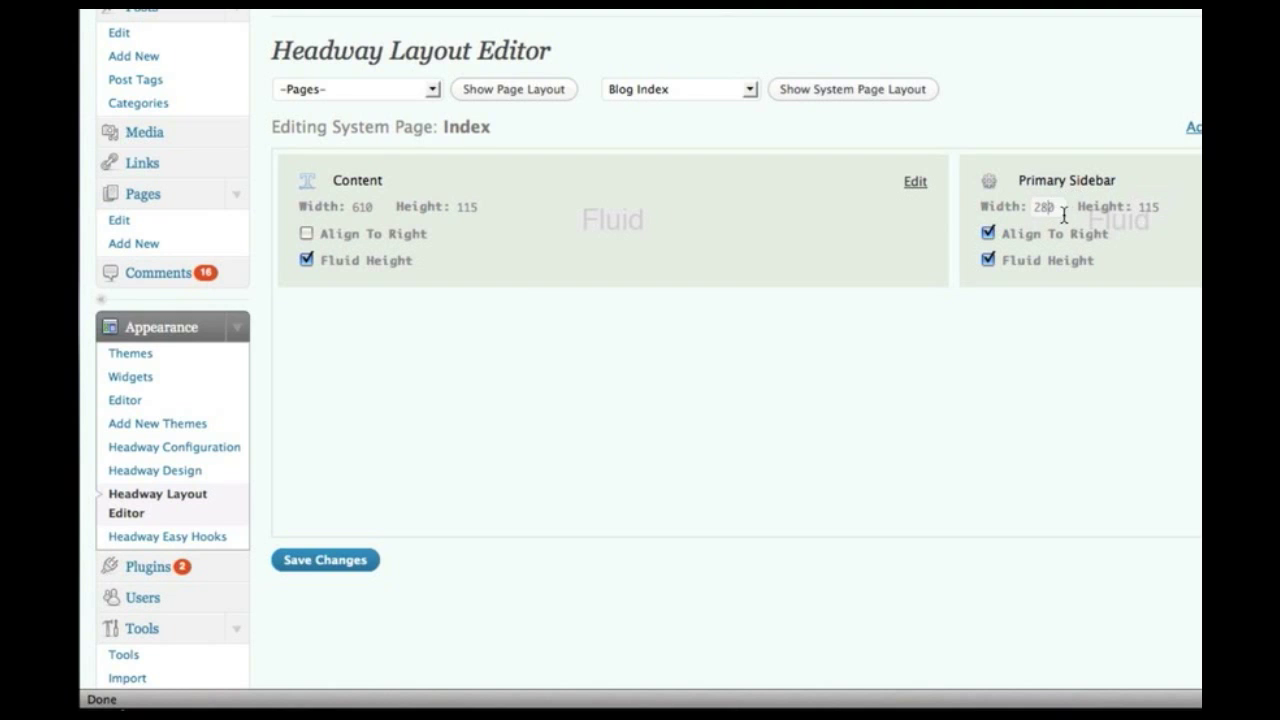
pyautogui.doubleClick(1045, 207)
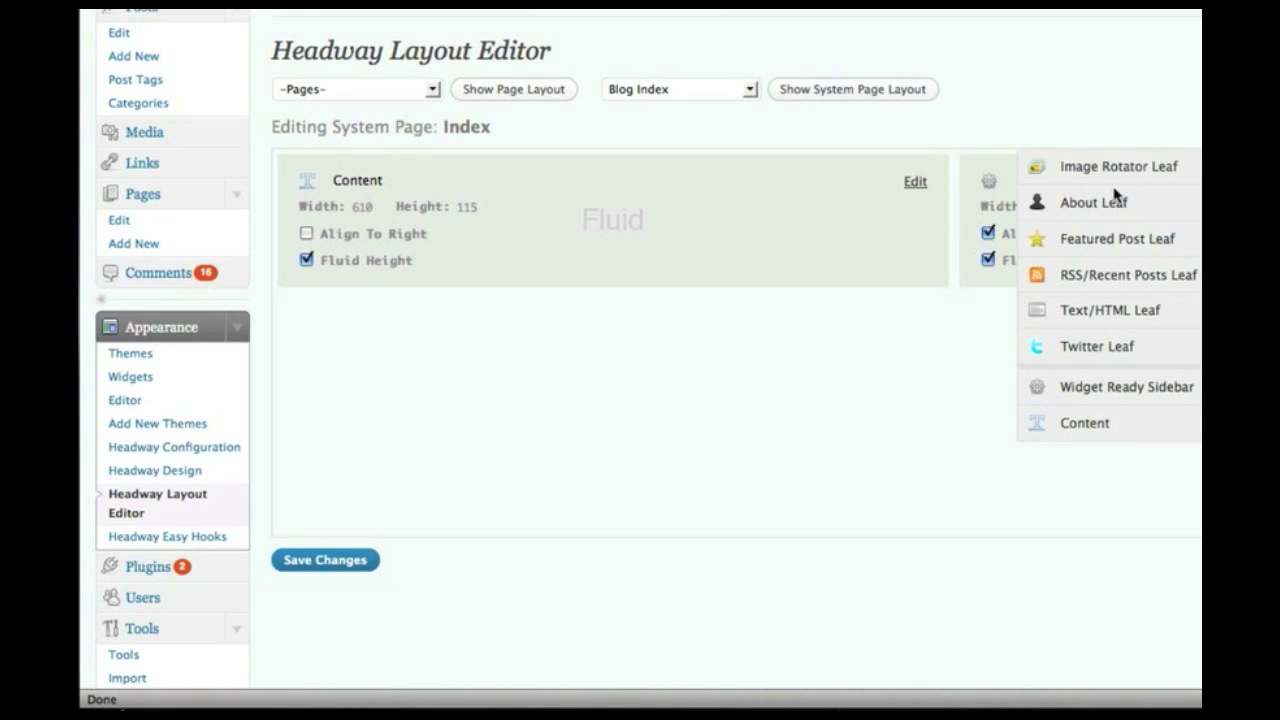
pyautogui.moveTo(1083, 268)
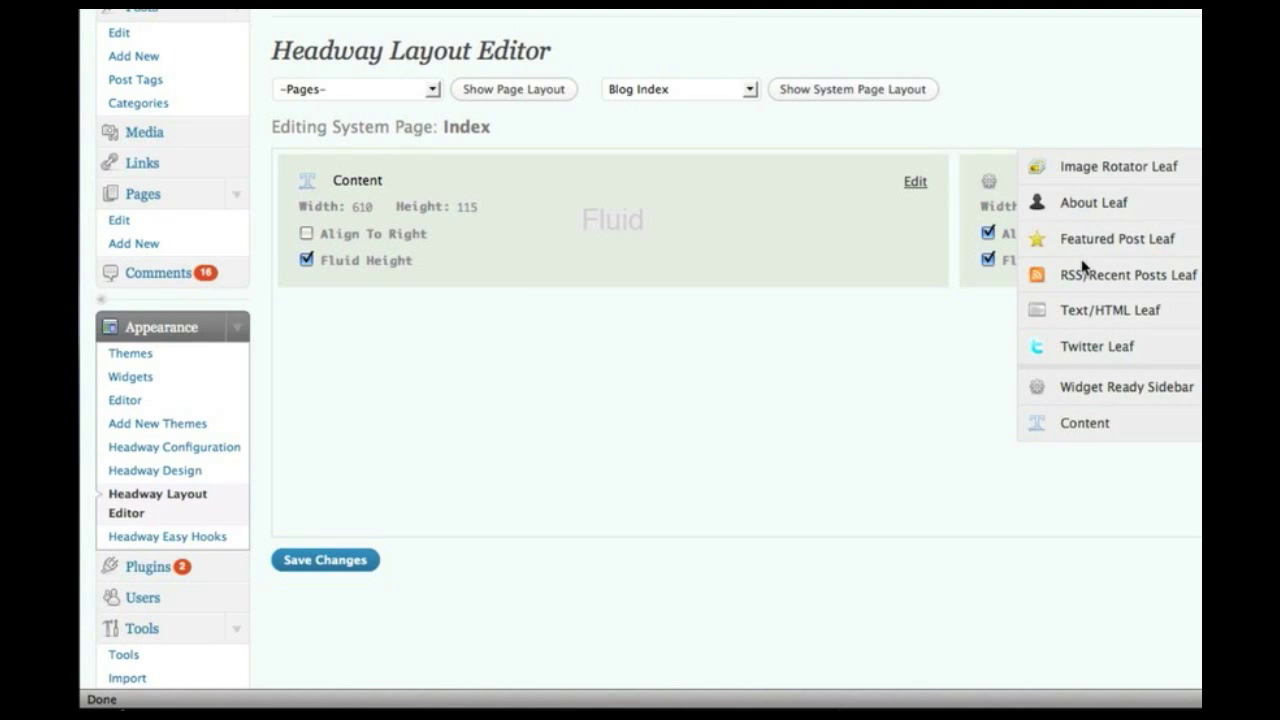
pyautogui.moveTo(1100, 322)
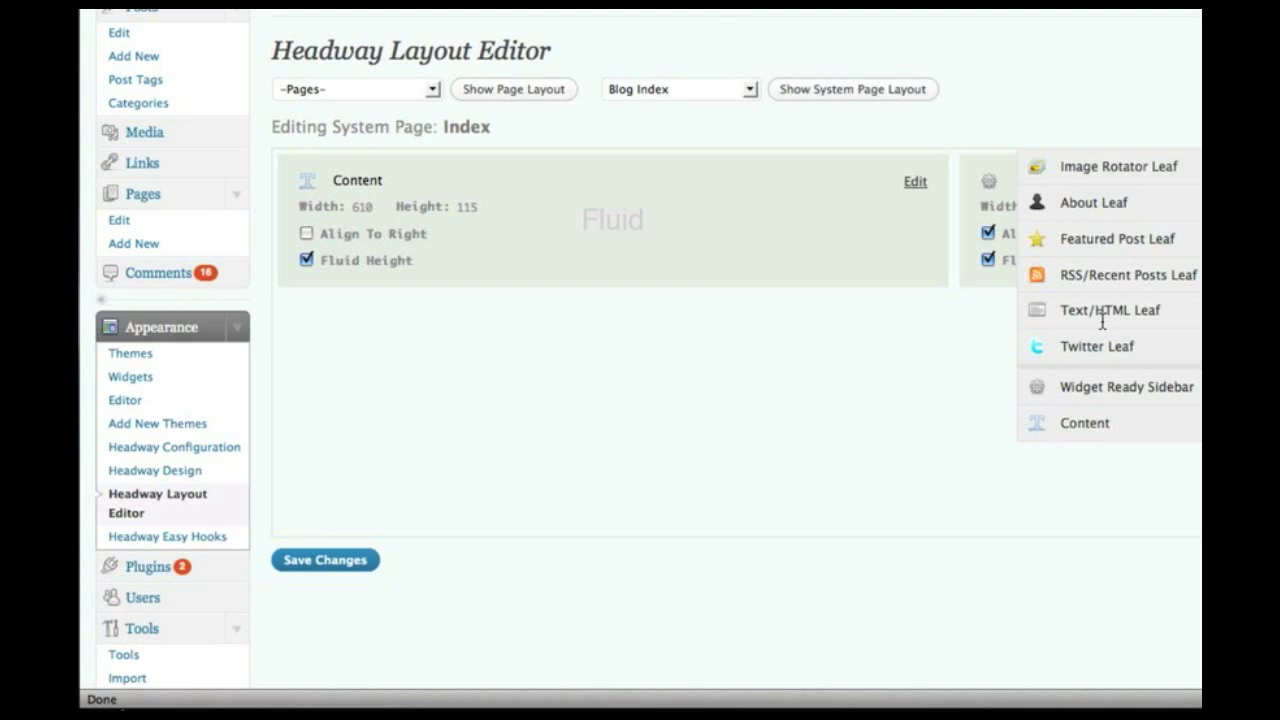
pyautogui.moveTo(1128, 328)
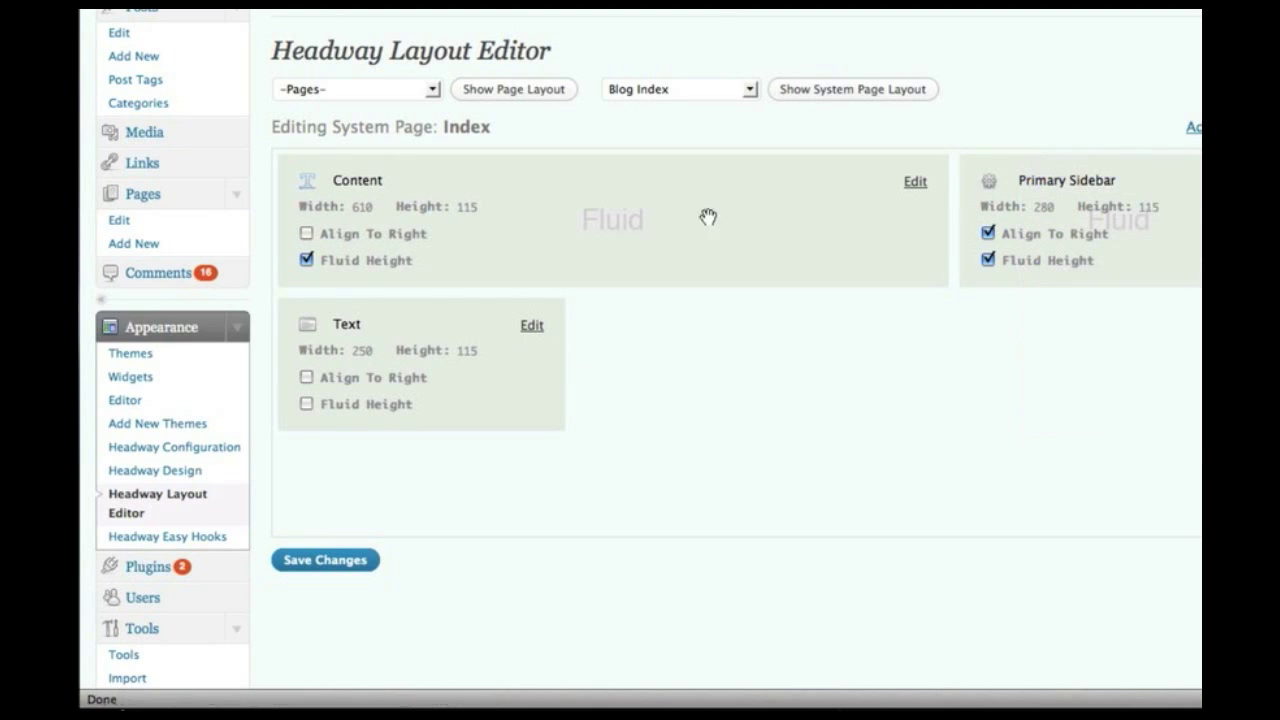
# Drag the new Text leaf above the Content leaf in the Blog Index layout
pyautogui.moveTo(420, 365); pyautogui.dragTo(1095, 370)
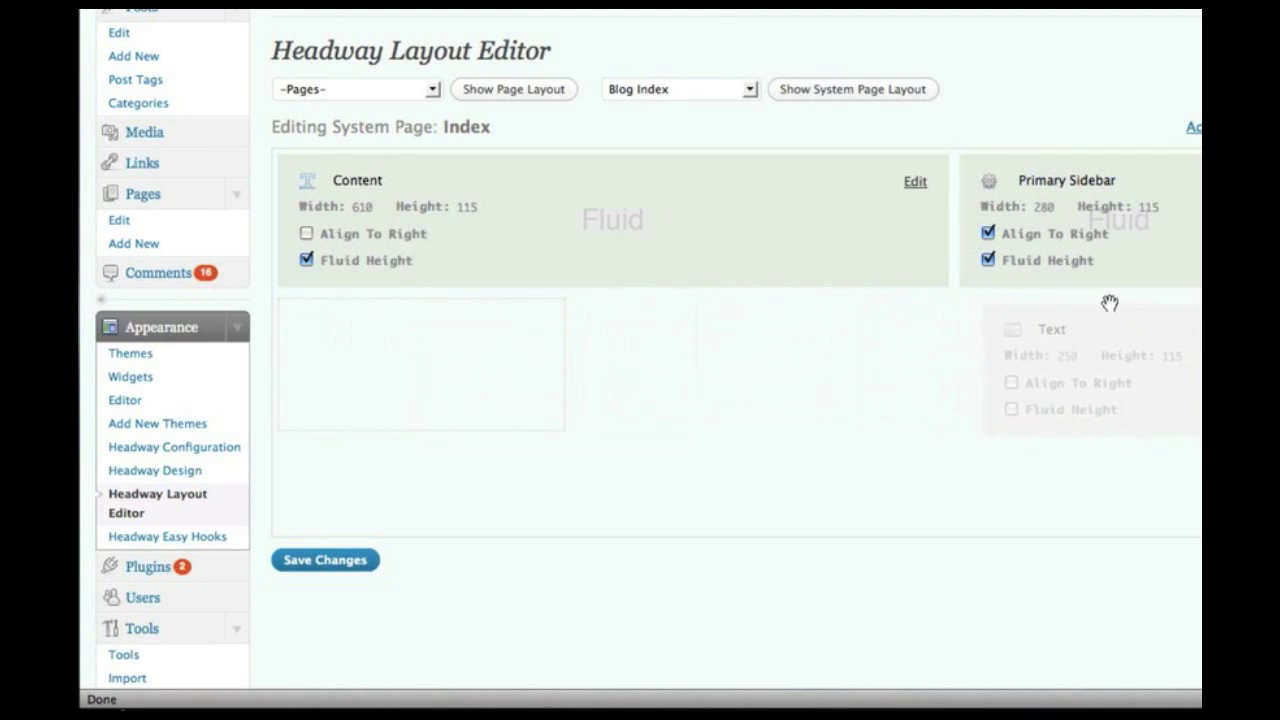
pyautogui.moveTo(1090, 370); pyautogui.dragTo(840, 230)
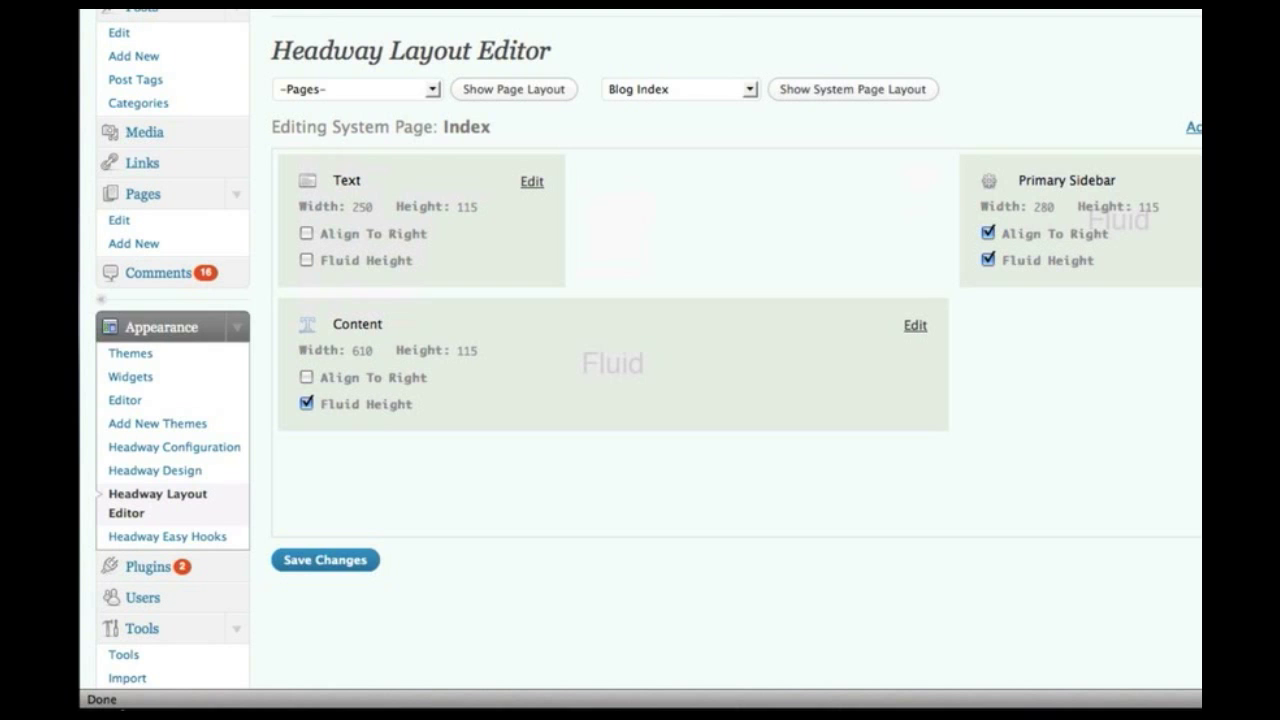
pyautogui.click(356, 89)
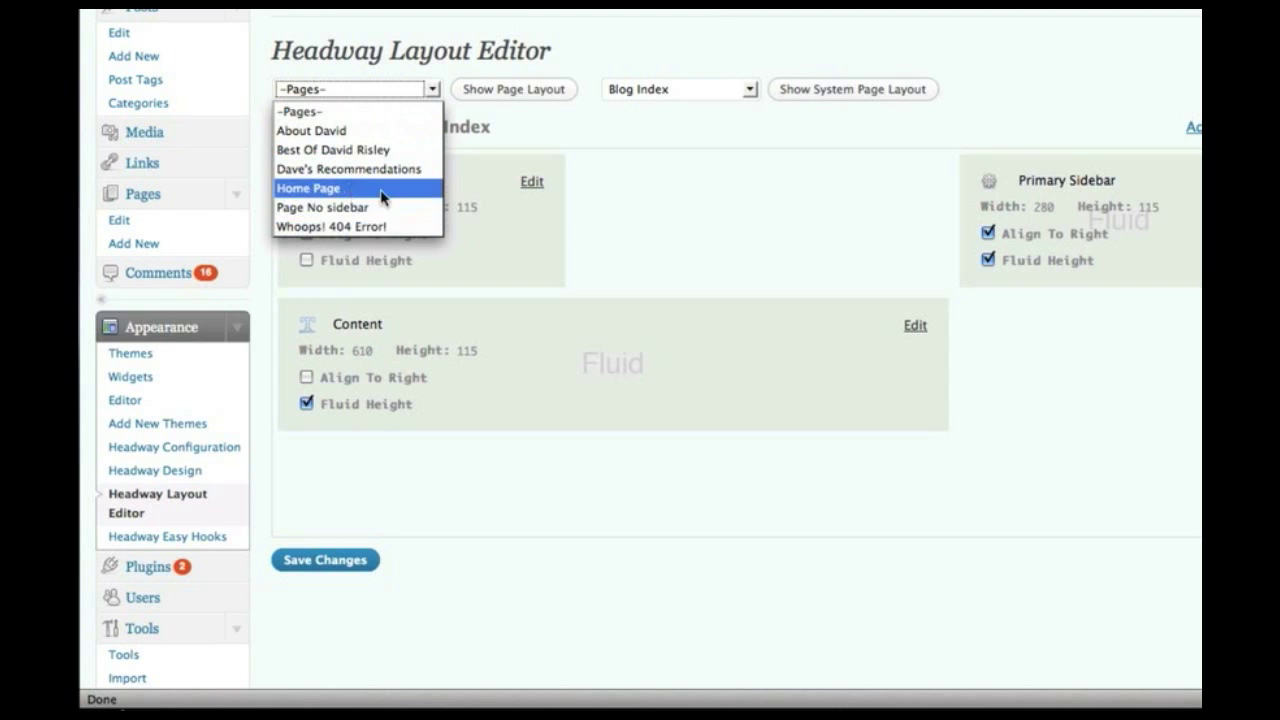
# Load the Author Archive system page layout with its Content and Primary Sidebar leaves
pyautogui.click(678, 89)
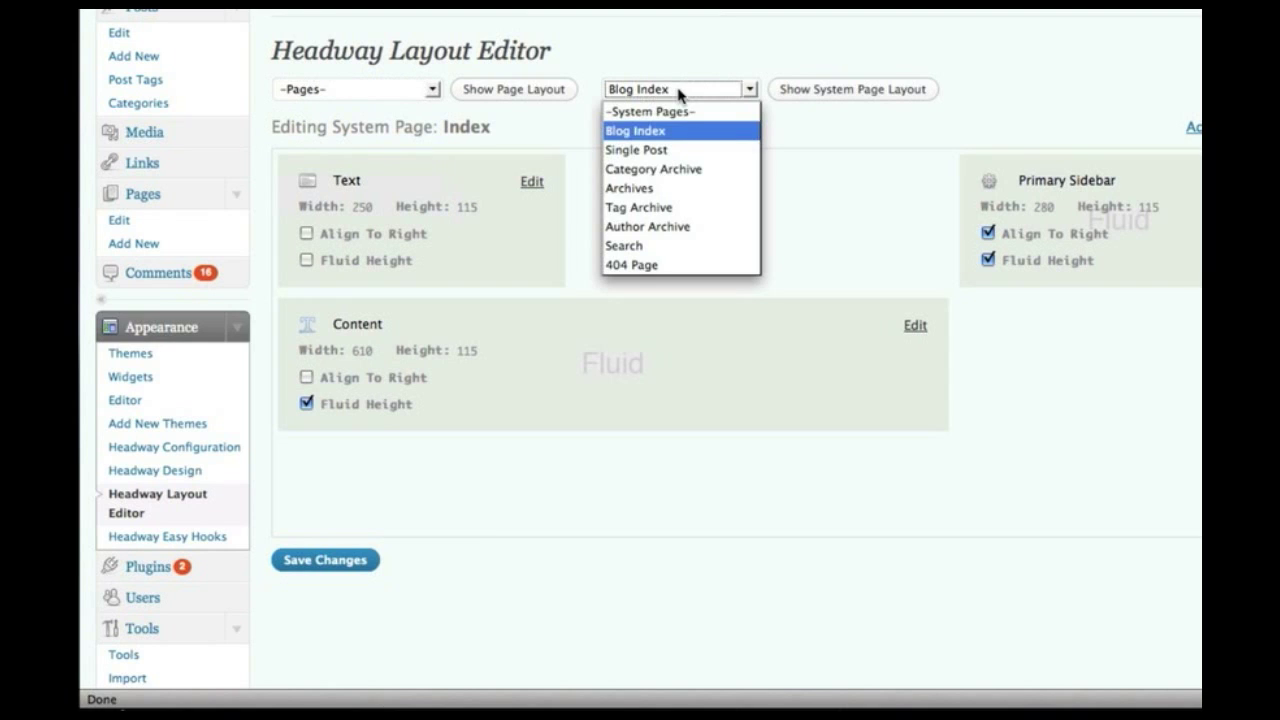
pyautogui.moveTo(678, 168)
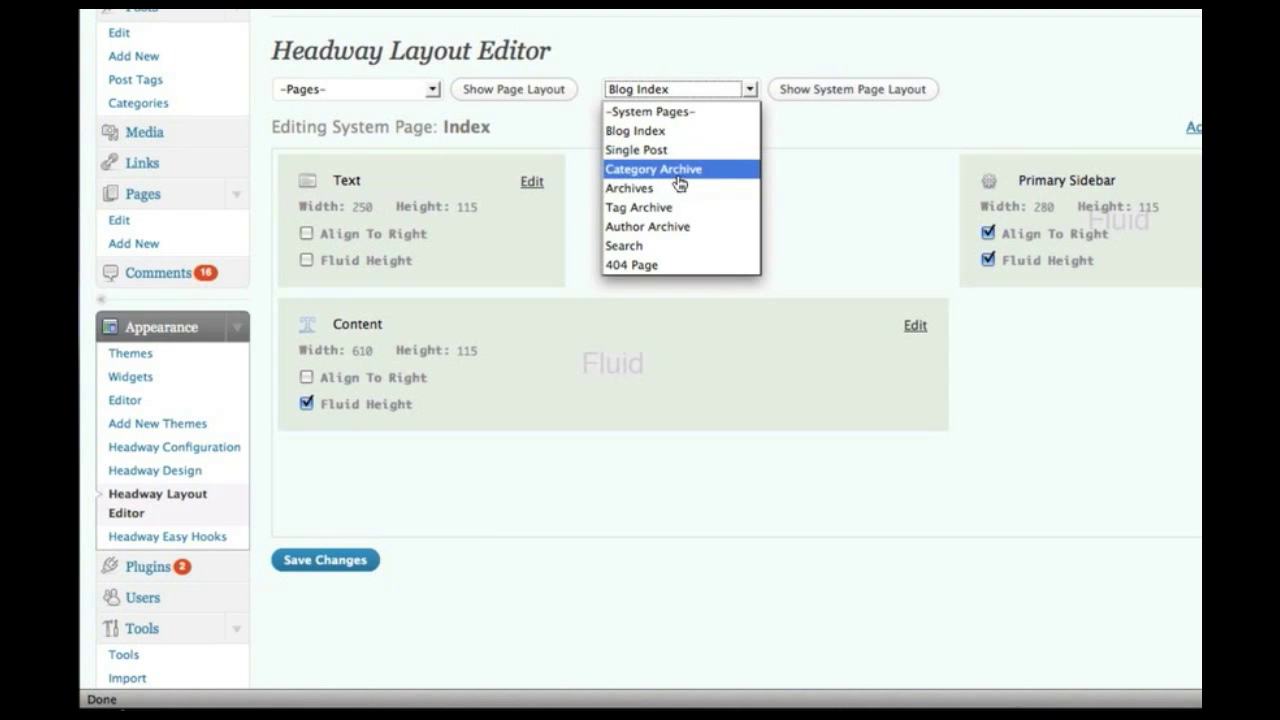
pyautogui.moveTo(647, 226)
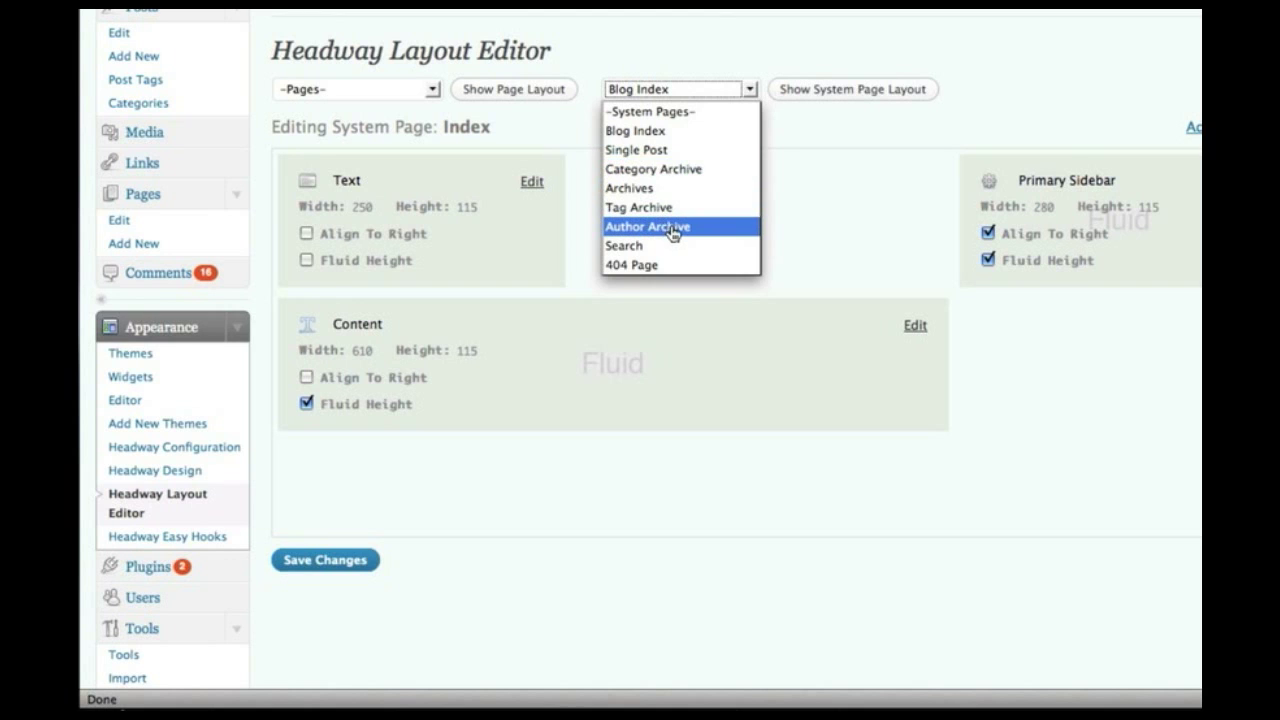
pyautogui.click(648, 226)
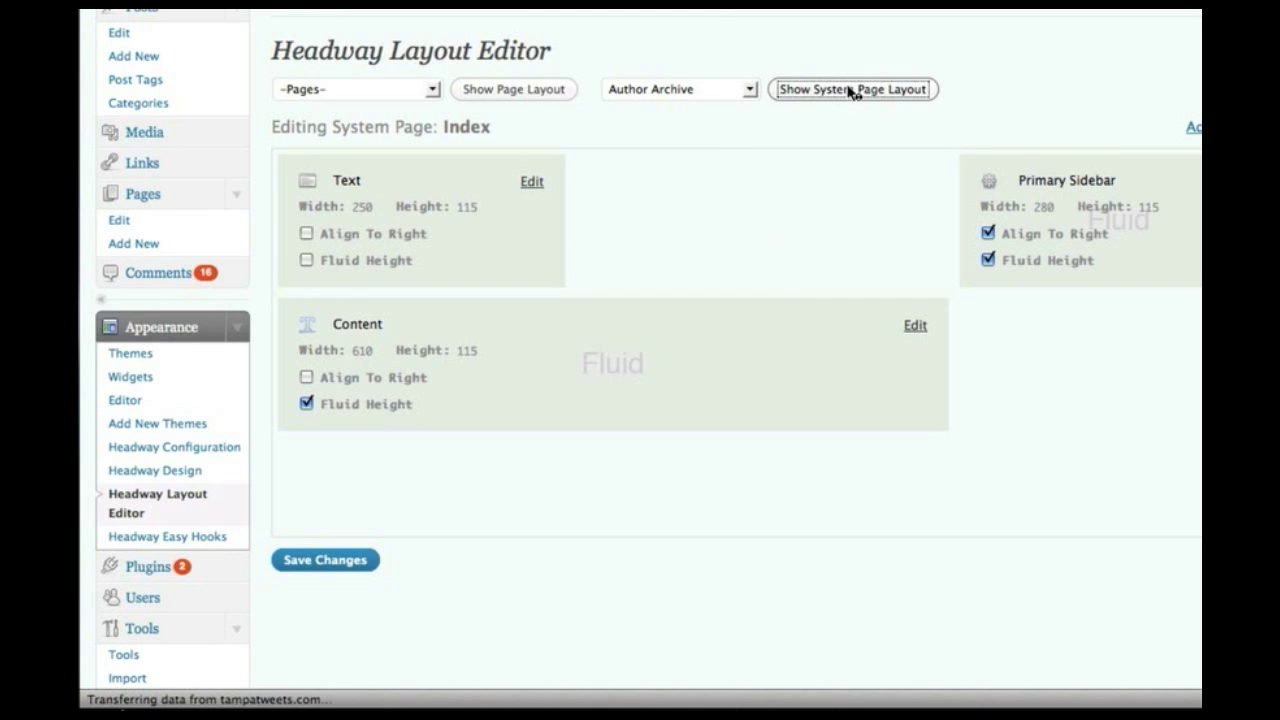
pyautogui.click(851, 89)
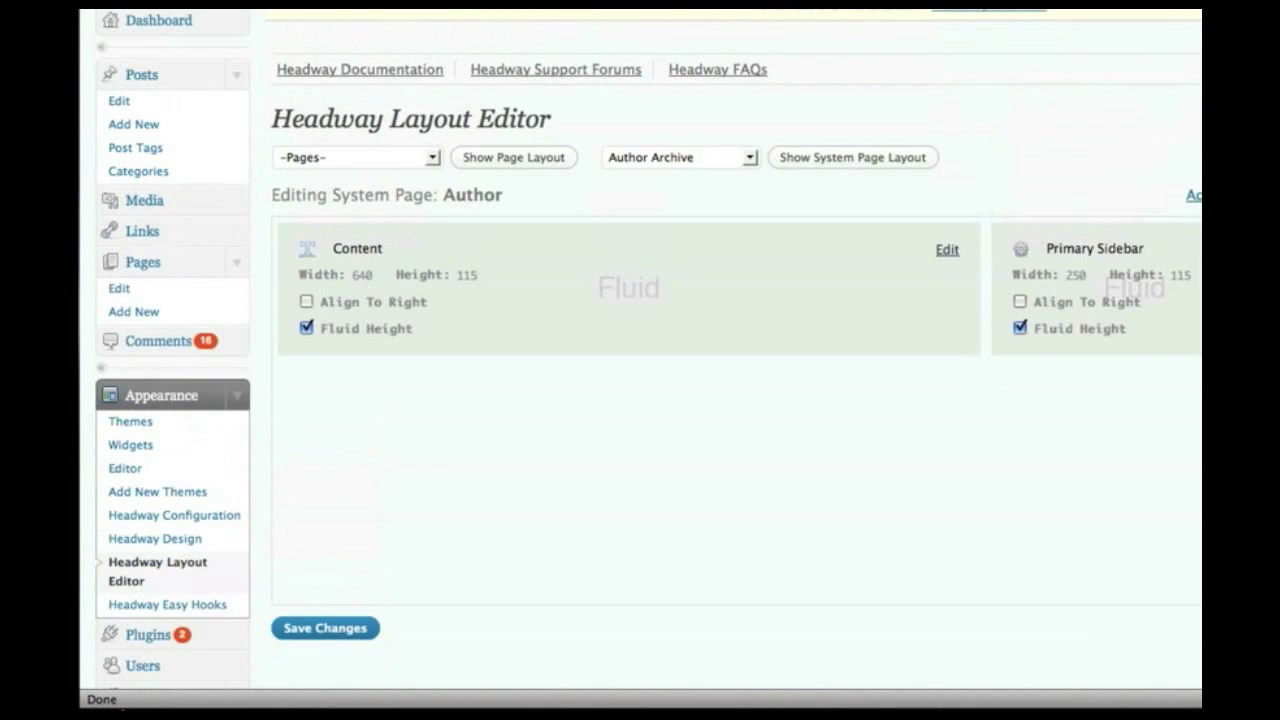
pyautogui.click(167, 604)
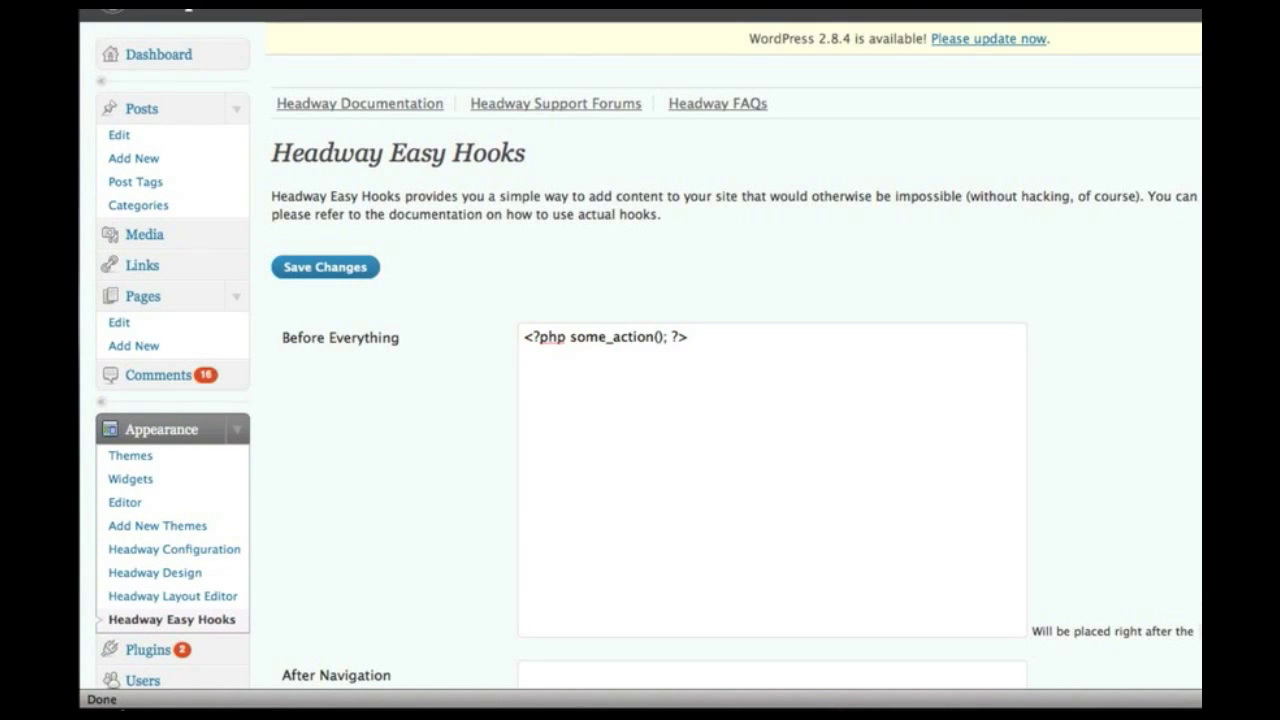
# Scroll through the Easy Hooks boxes from Before Everything down to After Navigation
pyautogui.scroll(3)
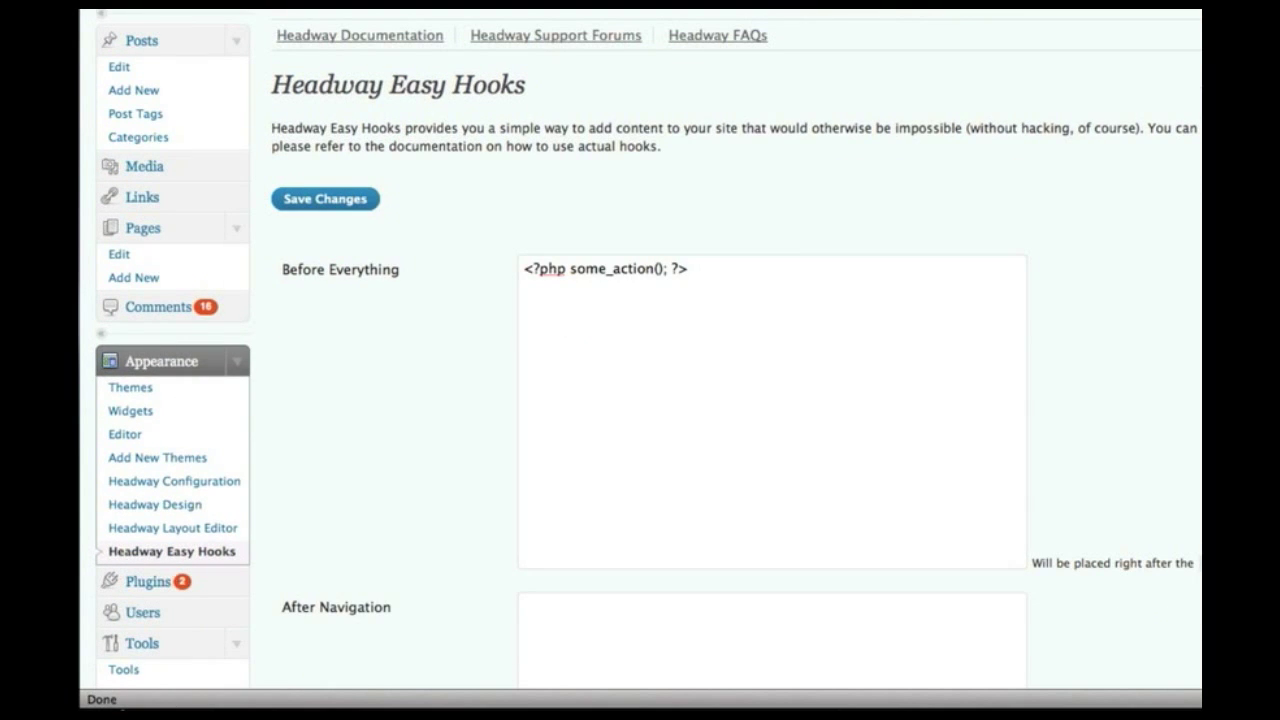
pyautogui.scroll(-3)
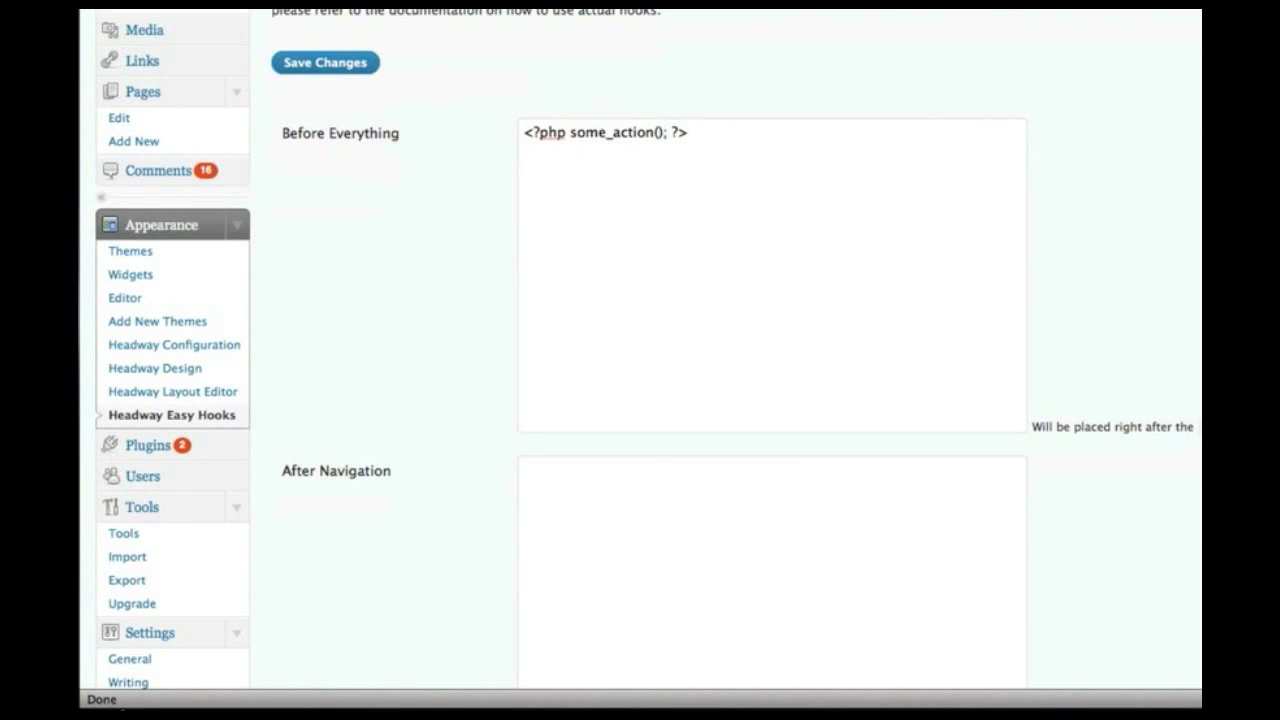
pyautogui.scroll(-3)
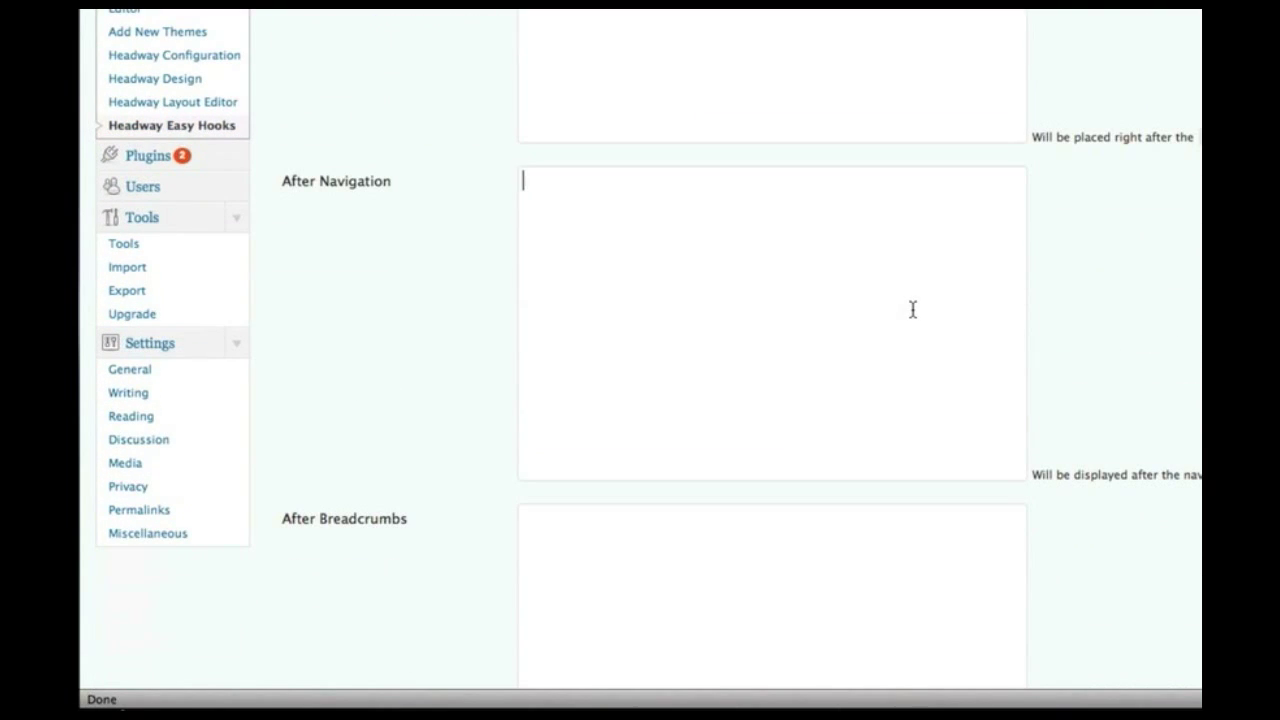
pyautogui.moveTo(1098, 291)
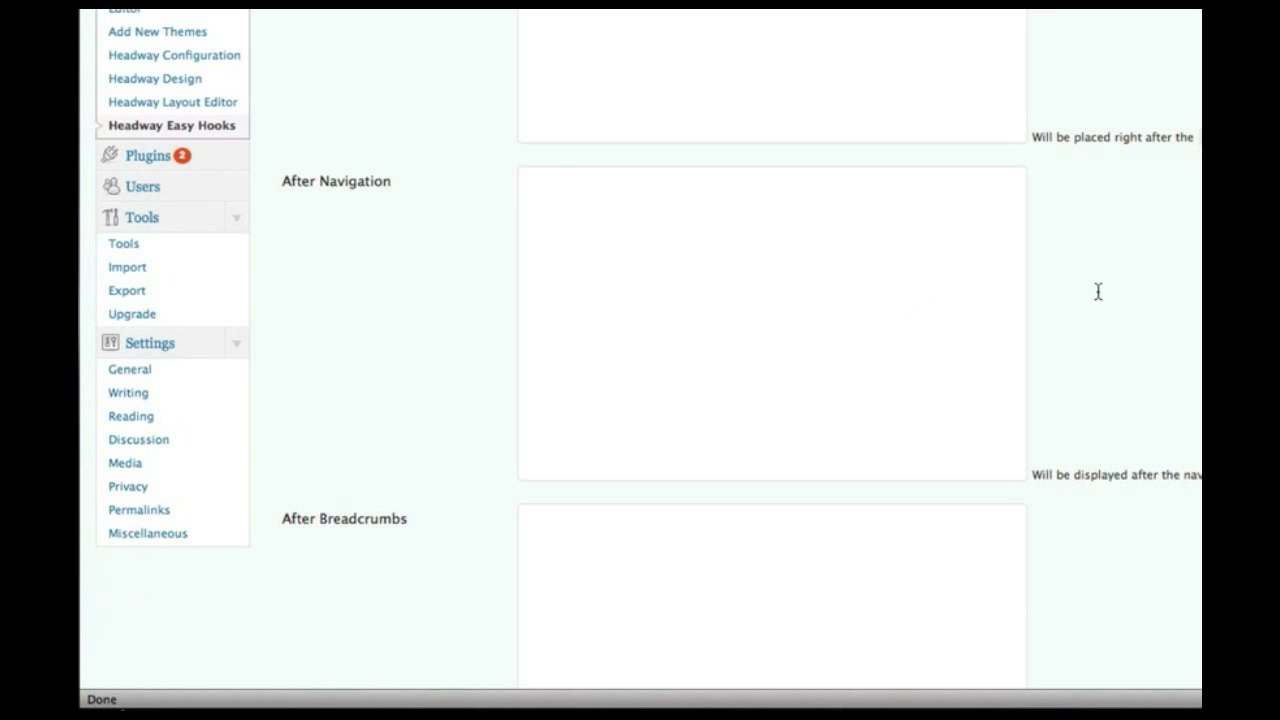
pyautogui.scroll(-3)
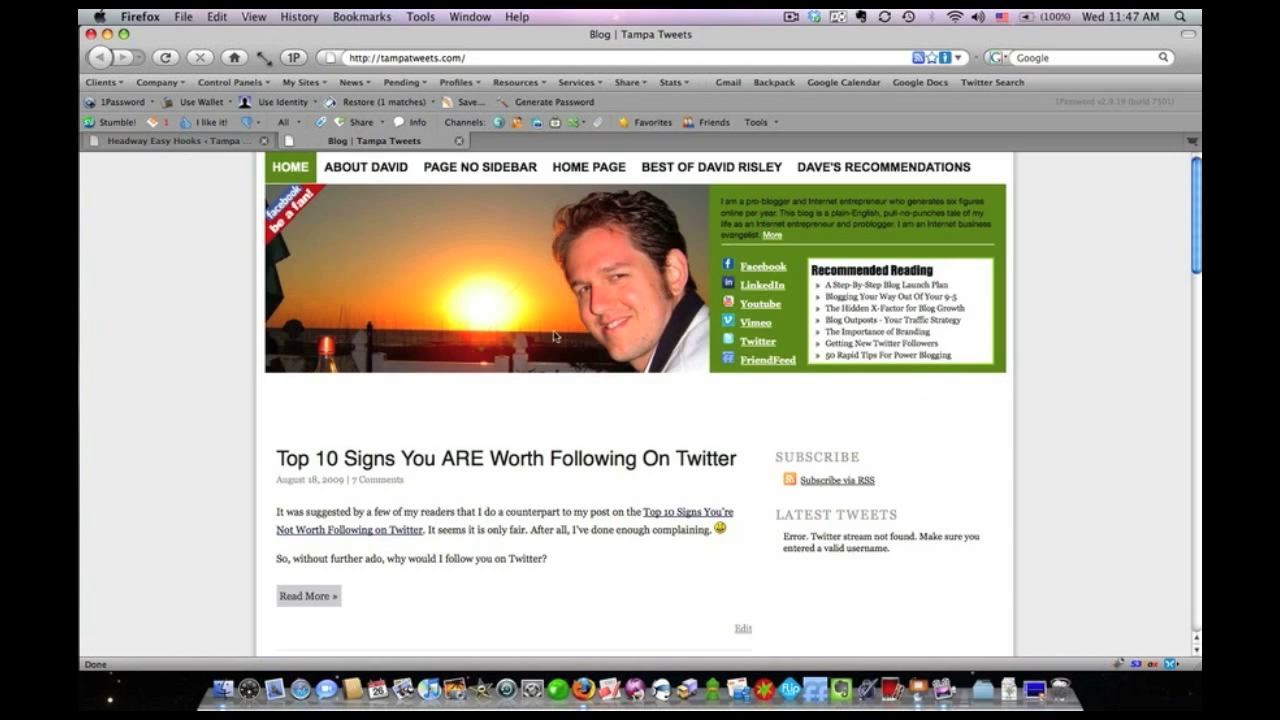
pyautogui.moveTo(920, 375)
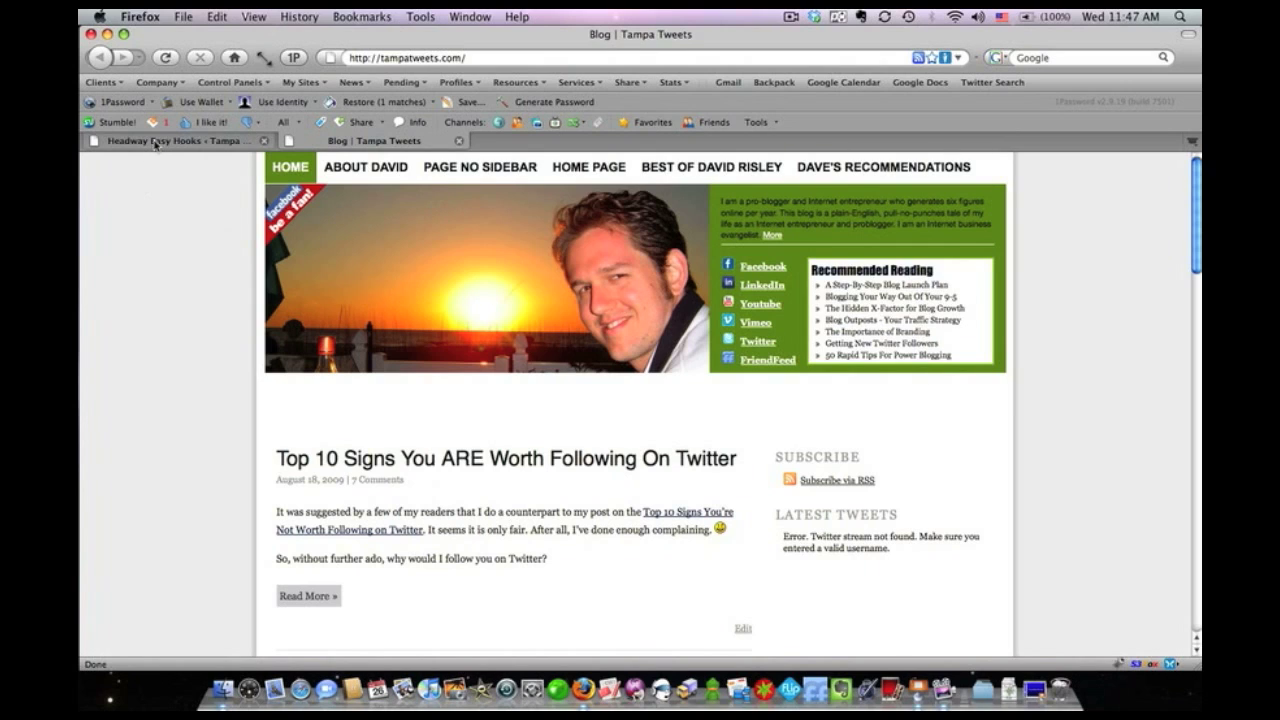
pyautogui.moveTo(175, 140)
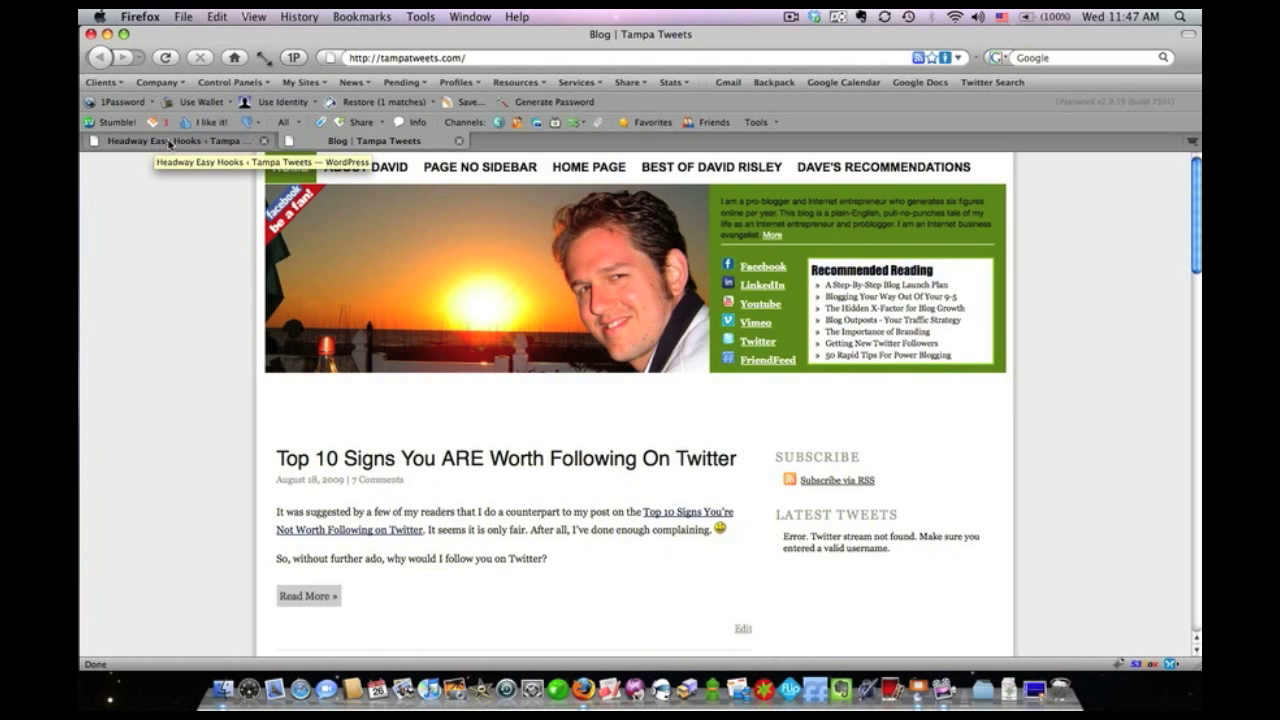
# Compare the Before Header Link custom HTML against the live blog tab
pyautogui.click(175, 140)
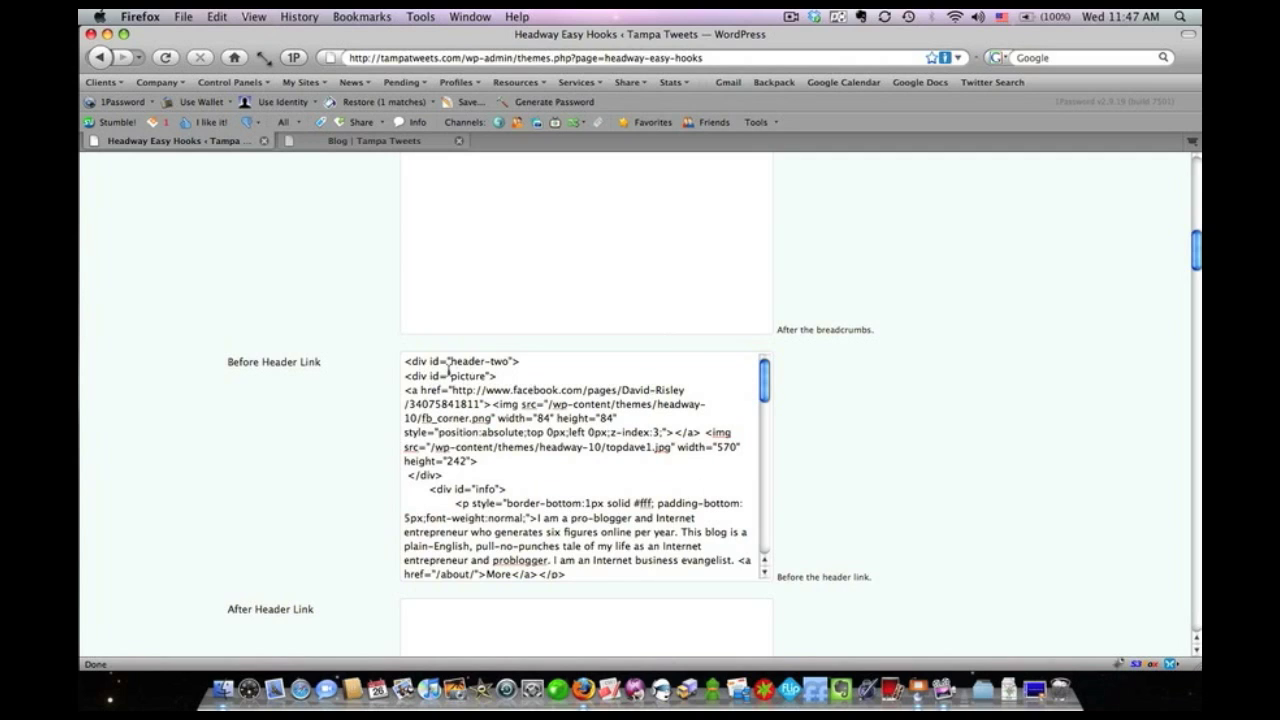
pyautogui.moveTo(795, 415)
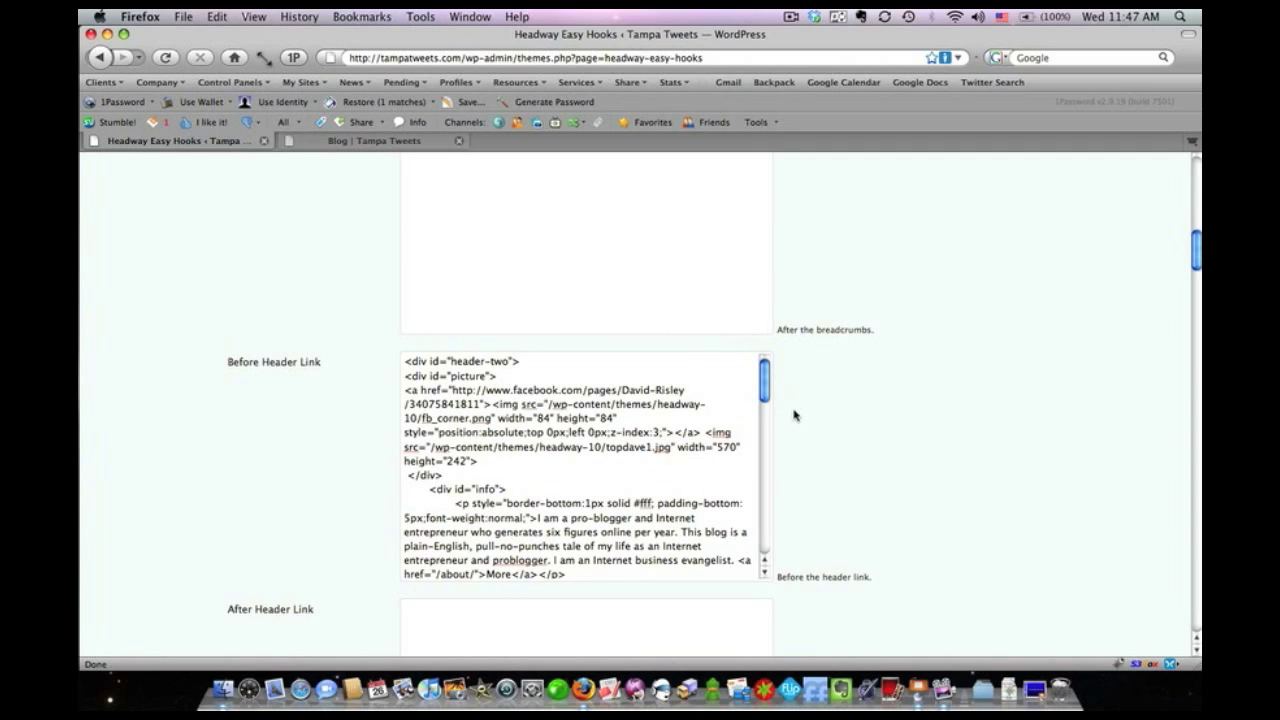
pyautogui.scroll(-3)
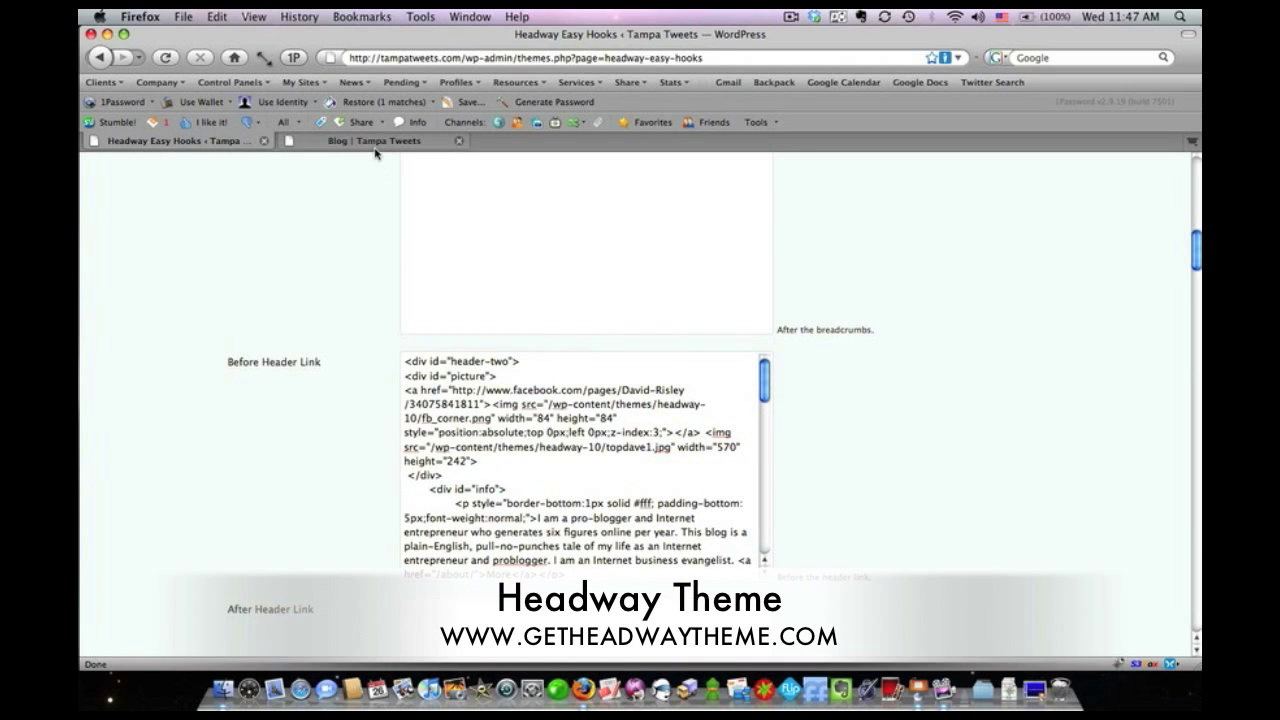
pyautogui.click(385, 140)
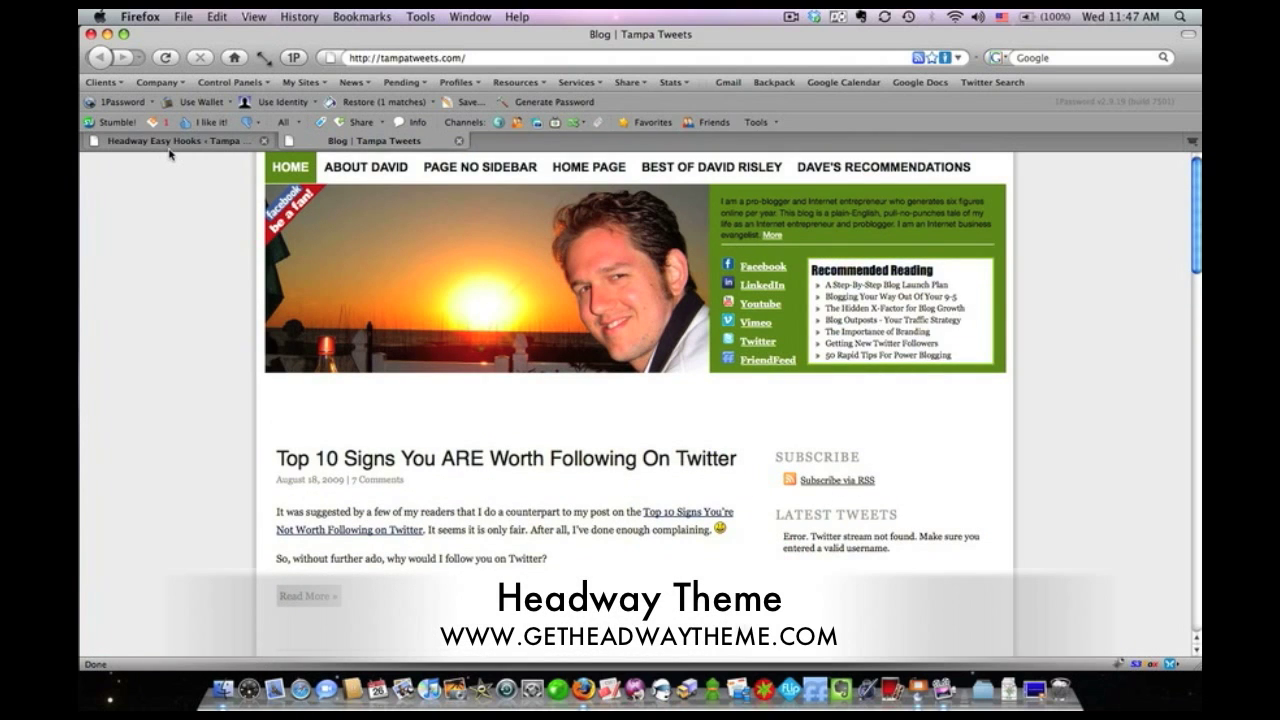
pyautogui.click(175, 140)
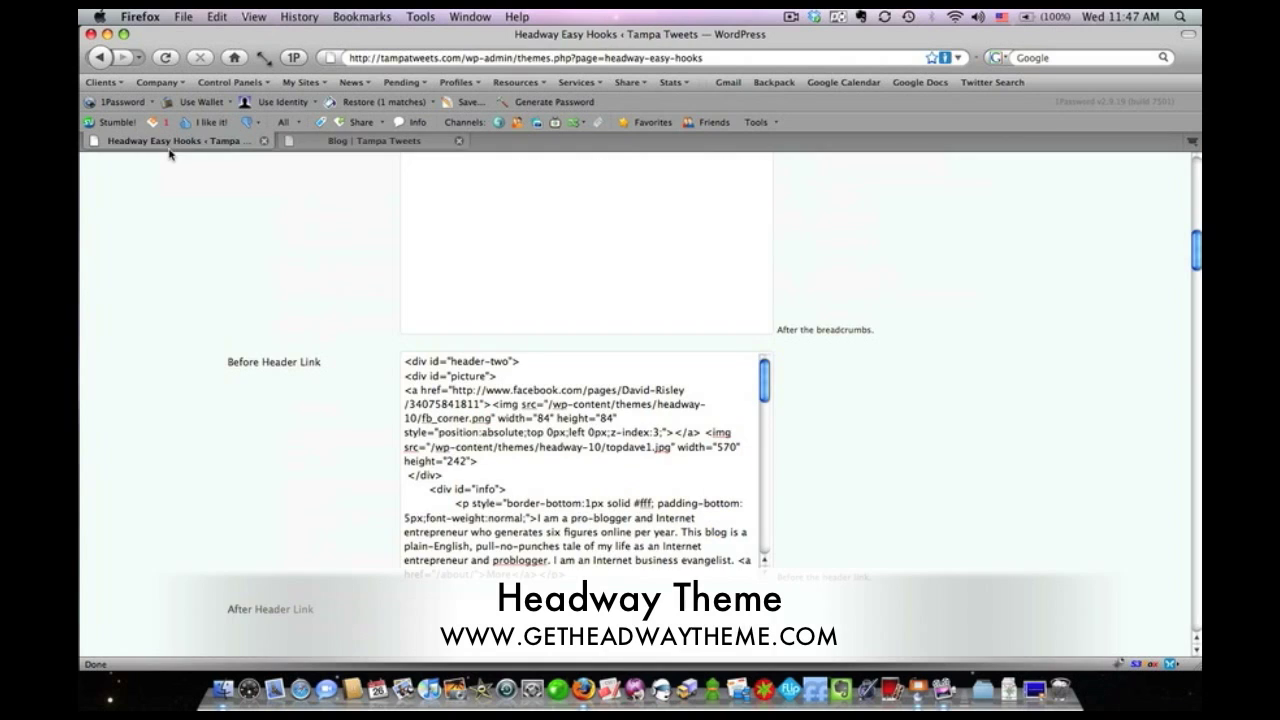
# Scroll through the hook fields down to After Everything and back up
pyautogui.rightClick(1007, 478)
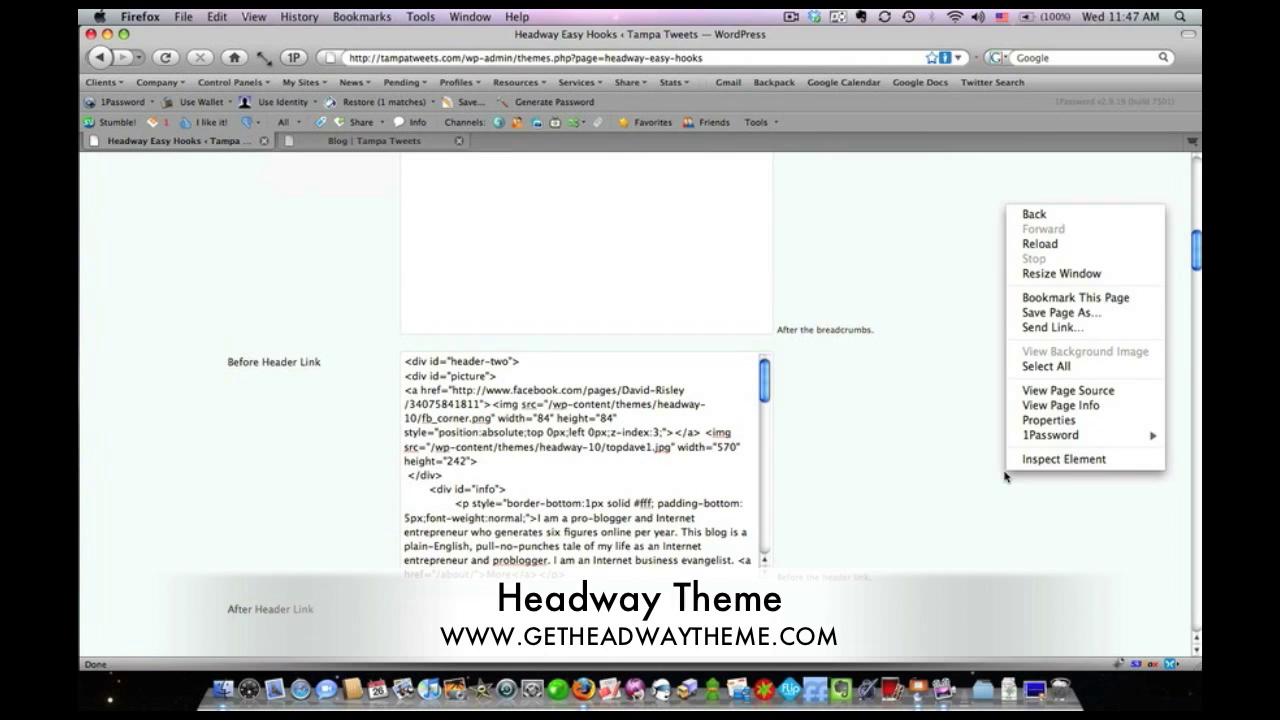
pyautogui.scroll(-3)
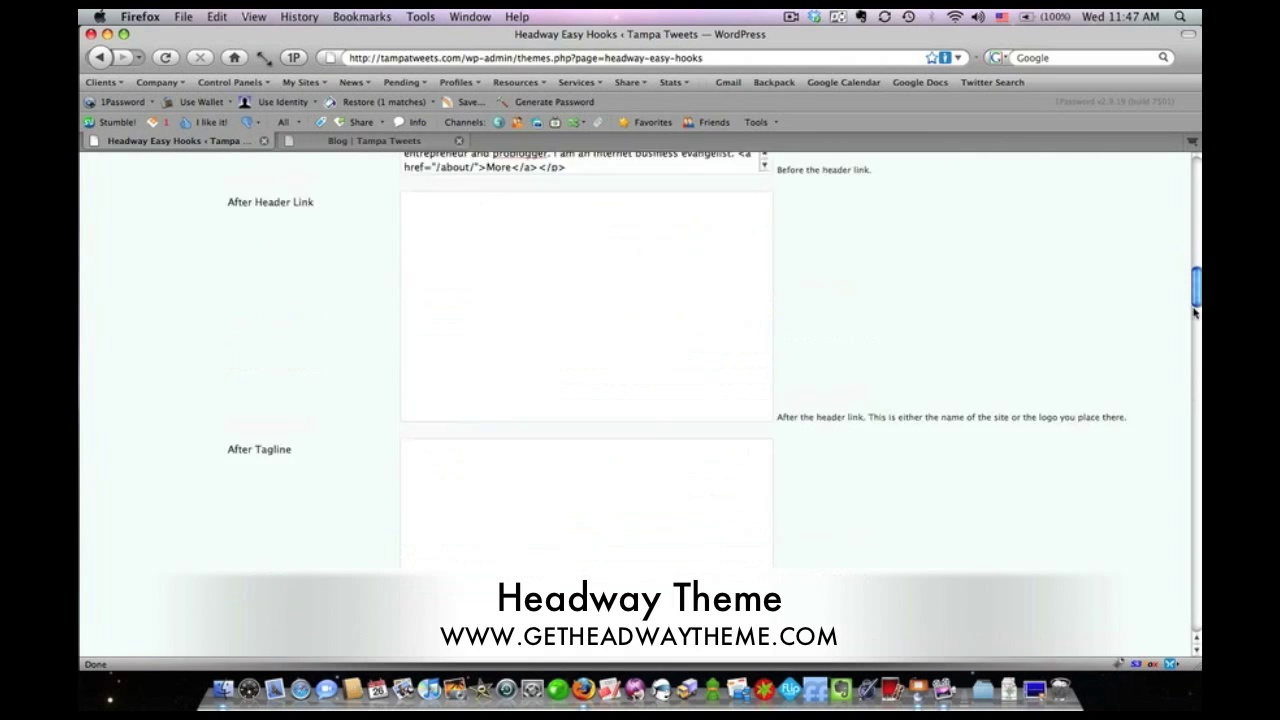
pyautogui.scroll(-3)
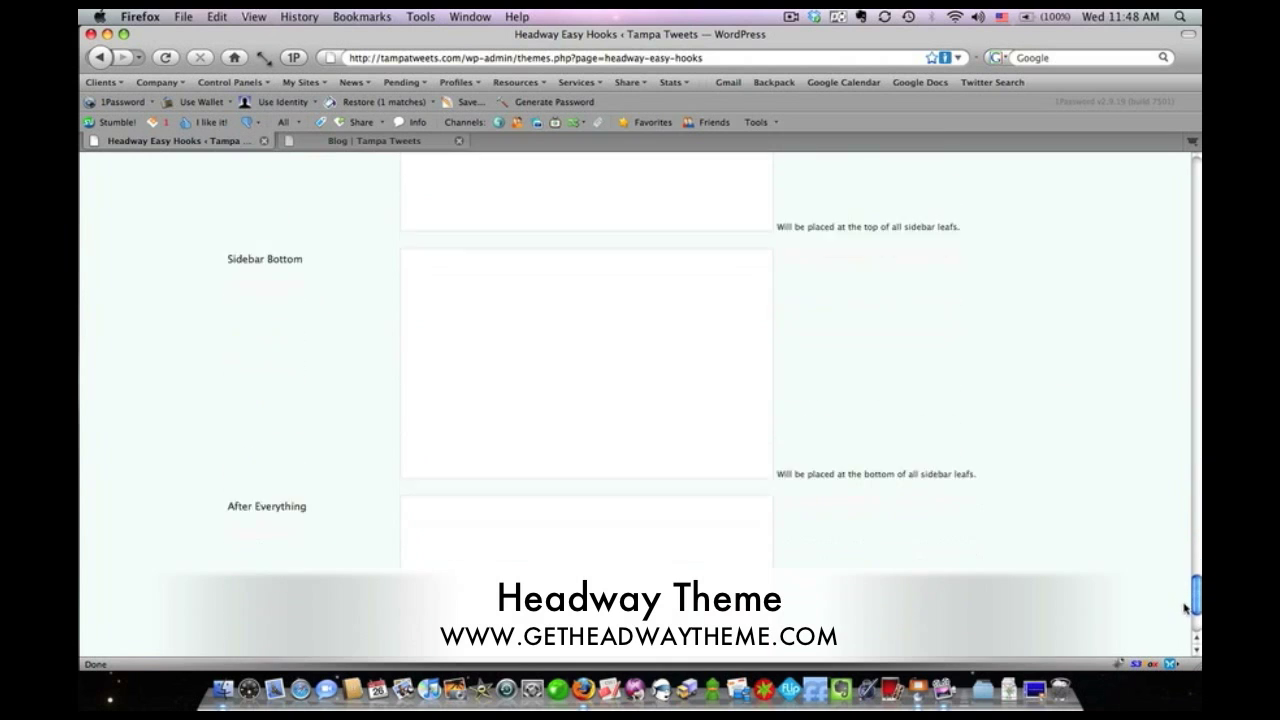
pyautogui.scroll(3)
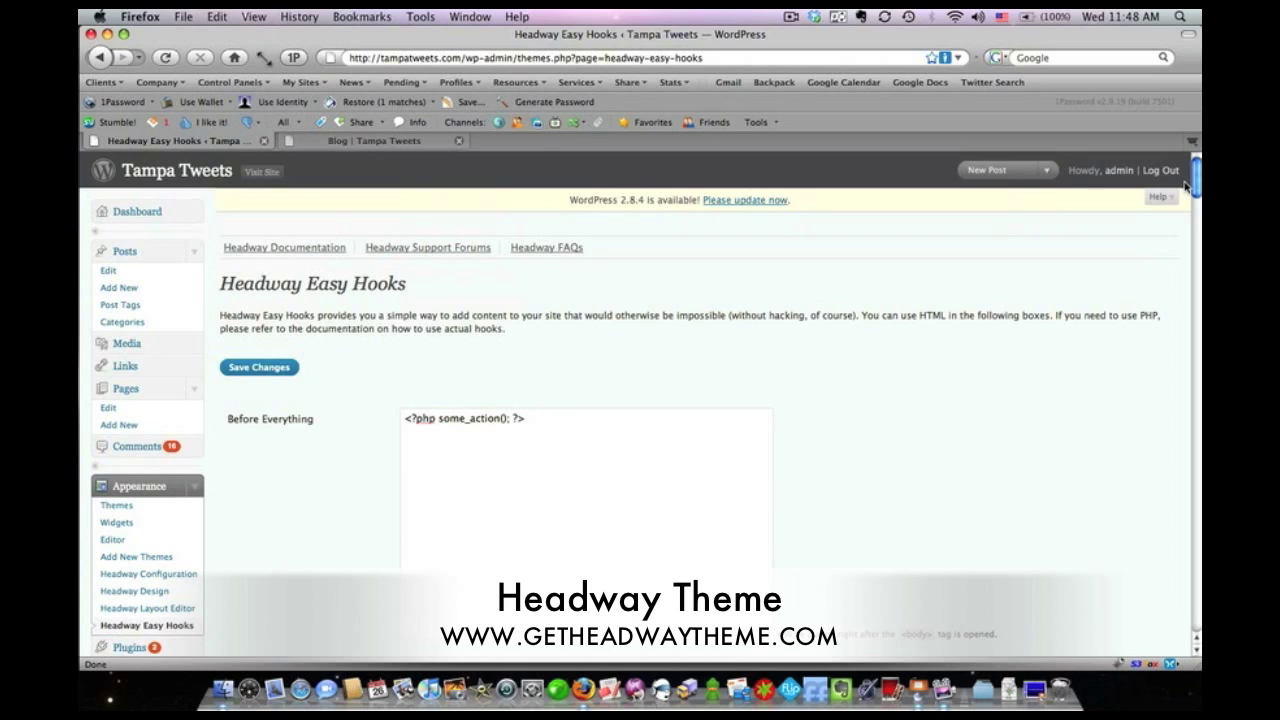
pyautogui.moveTo(1025, 475)
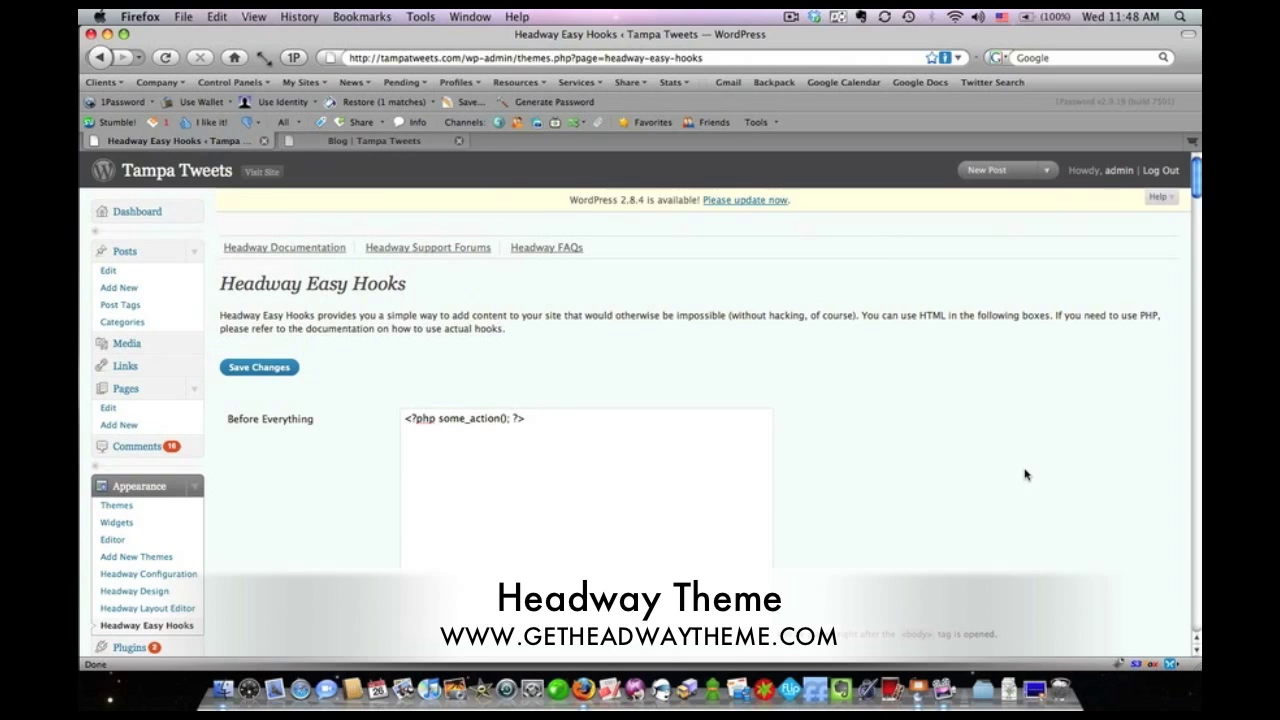